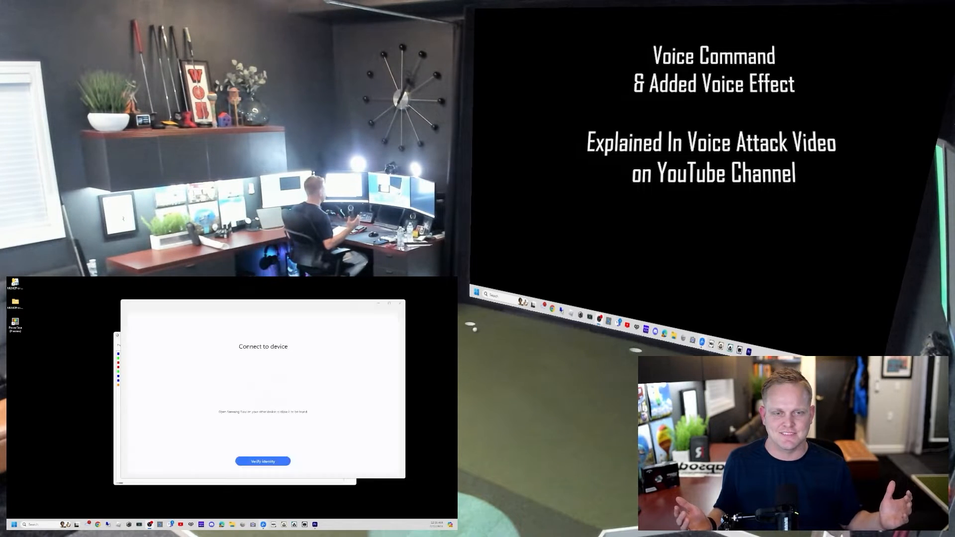
Step: Reach the MLM2PRO-GSPro-Connector repository's V1.01.32 release notes and scroll to its Assets list
left_click(263, 460)
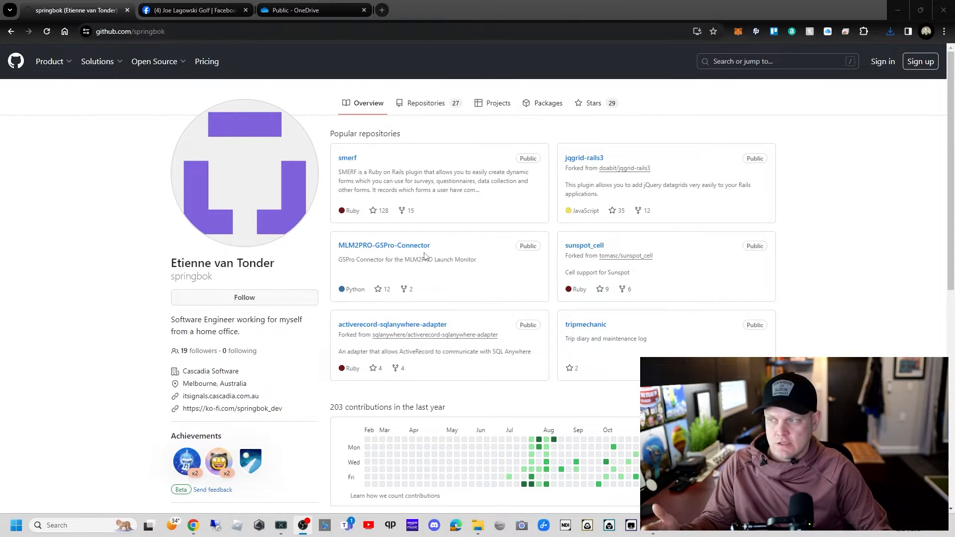
left_click(385, 245)
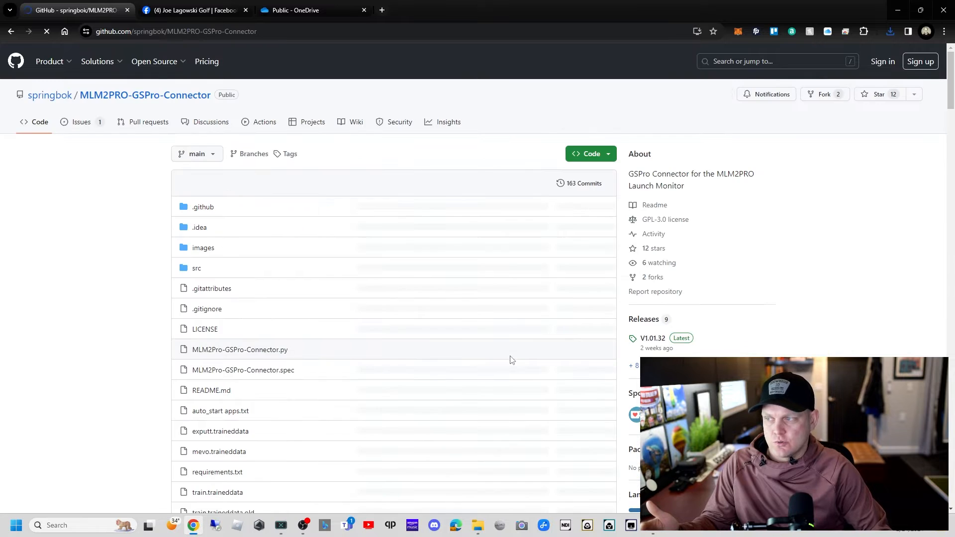
scroll("down", 3)
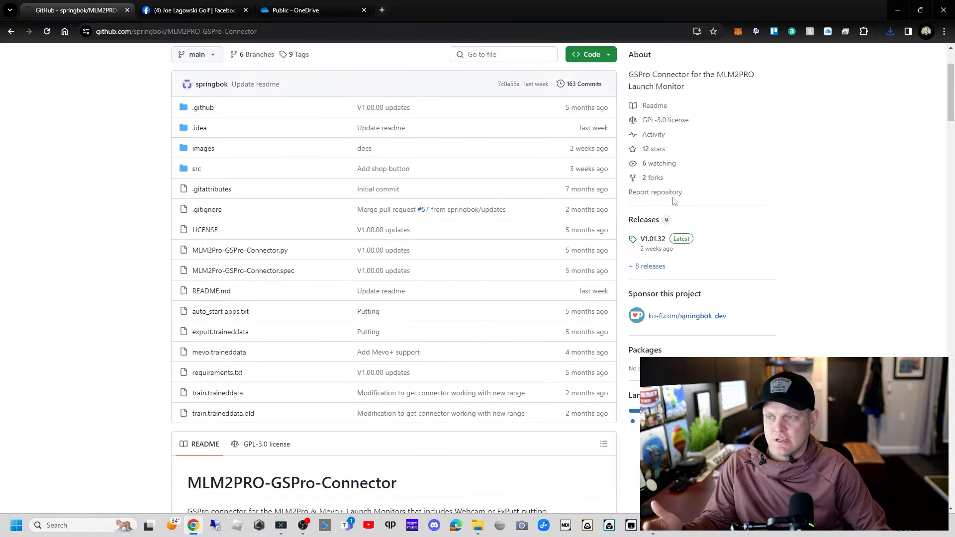
mouse_move(651, 238)
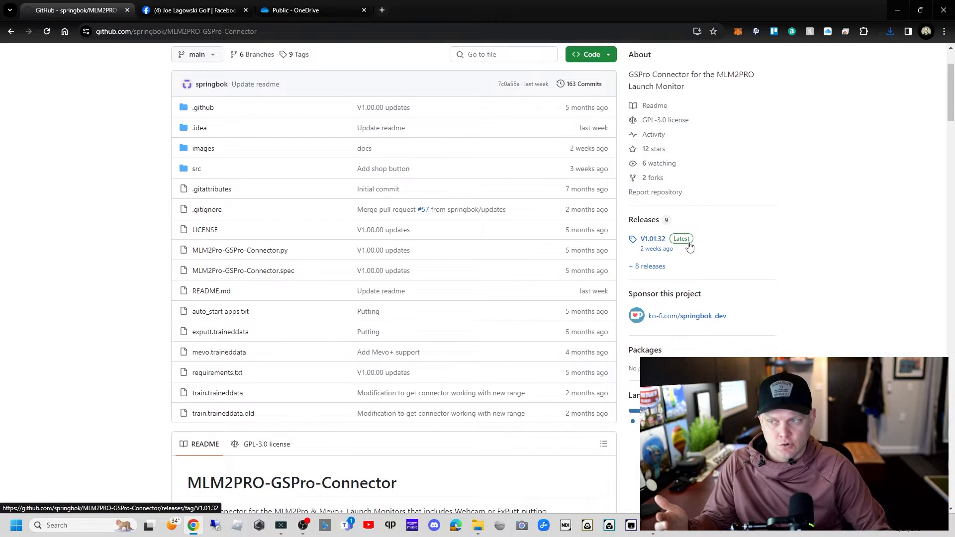
left_click(652, 239)
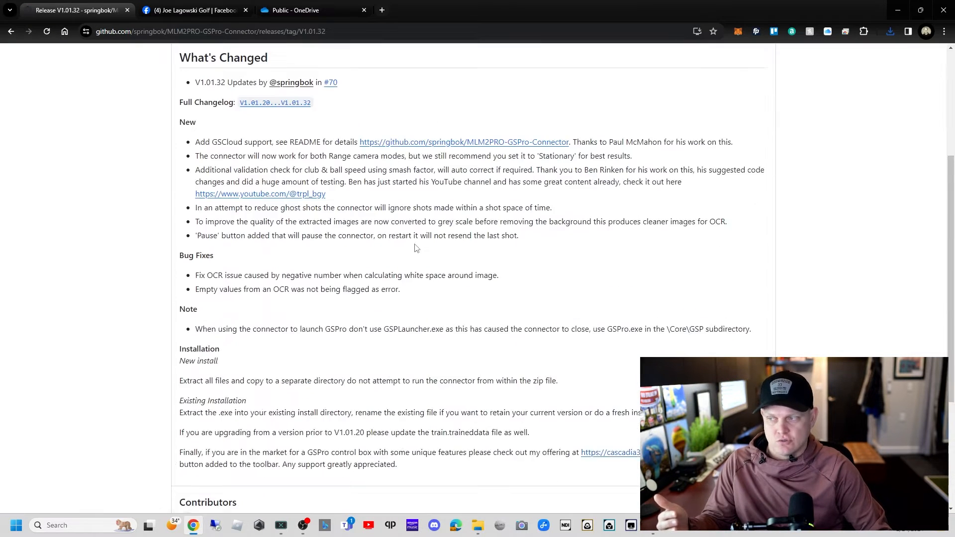
scroll("down", 3)
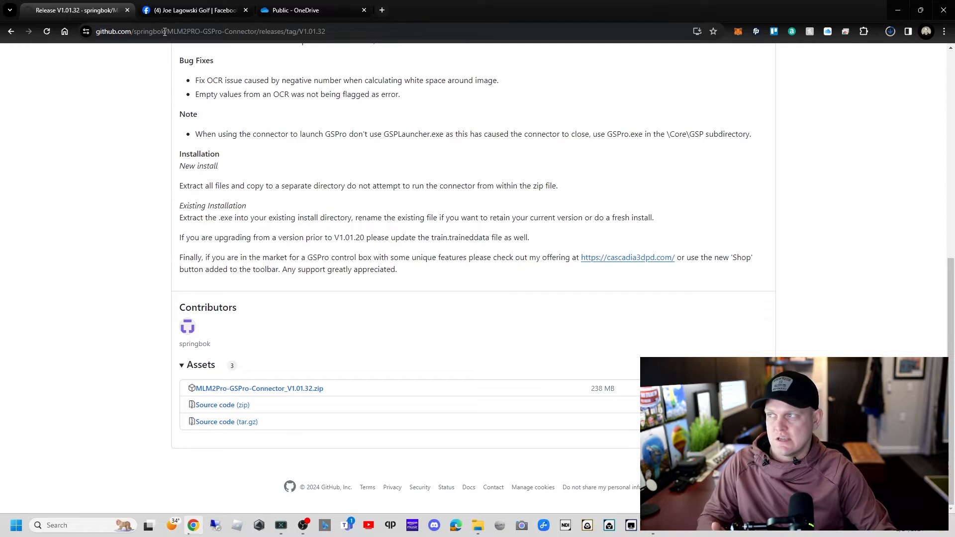
left_click(195, 10)
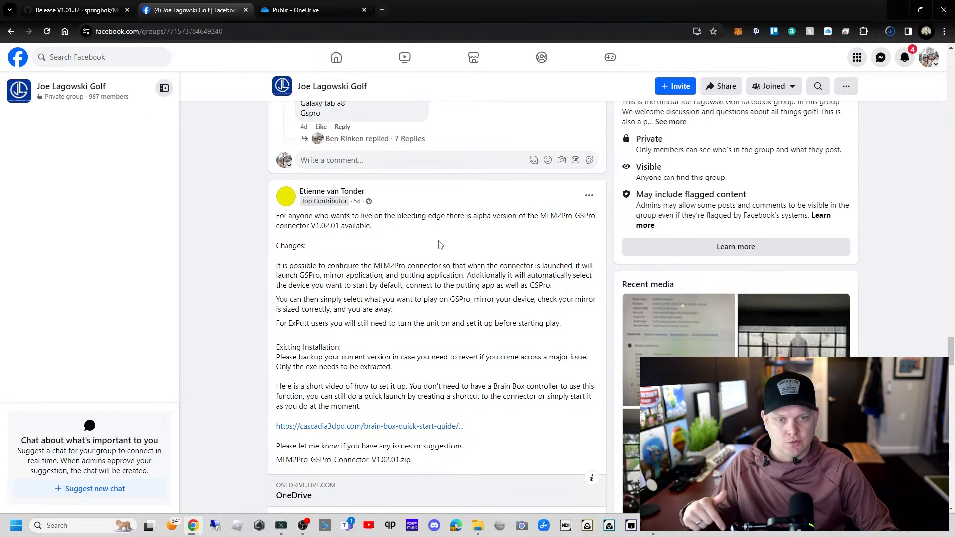
Step: Scroll through the Facebook group post announcing connector V1.02.01 and its download link
scroll("down", 3)
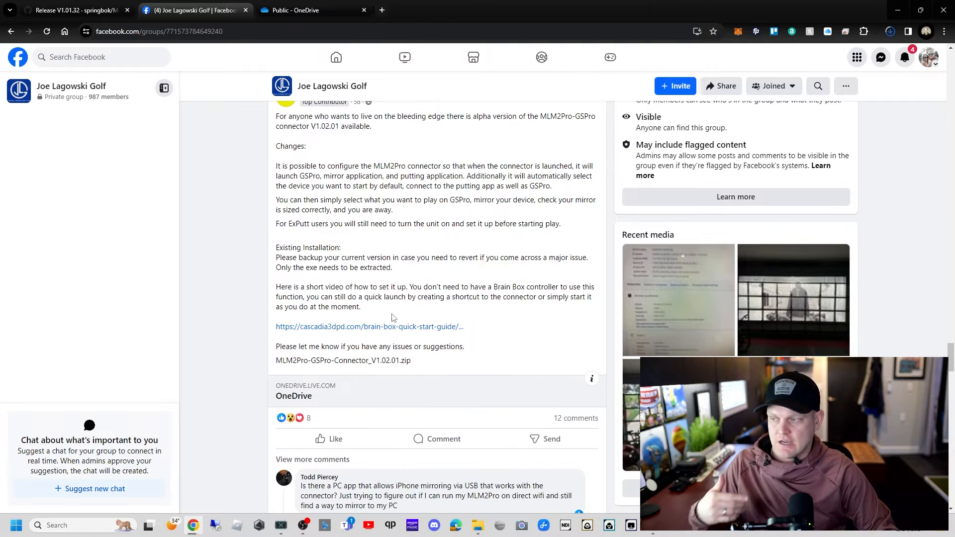
scroll("down", 3)
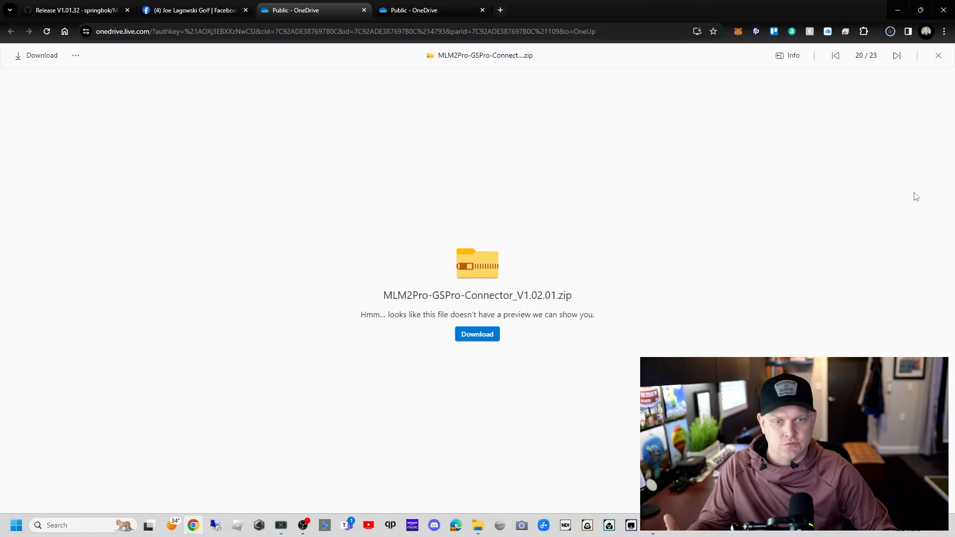
mouse_move(479, 351)
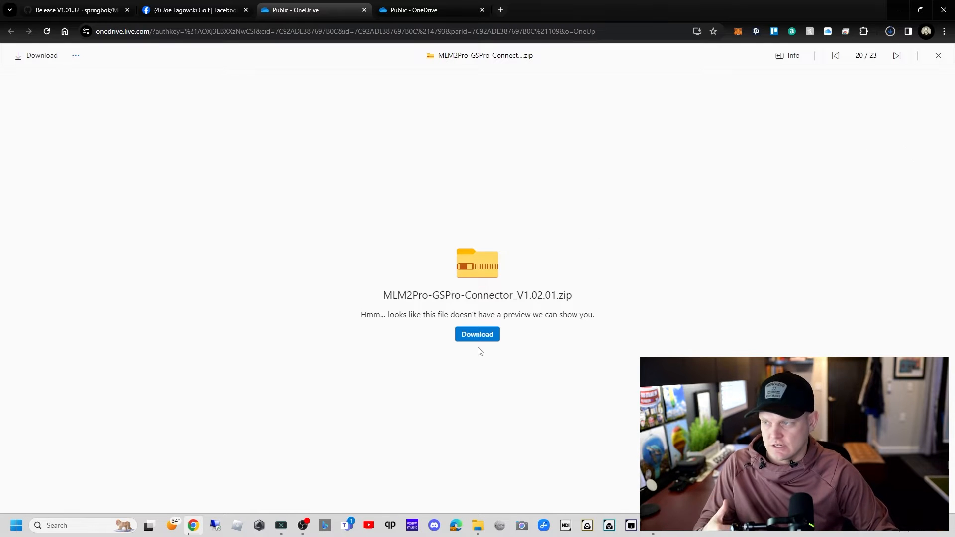
Step: Download MLM2Pro-GSPro-Connector_V1.02.01.zip from the OneDrive preview
left_click(889, 31)
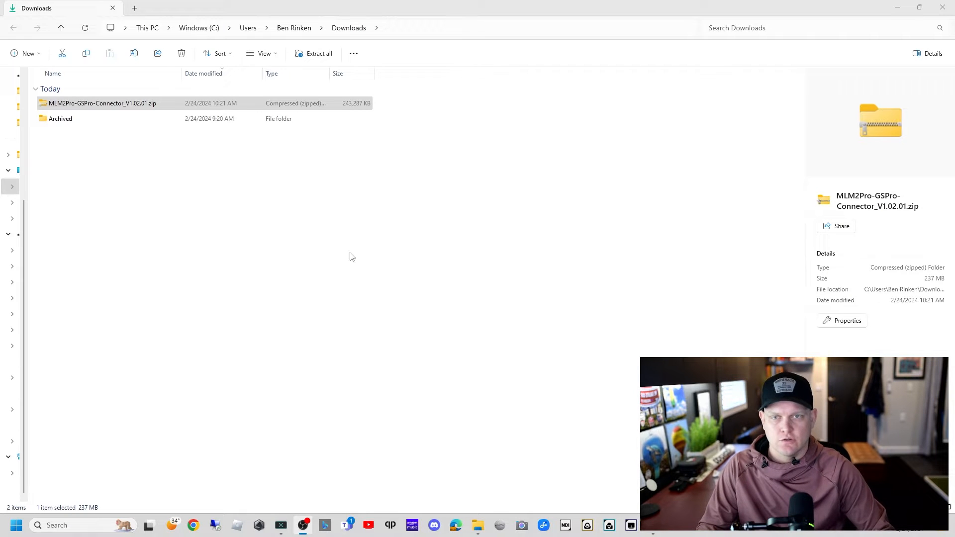
Step: Extract the zip into a MLM2Pro-GSPro-Connector_V1.02.01 folder in Downloads and check its contents
right_click(101, 102)
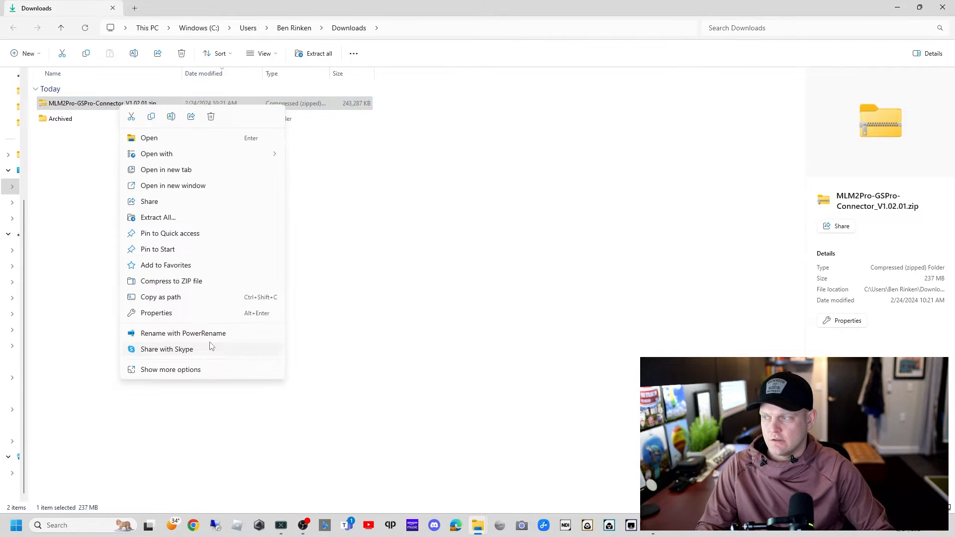
left_click(170, 369)
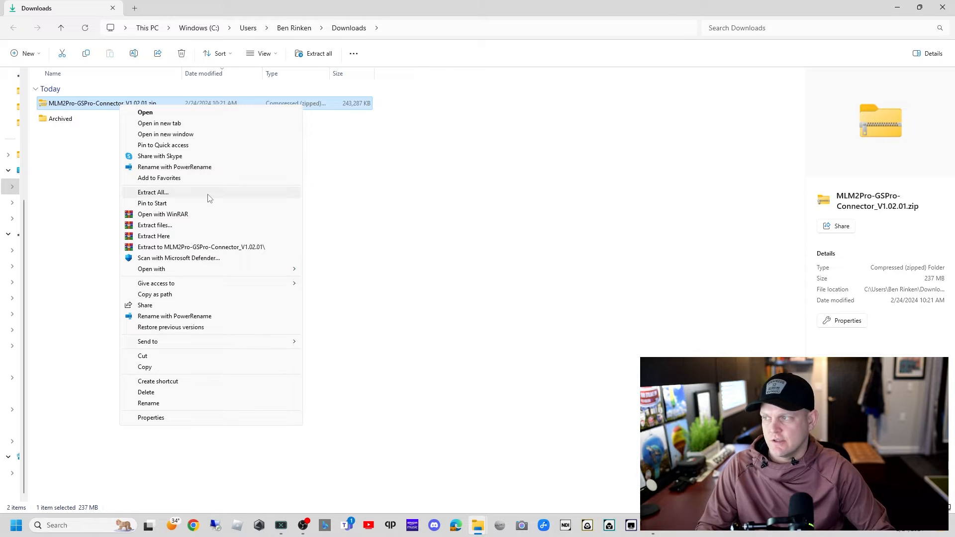
left_click(390, 261)
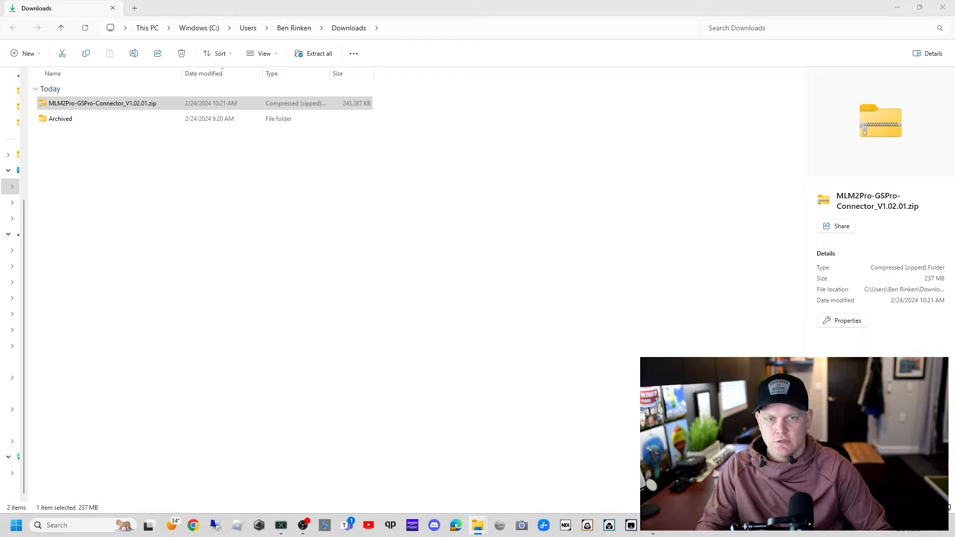
double_click(101, 103)
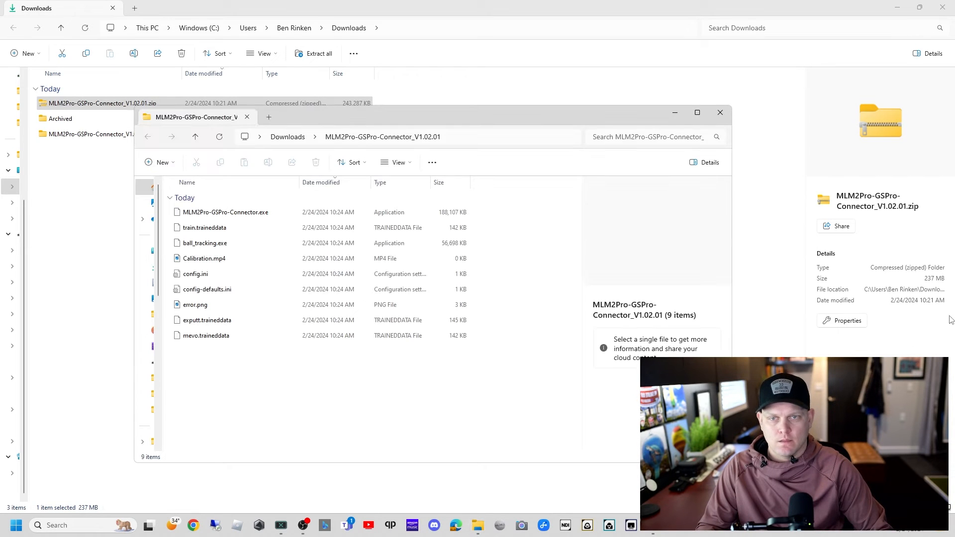
left_click(719, 113)
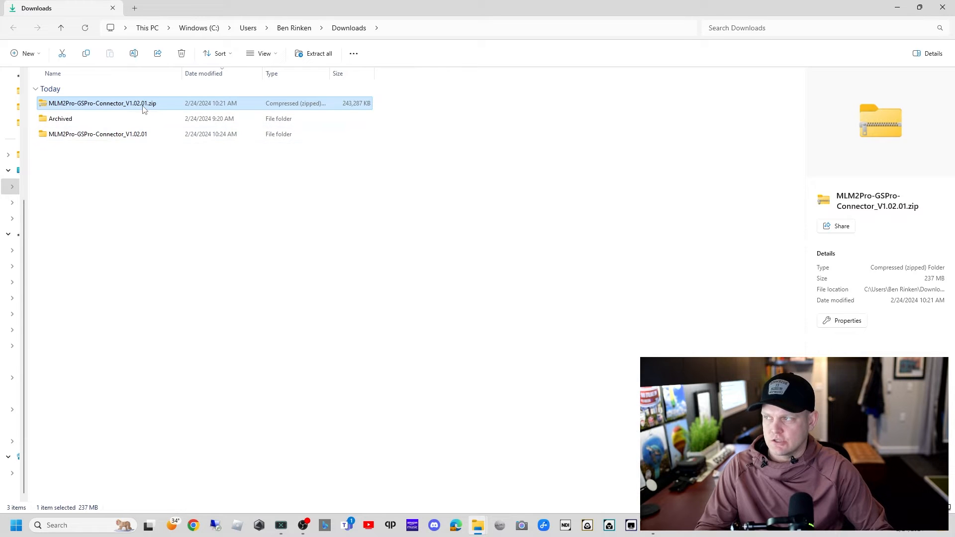
Step: Send the downloaded zip to the Recycle Bin and move the extracted connector folder onto the desktop
key("Delete")
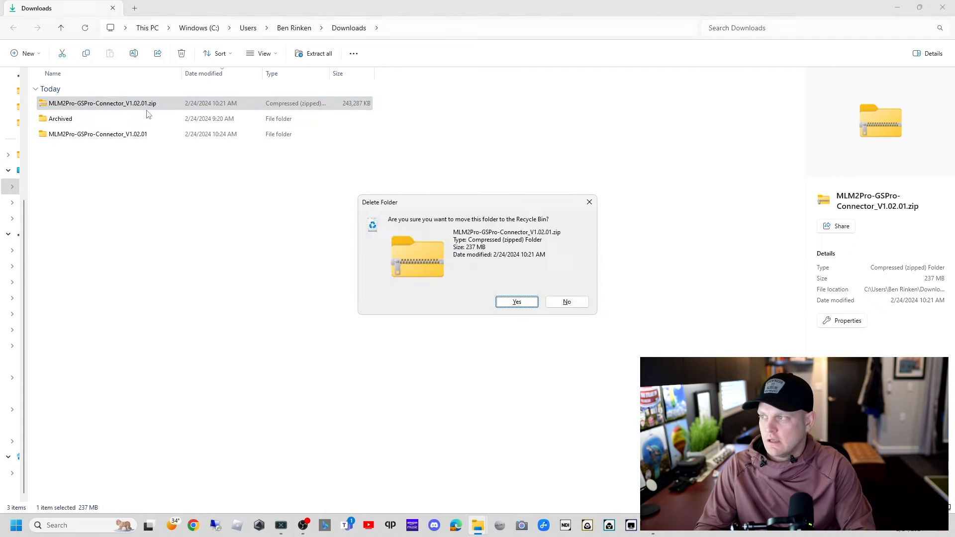
left_click(517, 301)
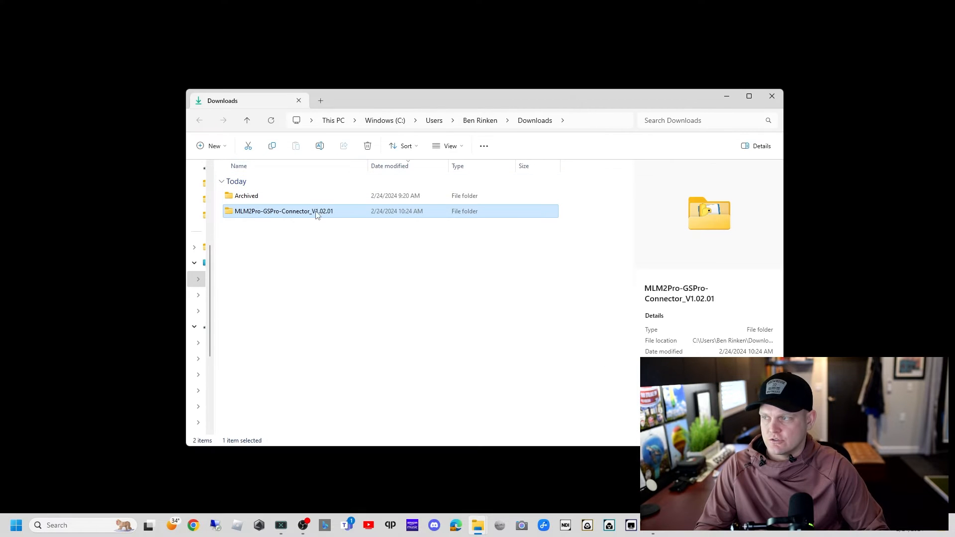
left_click_drag(284, 211, 19, 22)
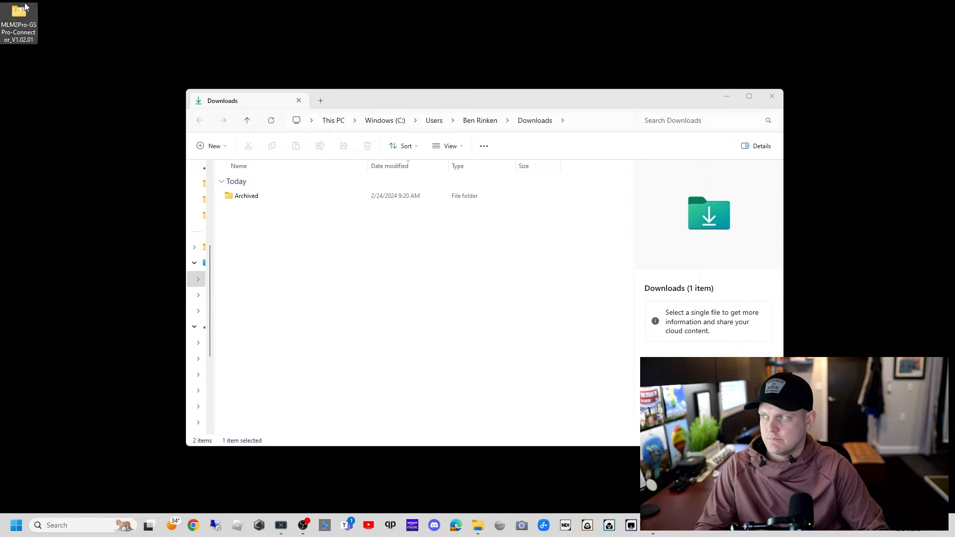
mouse_move(159, 146)
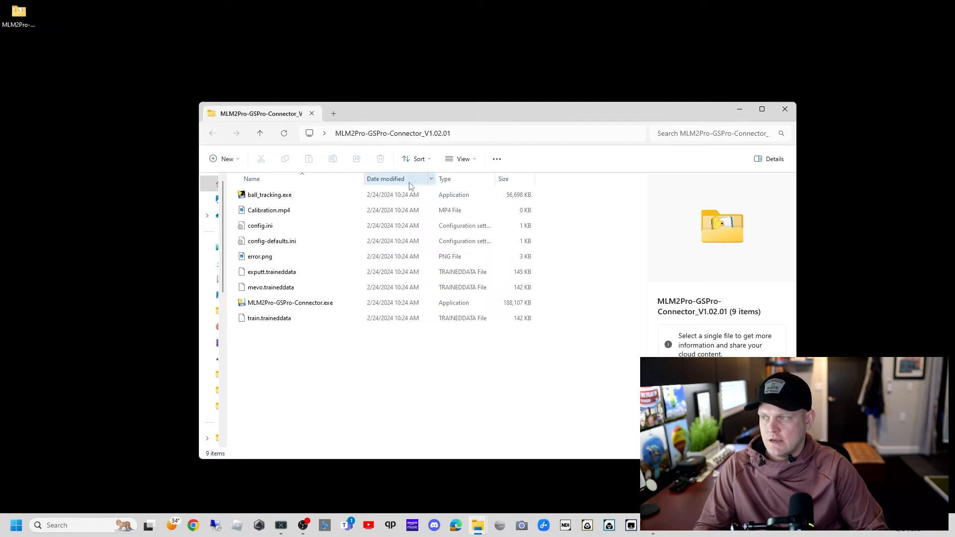
Step: Run MLM2Pro-GSPro-Connector.exe from the extracted folder, choosing Run anyway past the SmartScreen warning
left_click(269, 194)
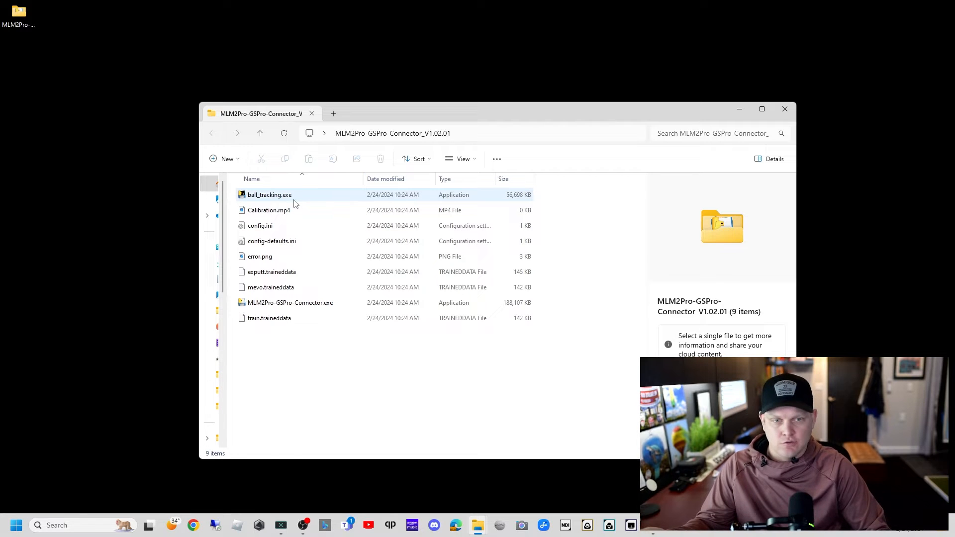
left_click(270, 194)
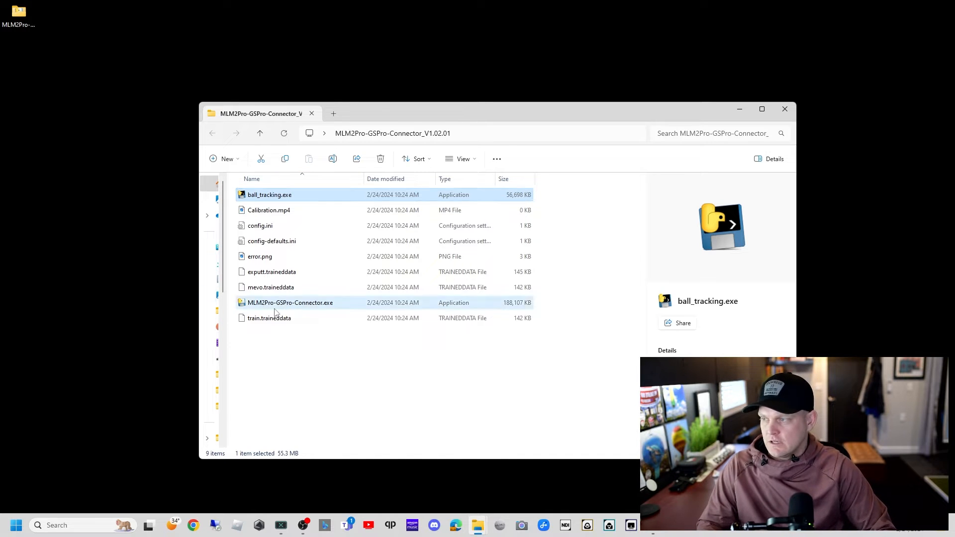
left_click(289, 302)
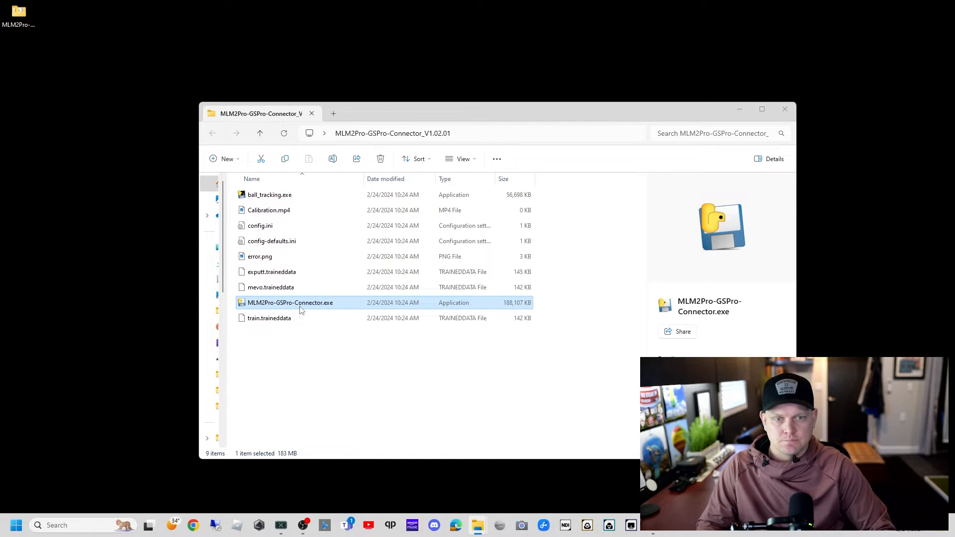
double_click(291, 303)
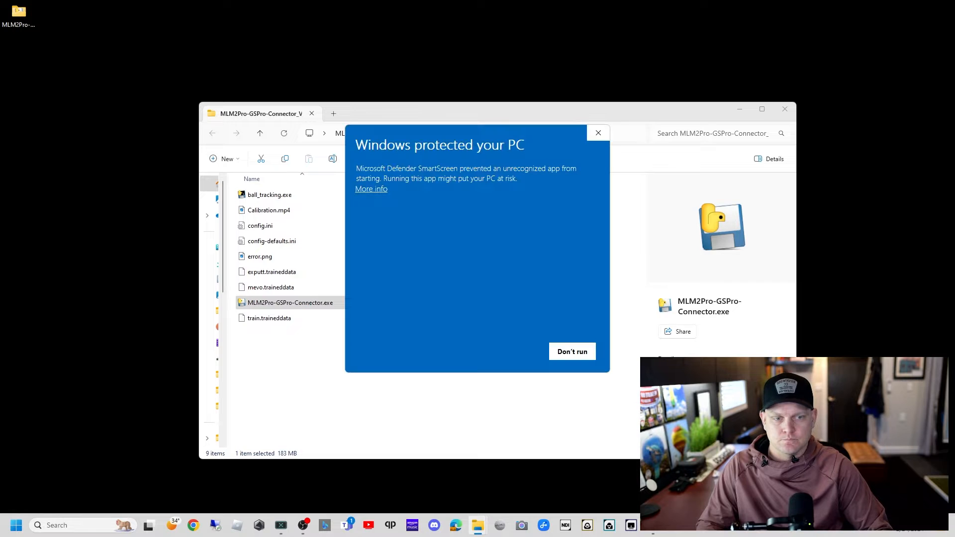
mouse_move(491, 296)
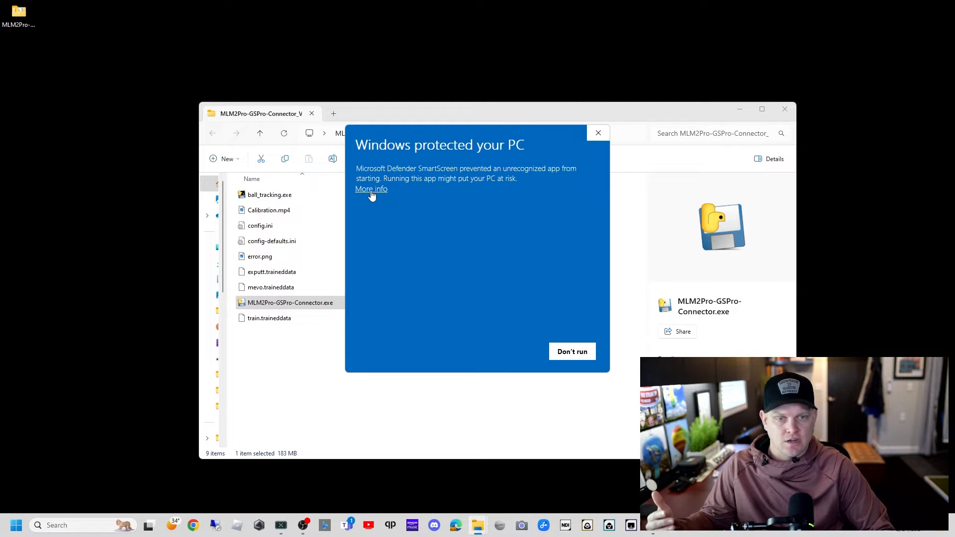
left_click(370, 189)
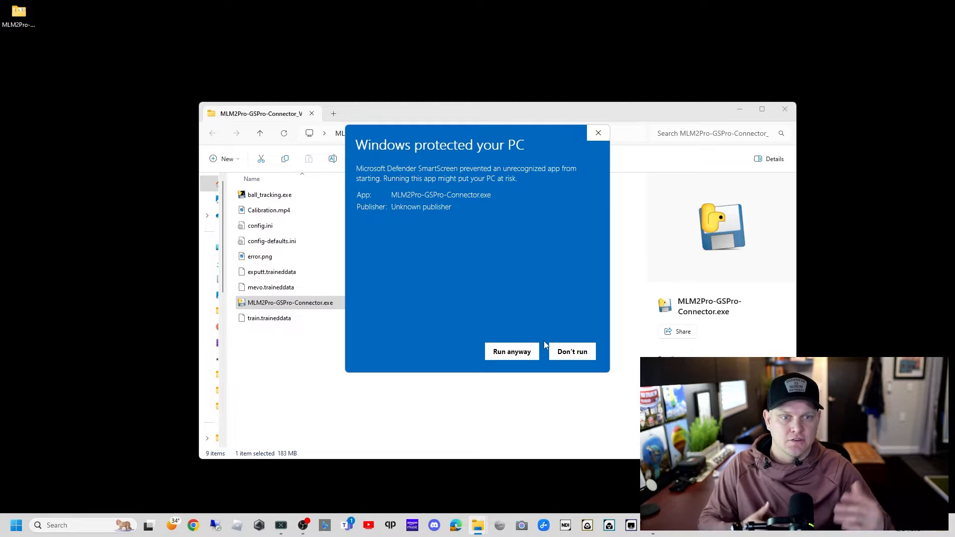
left_click(572, 352)
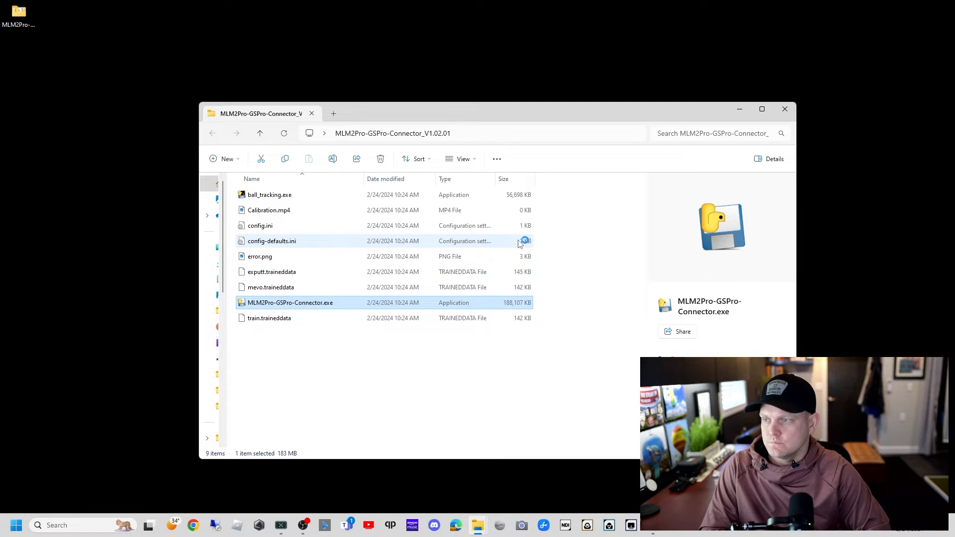
double_click(289, 302)
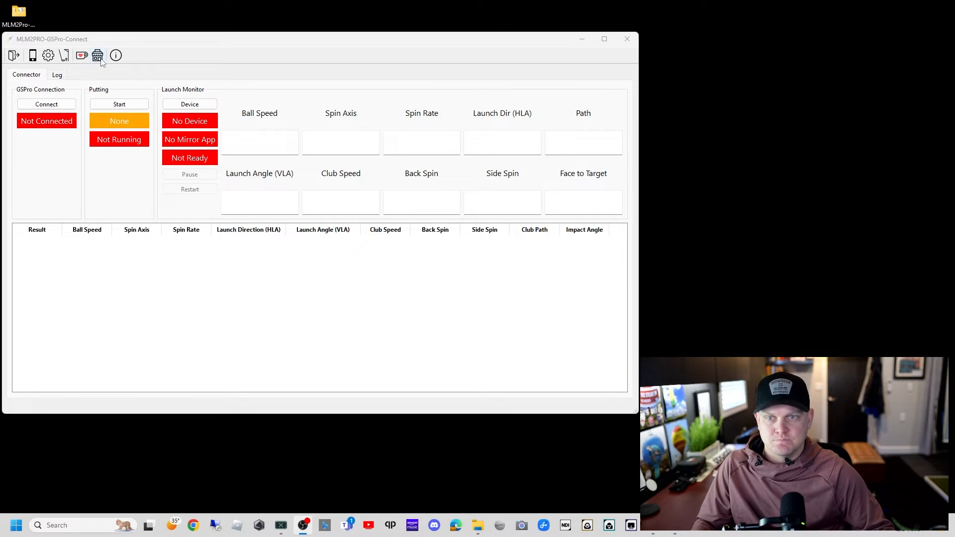
mouse_move(77, 78)
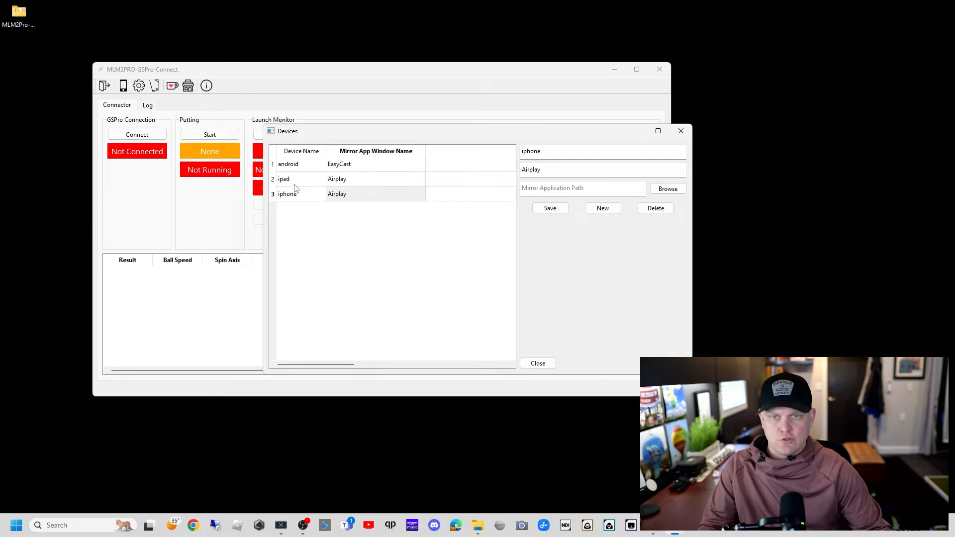
mouse_move(297, 201)
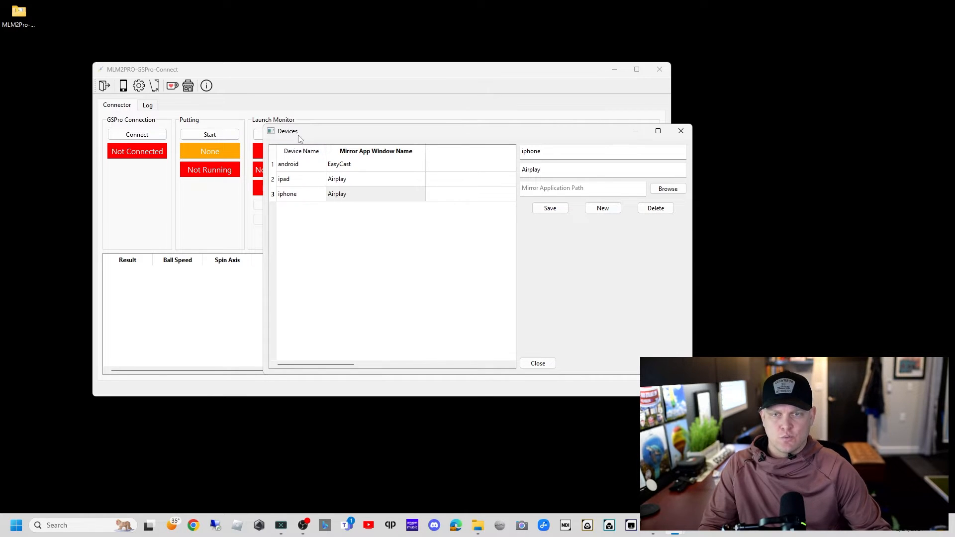
mouse_move(366, 185)
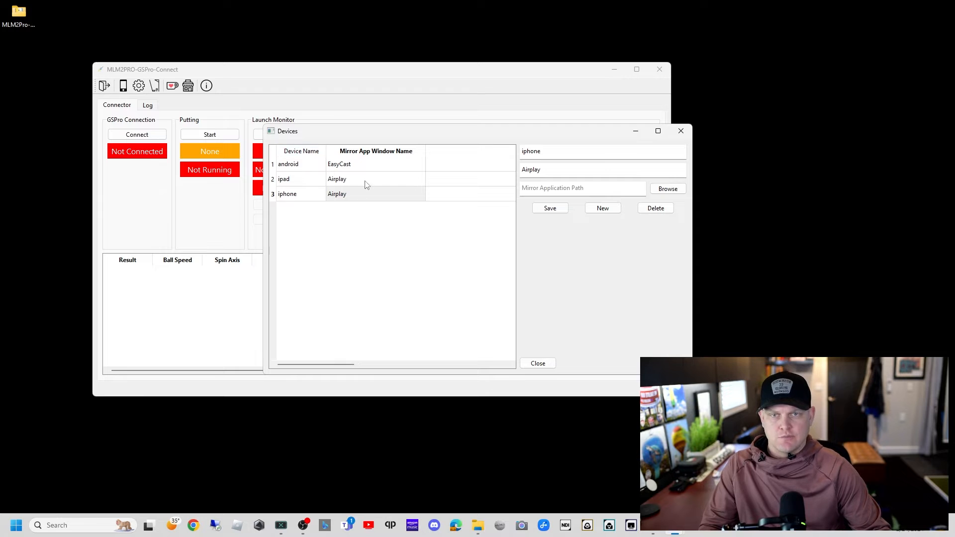
Step: With Samsung Flow running, give the android device the mirror window name Samsung Flow
left_click(375, 151)
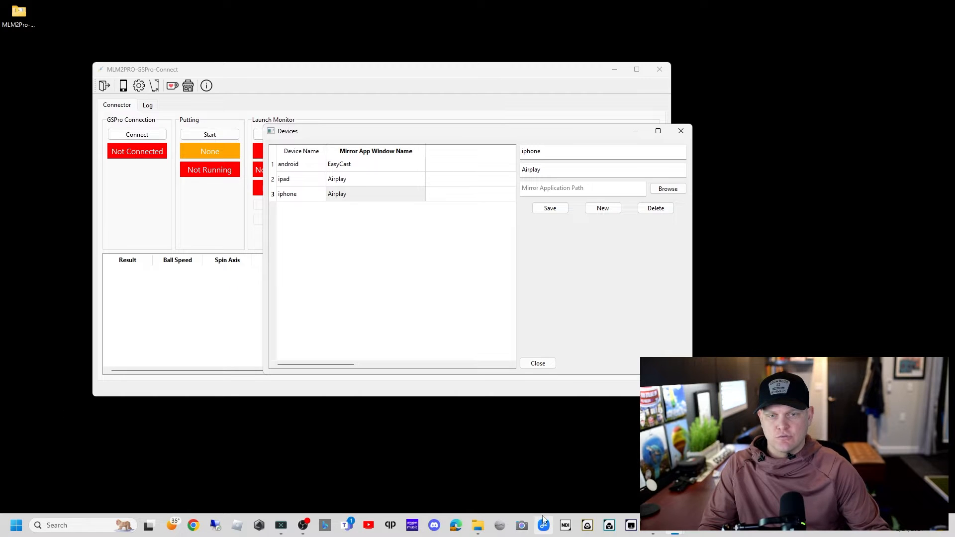
left_click(543, 525)
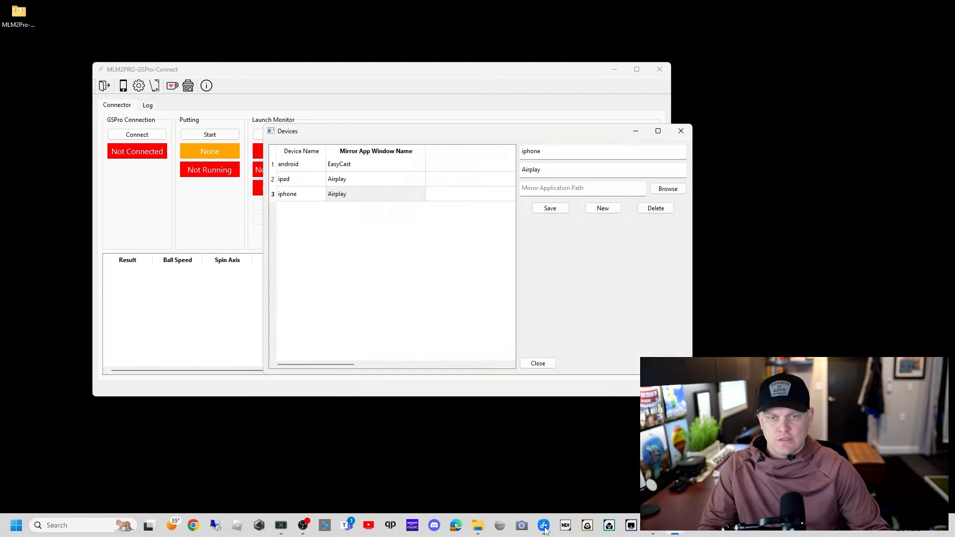
left_click(544, 526)
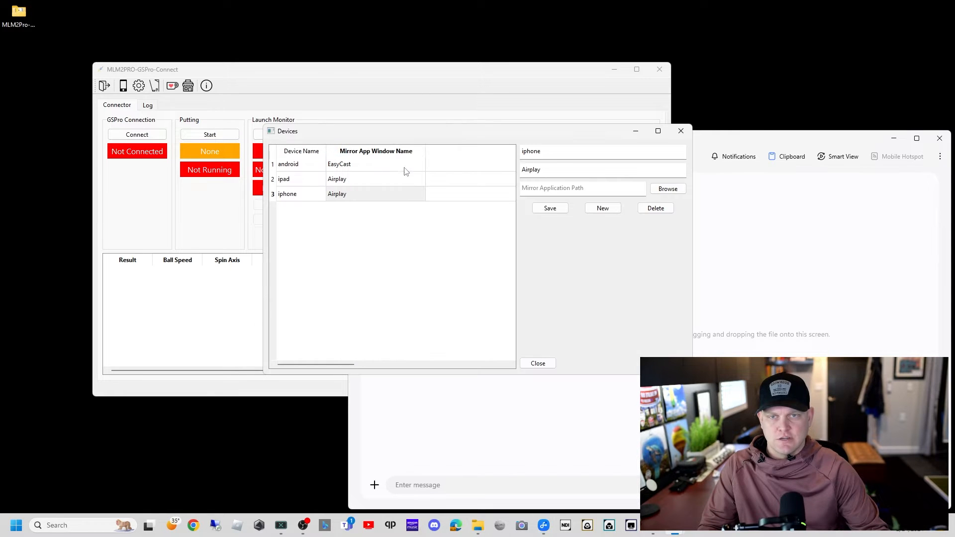
left_click(288, 165)
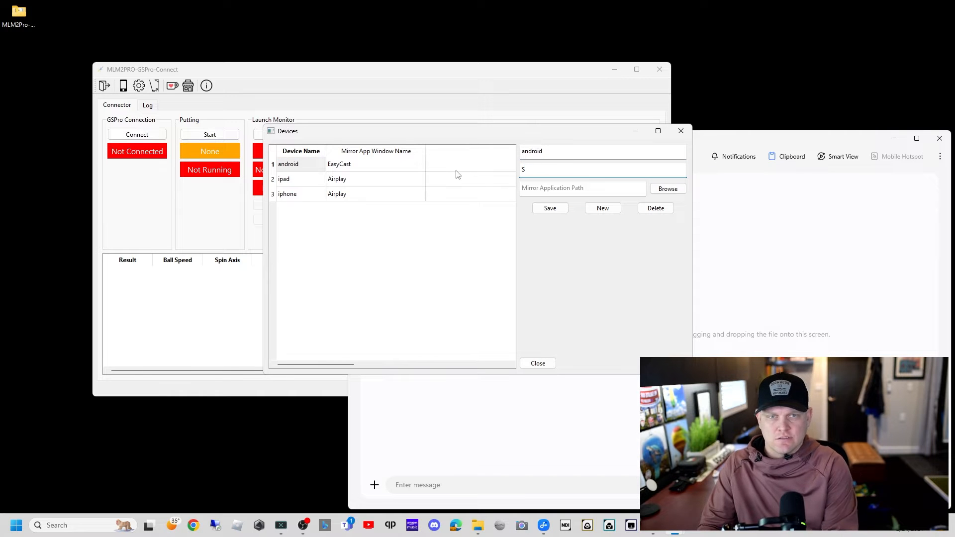
type("Samsung Flow")
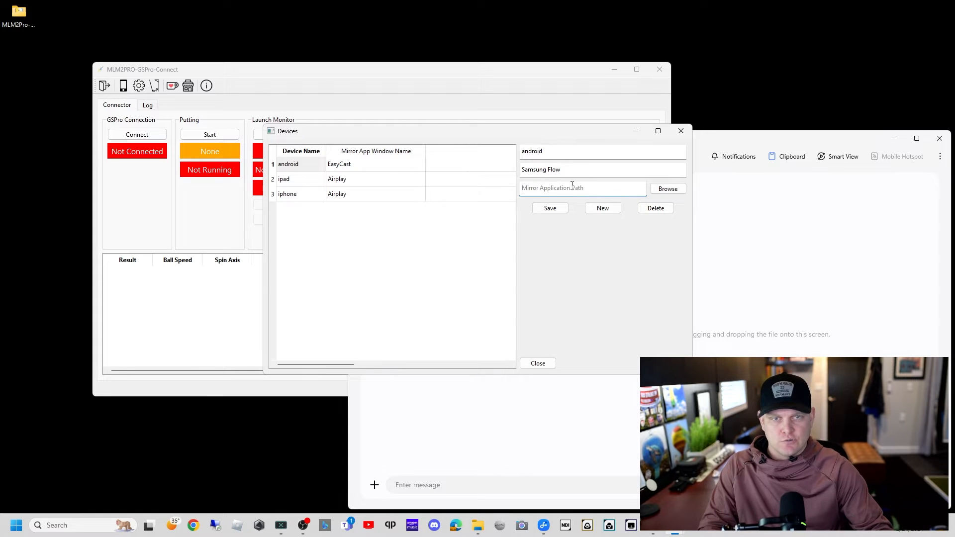
Step: Browse for the application path into C:\Program Files\WindowsApps and the x64 SamsungFlux app folder
left_click(667, 188)
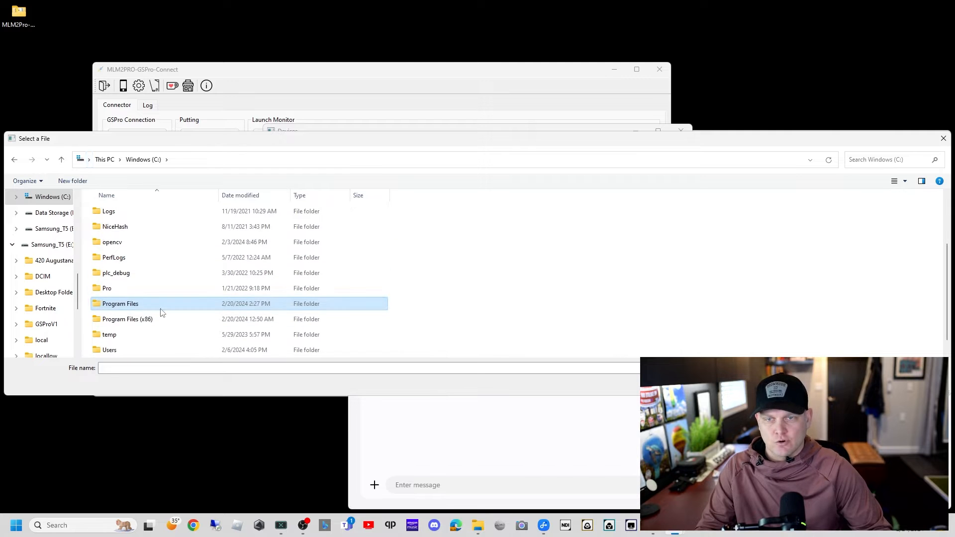
double_click(120, 303)
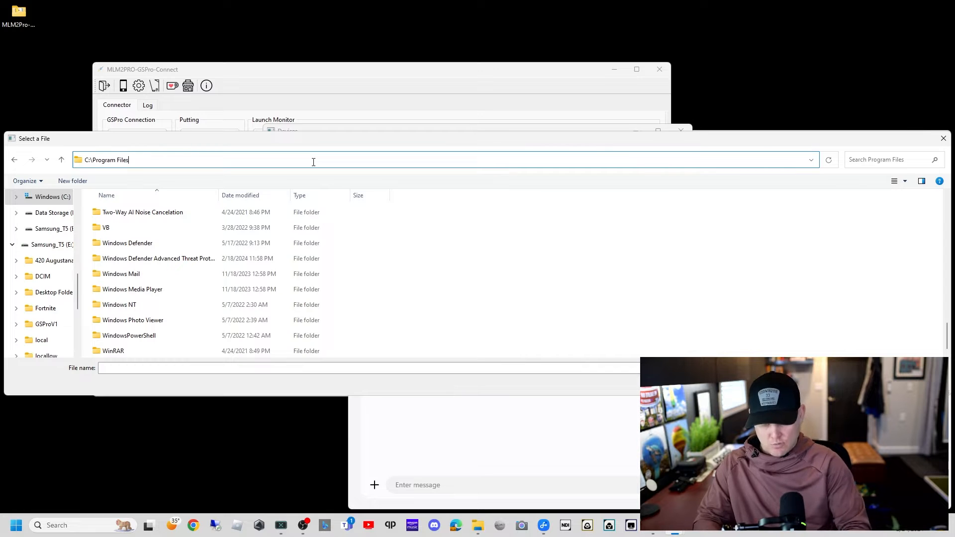
type("\\")
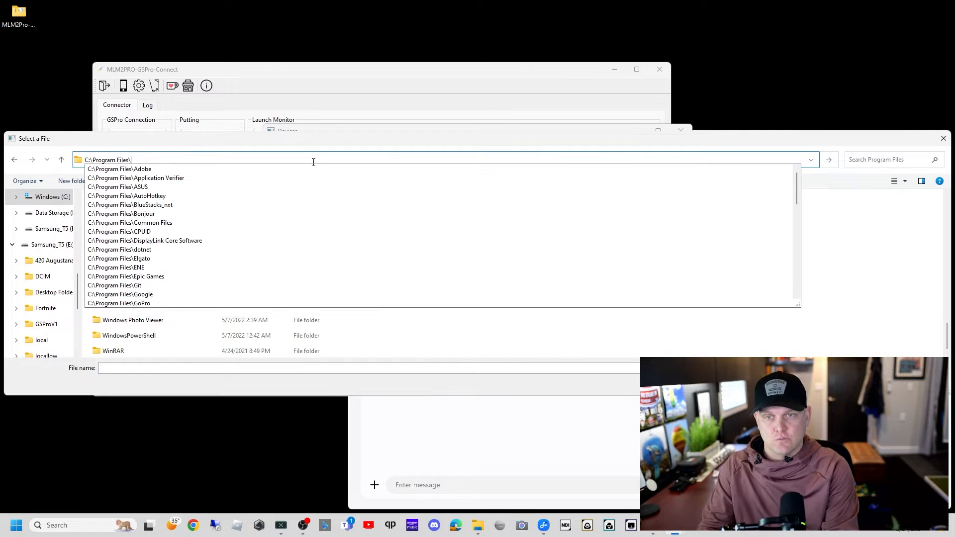
type("WindowsApps")
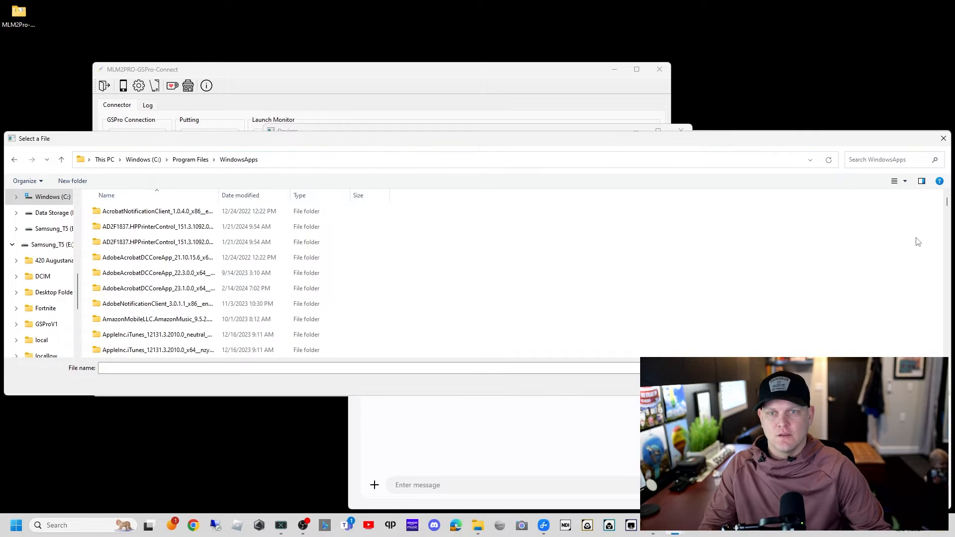
scroll("down", 3)
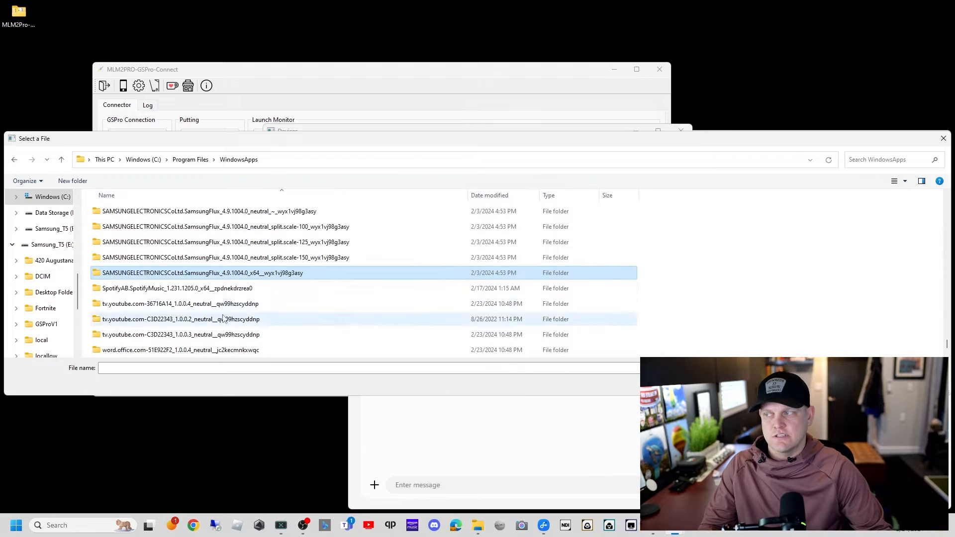
mouse_move(210, 274)
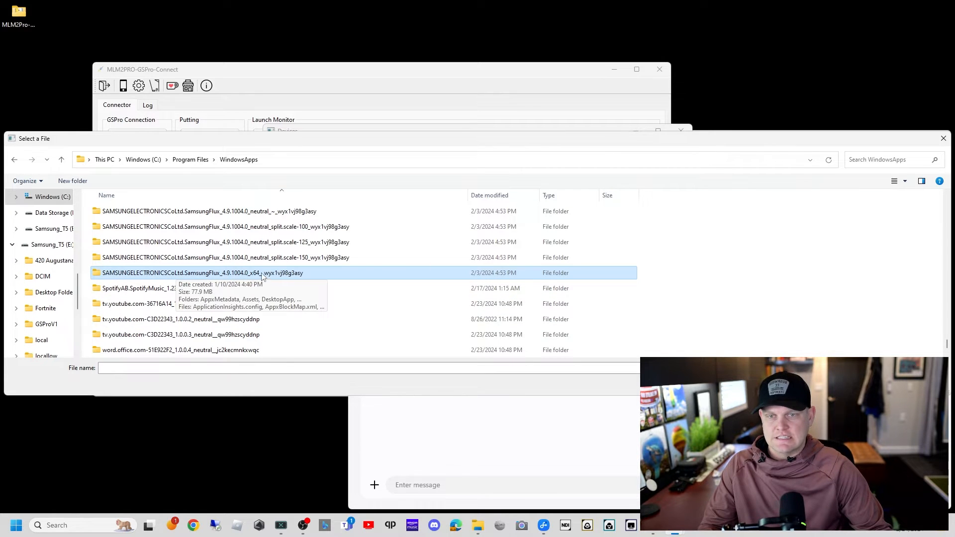
double_click(201, 272)
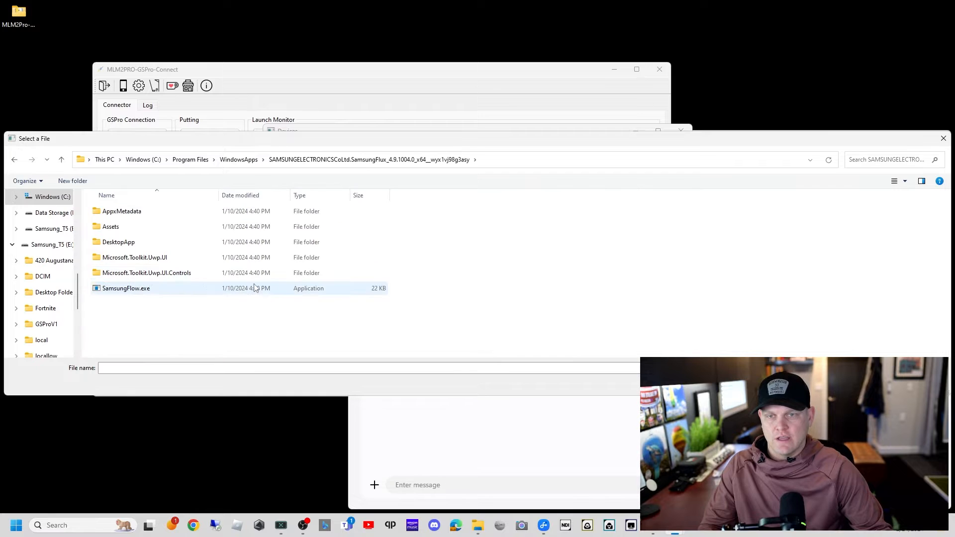
mouse_move(127, 288)
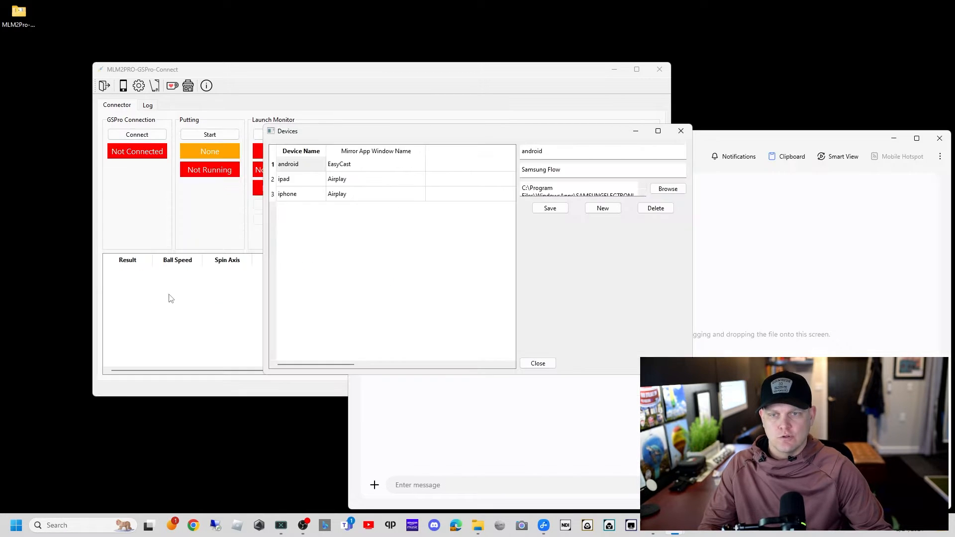
Step: Save the SamsungFlow.exe application path for the android, ipad and iphone device entries
left_click(608, 187)
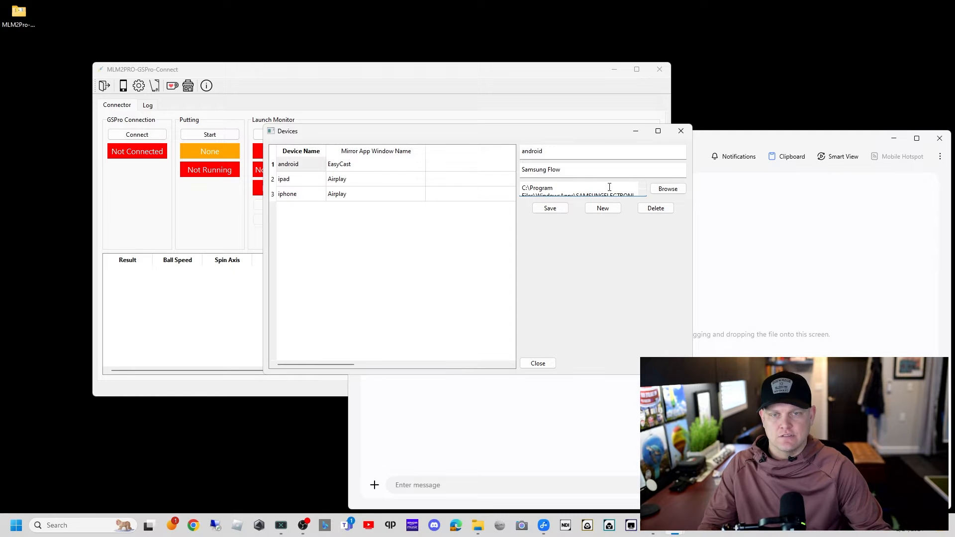
triple_click(577, 190)
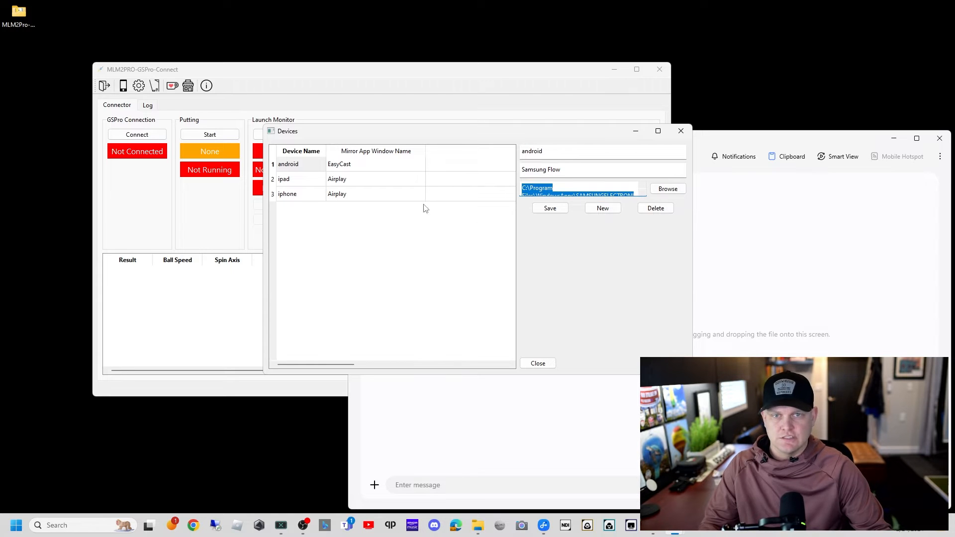
left_click(549, 208)
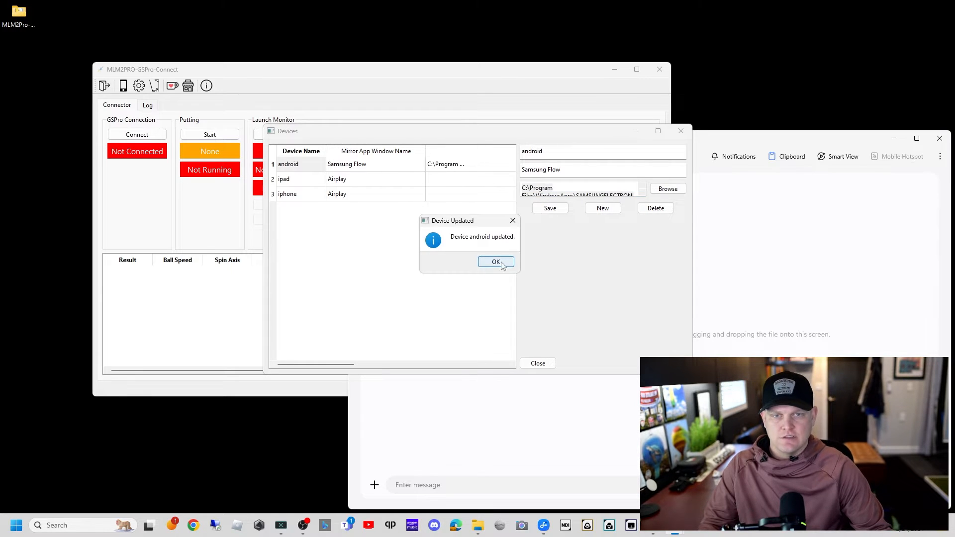
left_click(495, 262)
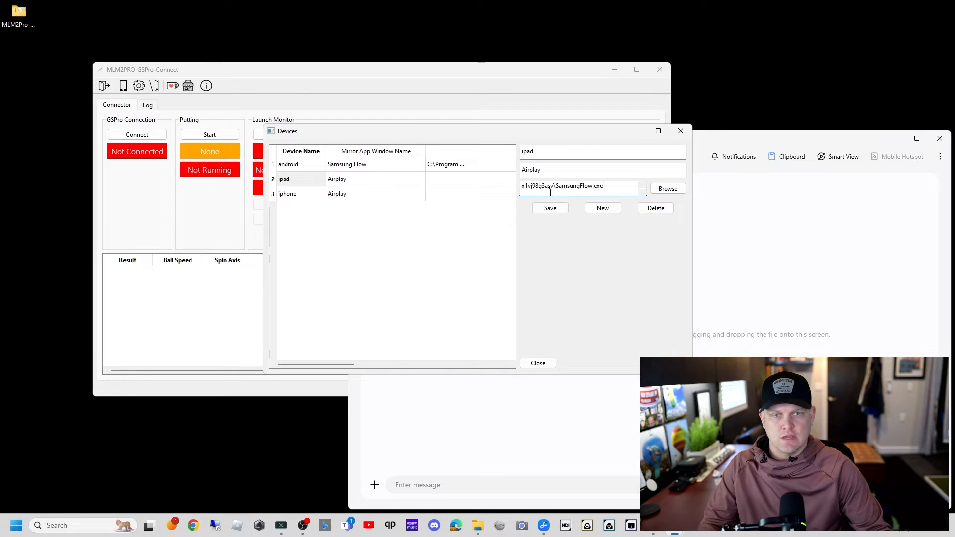
left_click(550, 208)
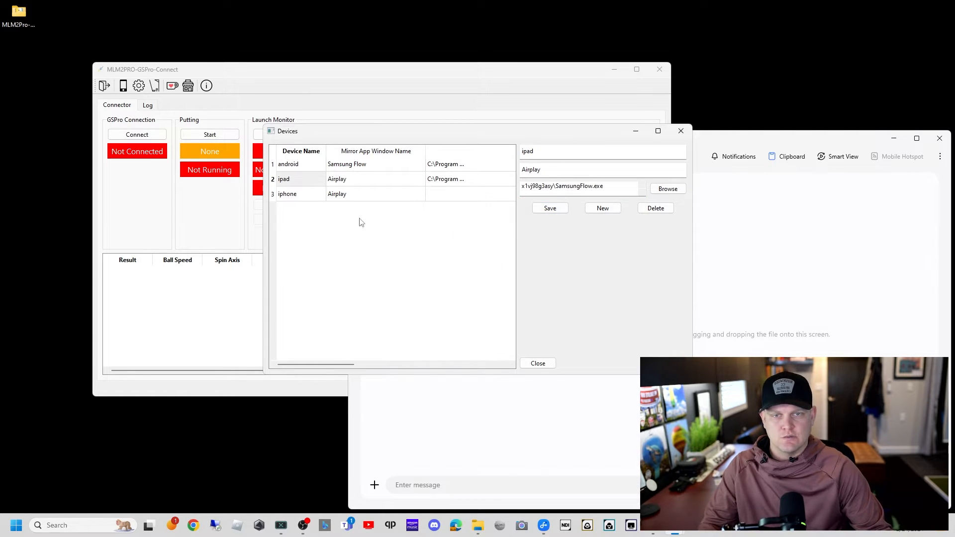
left_click(287, 194)
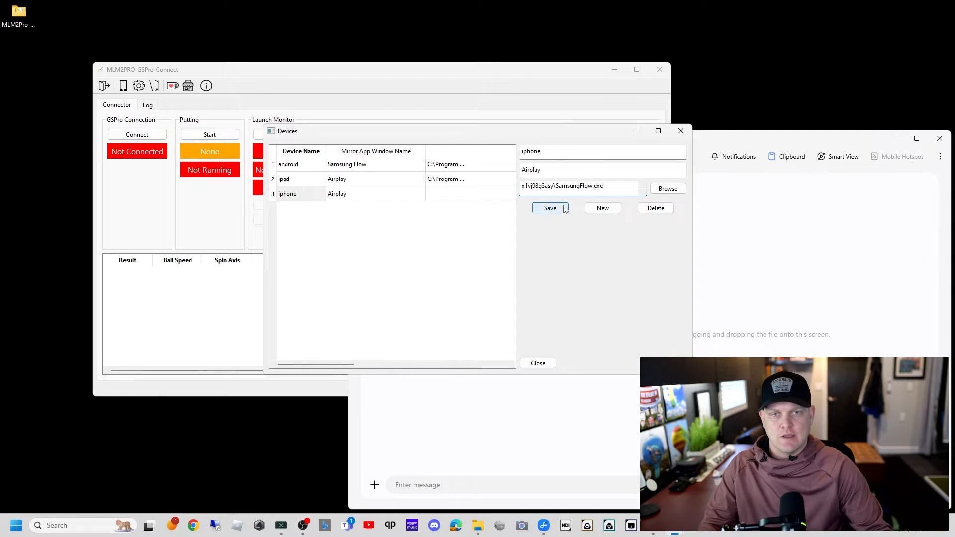
left_click(549, 208)
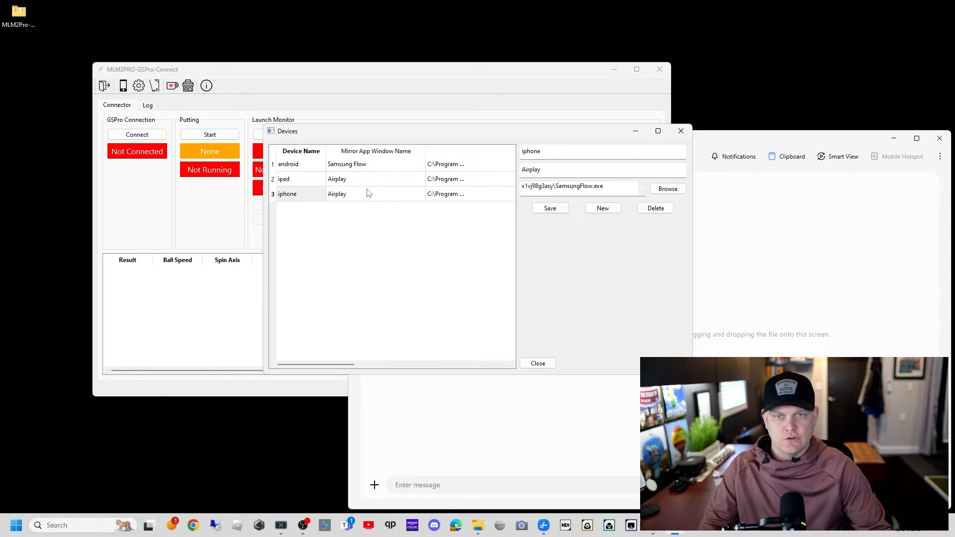
Step: Give the ipad and iphone entries the Samsung Flow mirror window name and save them
left_click(284, 178)
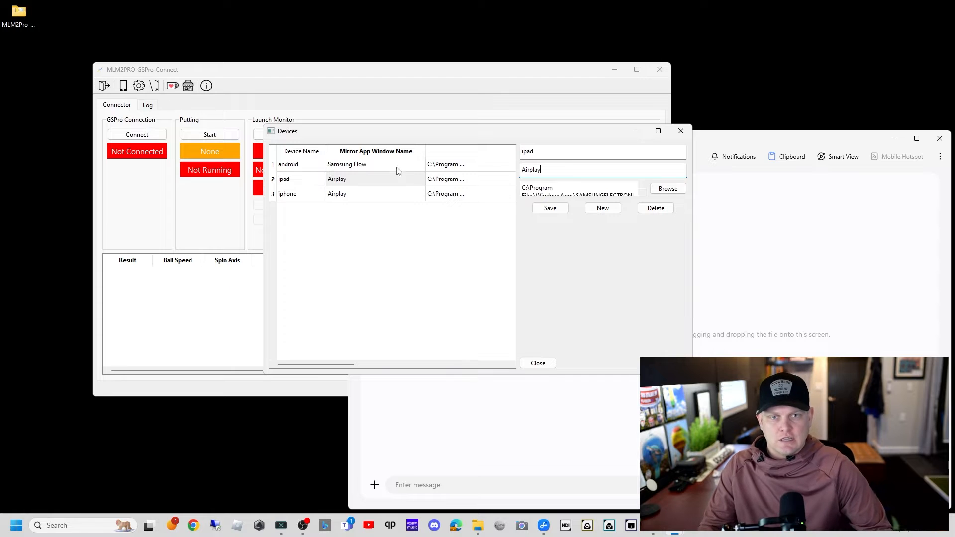
type("S")
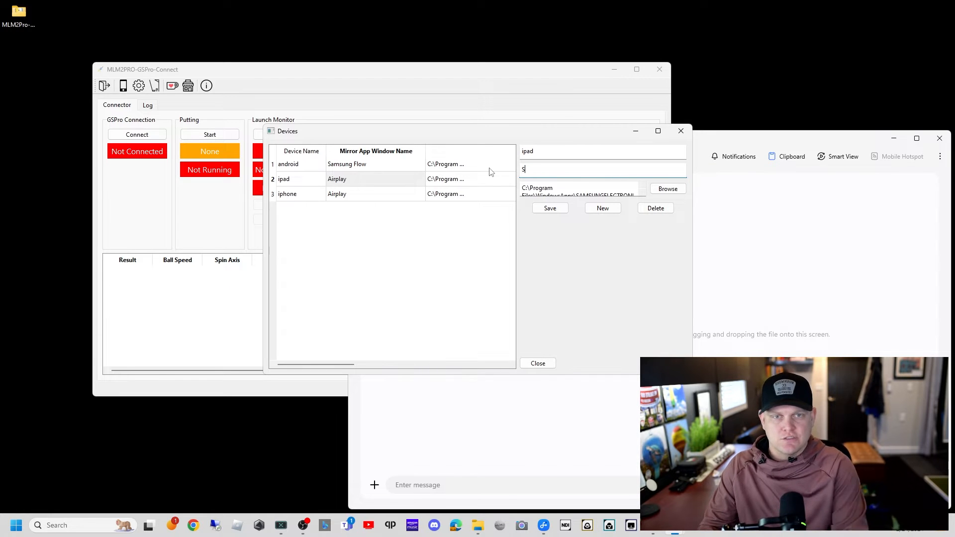
type("um")
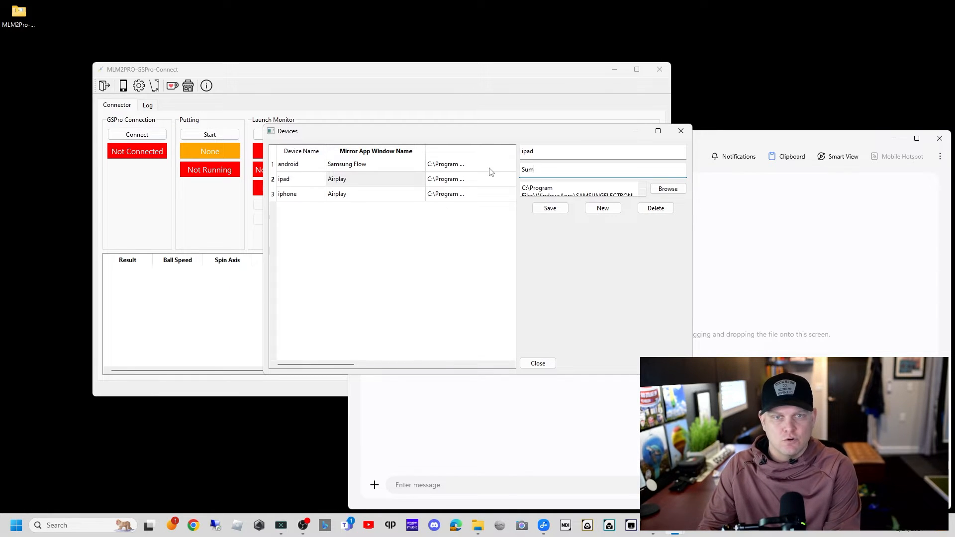
type("Samsun")
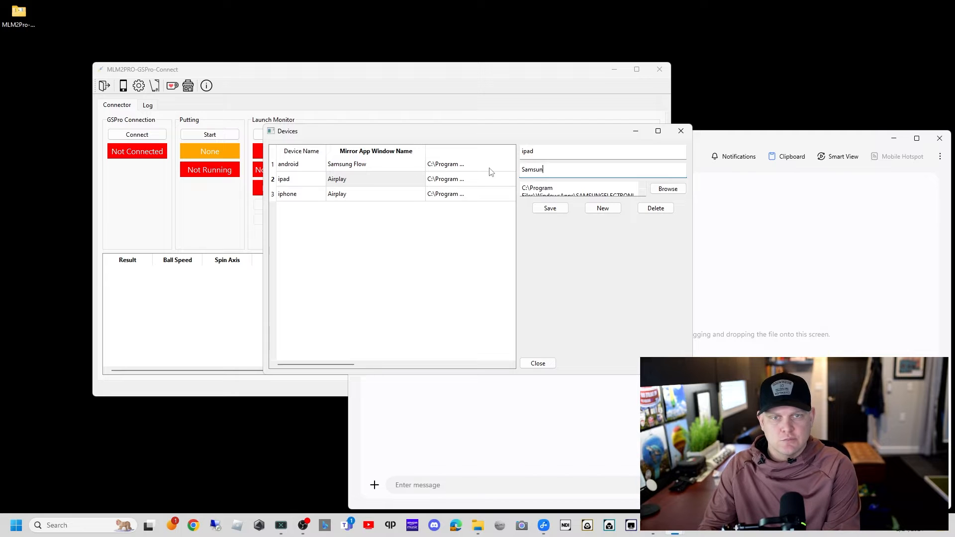
left_click(550, 208)
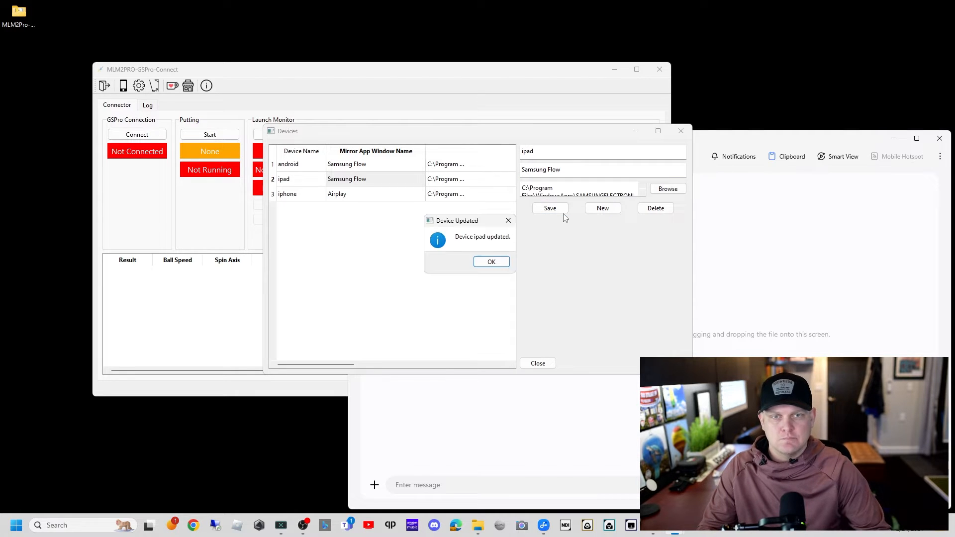
left_click(491, 262)
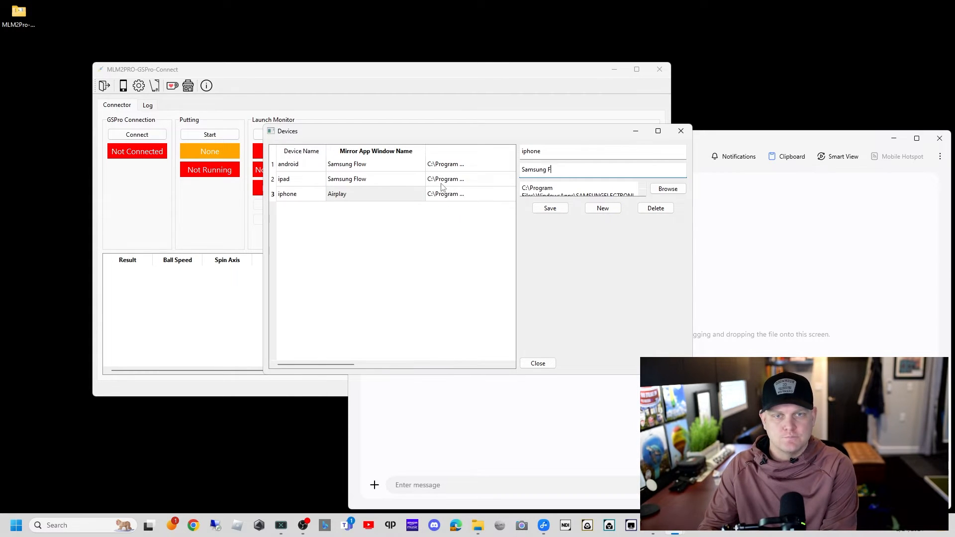
type("low")
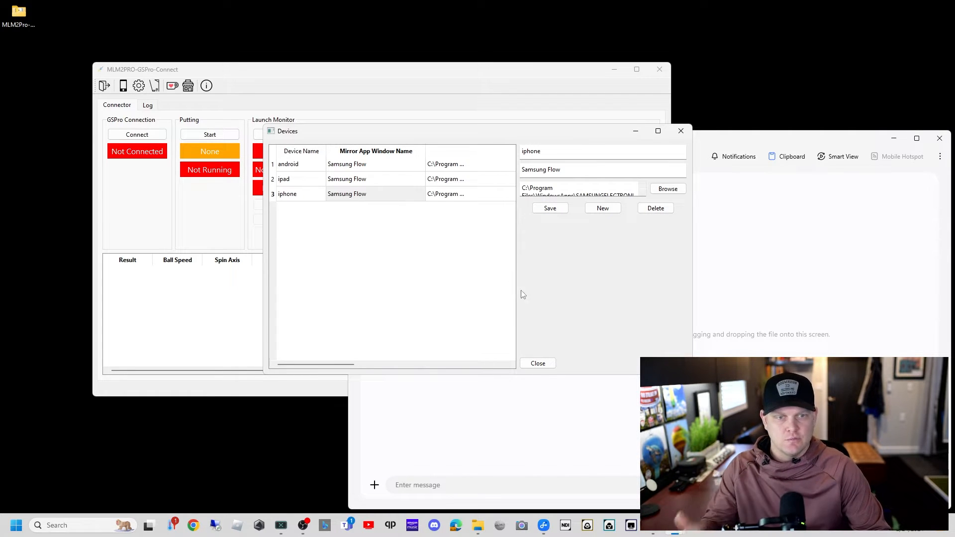
mouse_move(560, 250)
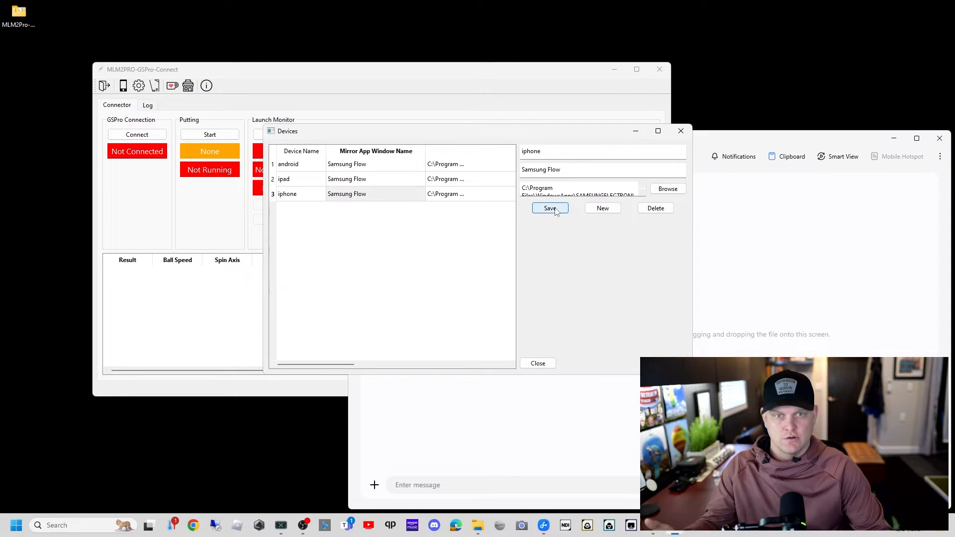
mouse_move(549, 208)
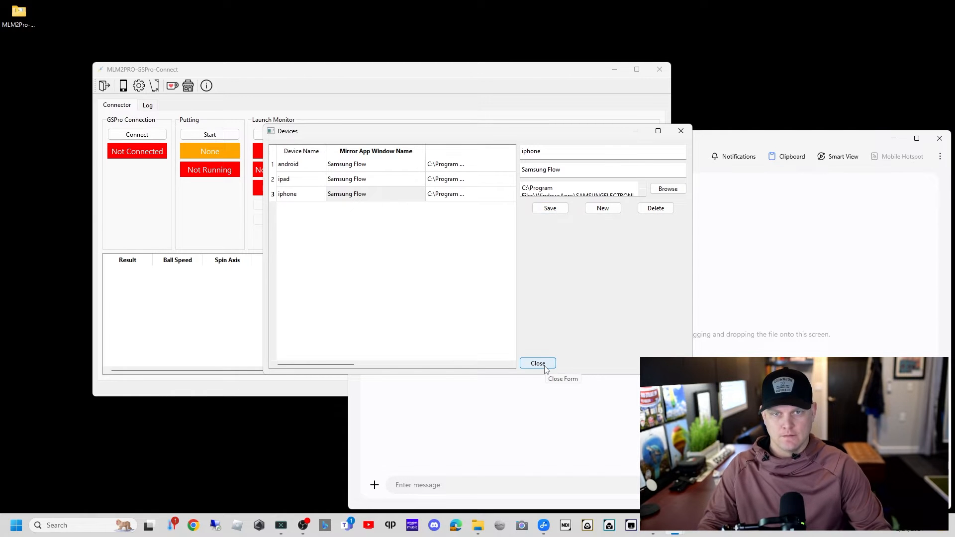
Step: Close the Devices form so the connector's Settings can be reached
left_click(536, 364)
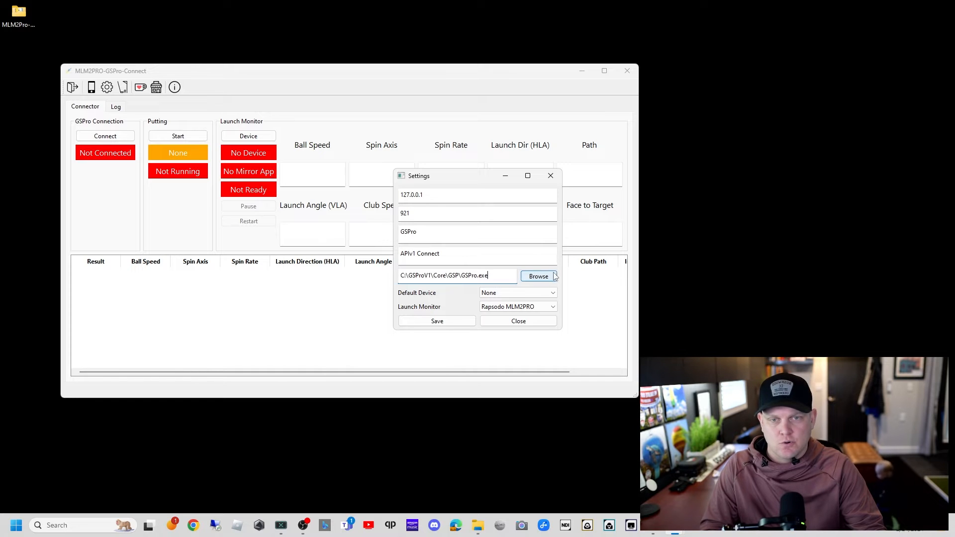
Step: Set the GSPro path to C:\GSProV1\Core\GSP\GSPro.exe via Browse and Open
left_click(539, 276)
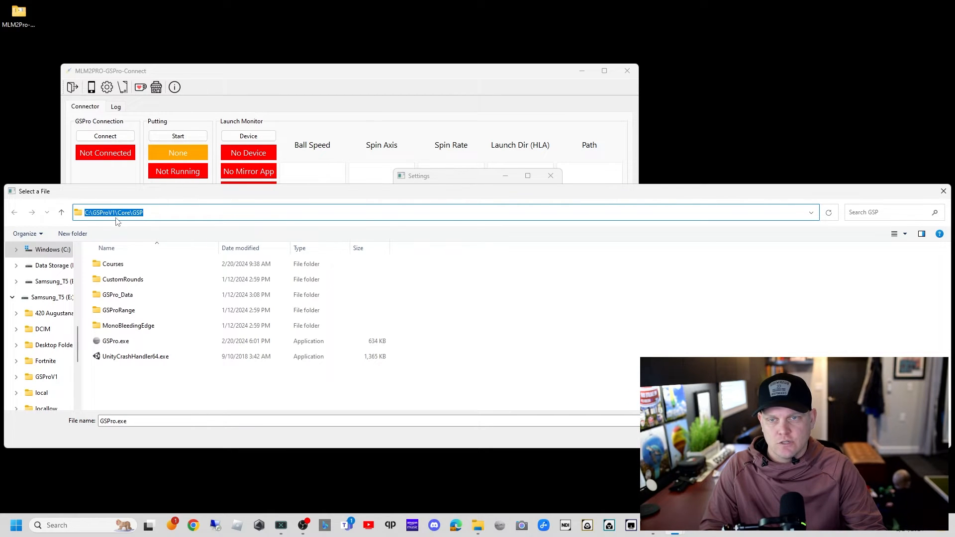
left_click(116, 340)
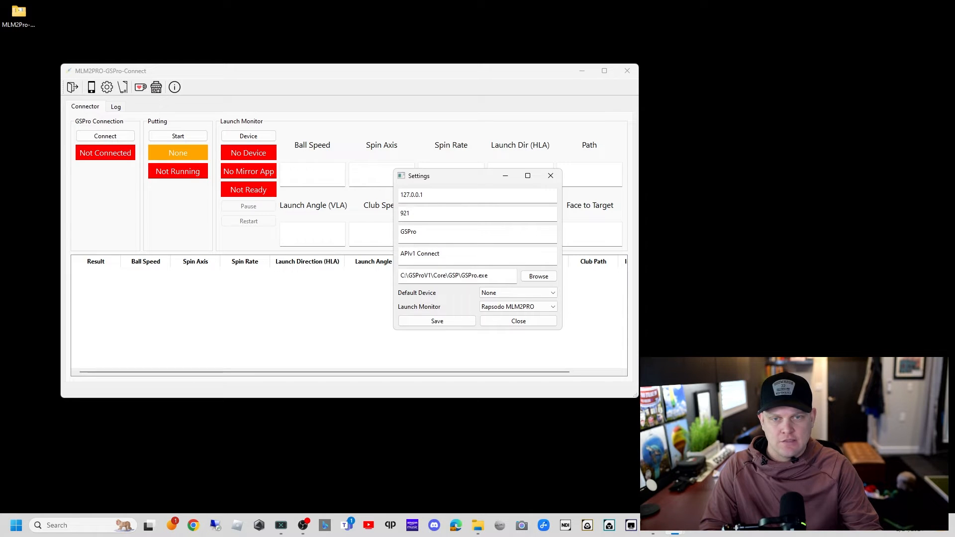
Step: Choose android as default device and Rapsodo MLM2PRO as launch monitor, save and confirm the notice
left_click(517, 293)
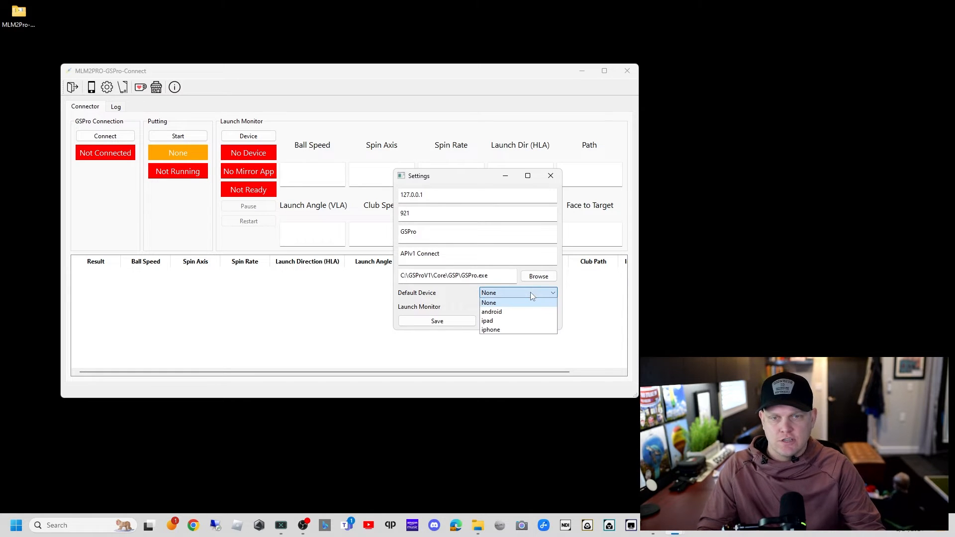
left_click(491, 312)
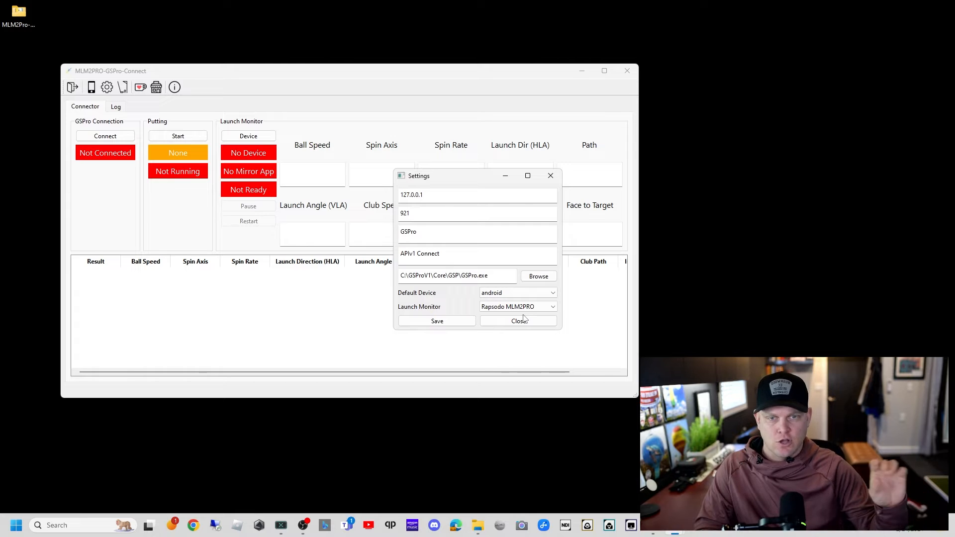
left_click(517, 306)
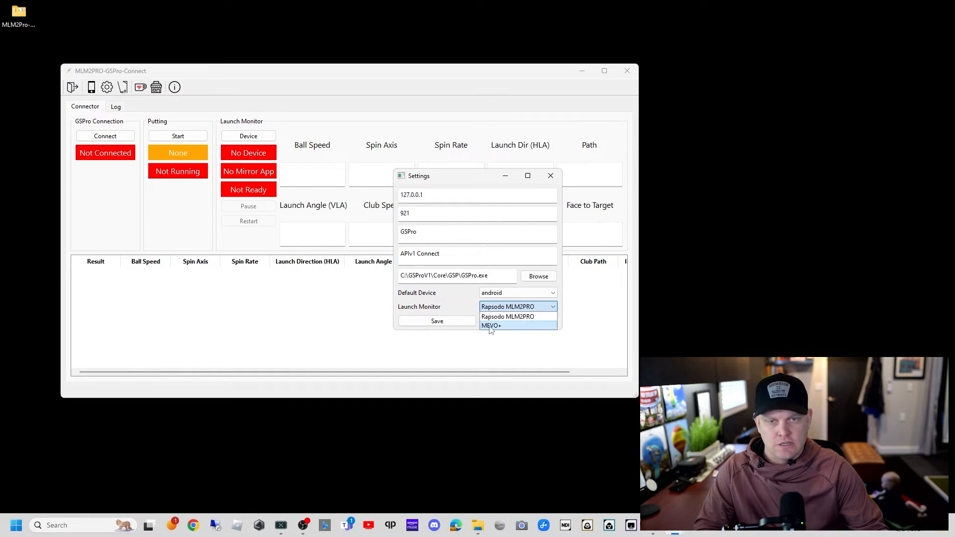
mouse_move(516, 317)
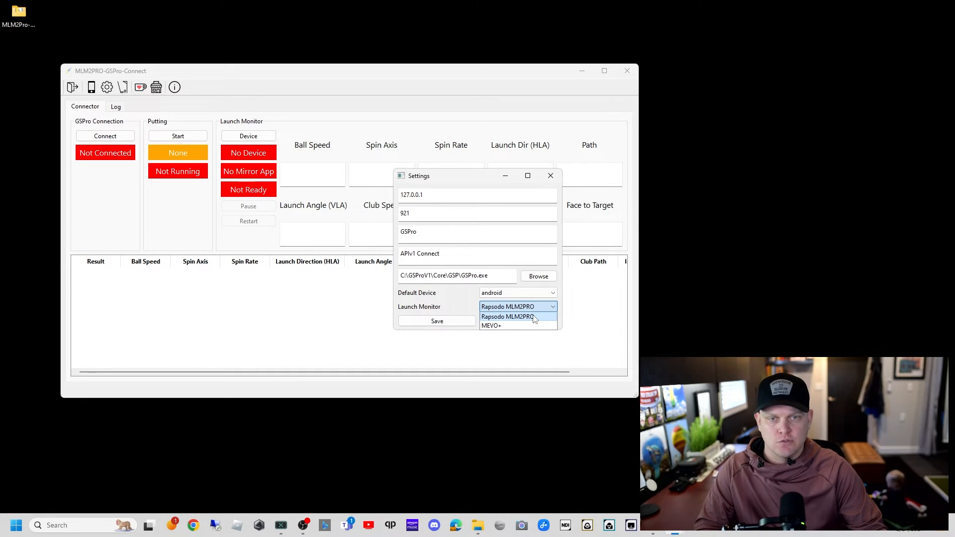
left_click(508, 317)
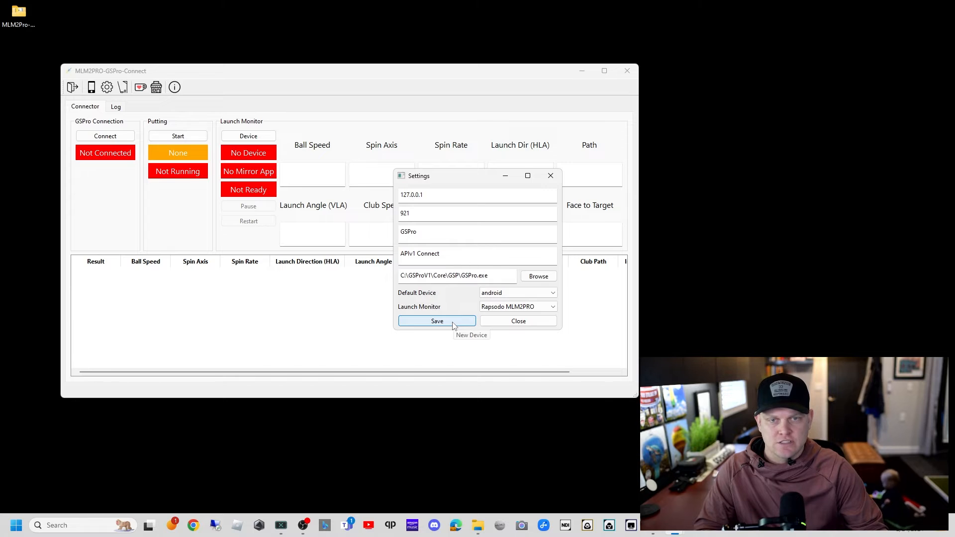
left_click(436, 321)
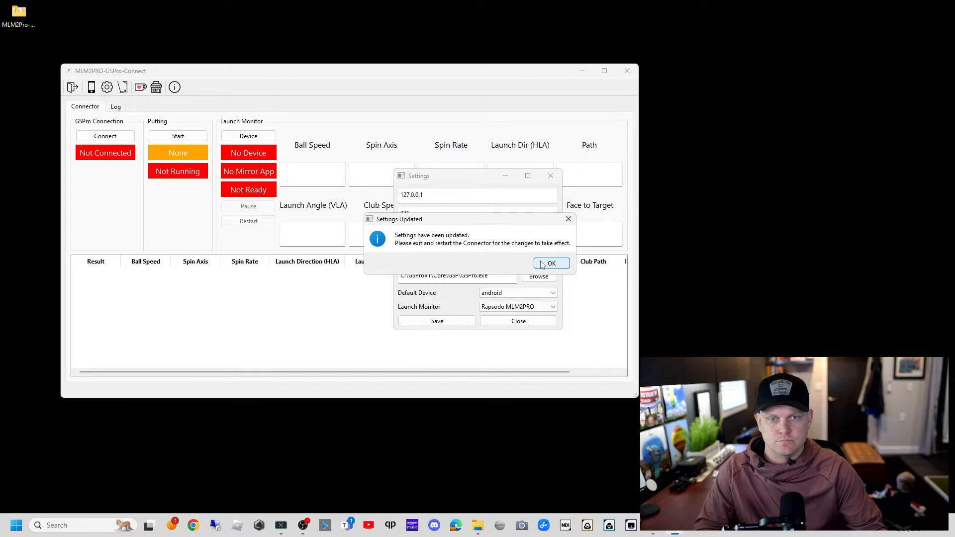
left_click(550, 262)
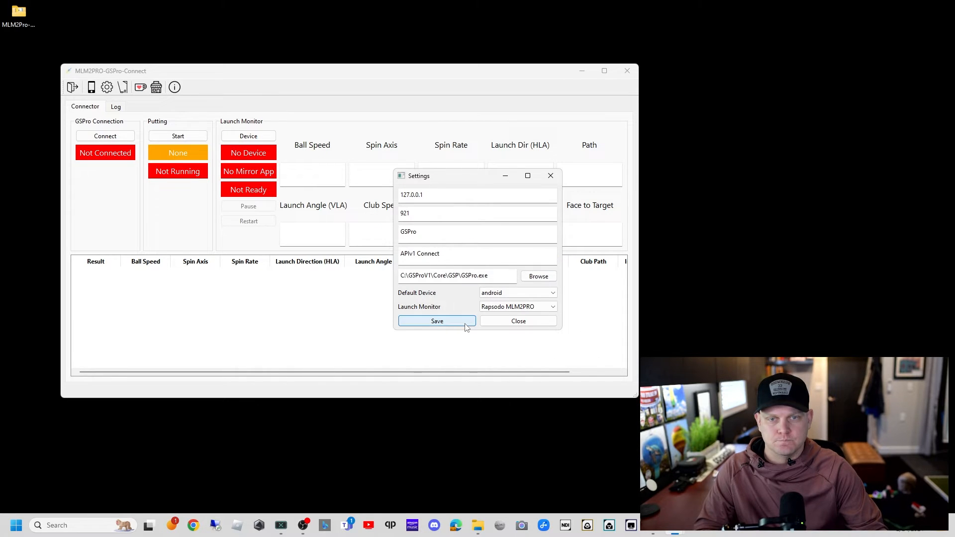
left_click(436, 322)
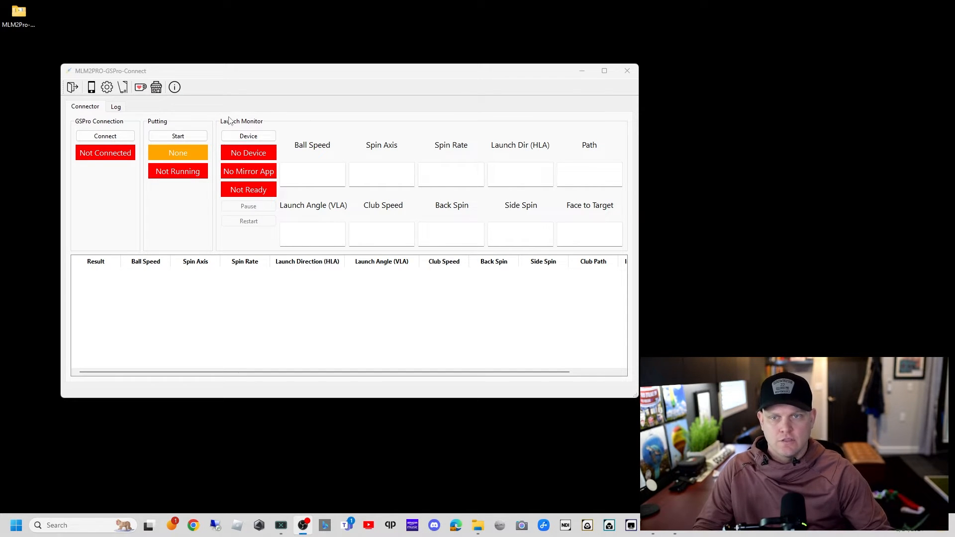
Step: In Putting Settings choose the Webcam putting system with Camera ID 0
left_click(123, 87)
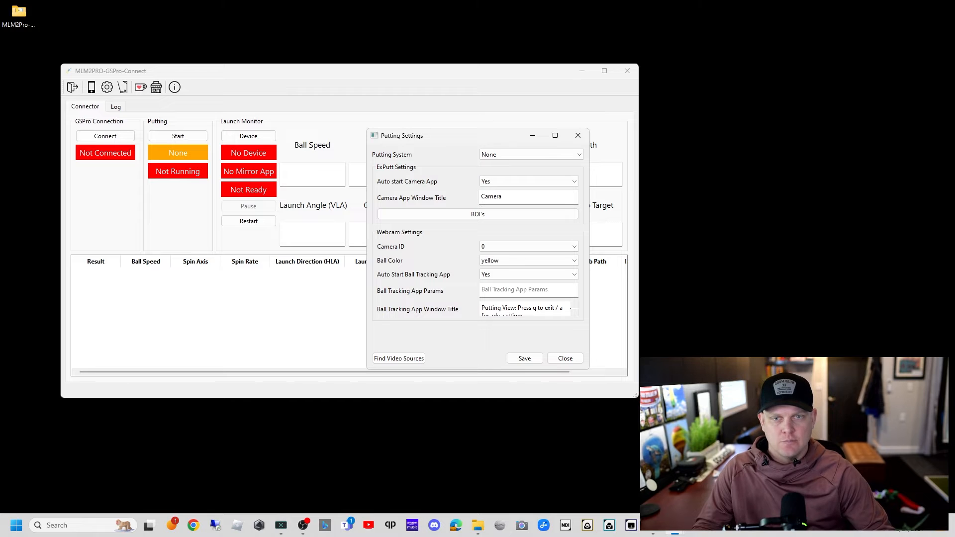
left_click(530, 154)
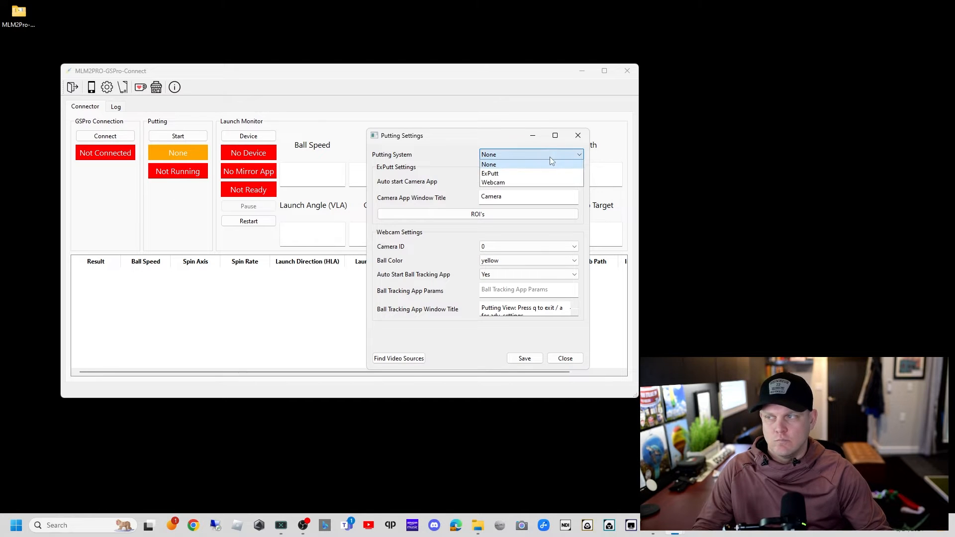
mouse_move(550, 176)
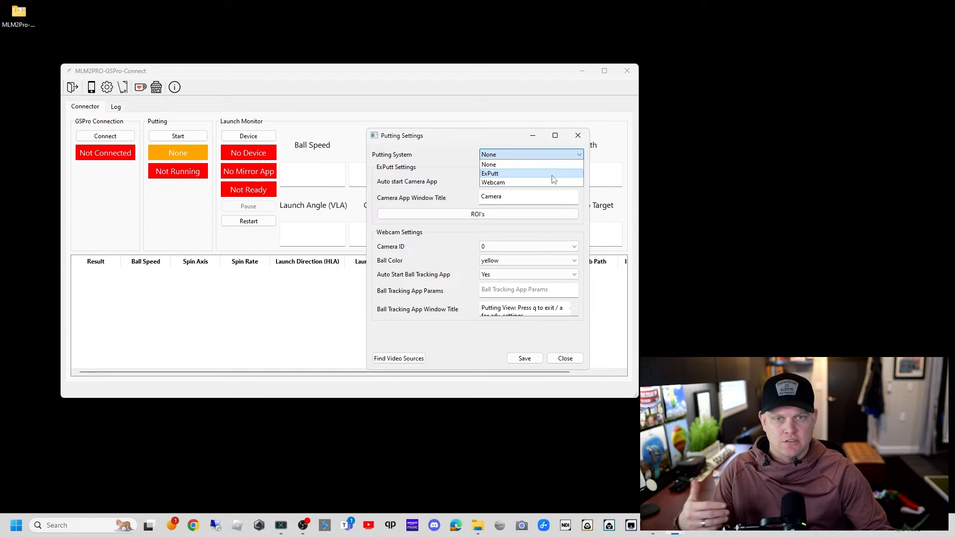
left_click(492, 182)
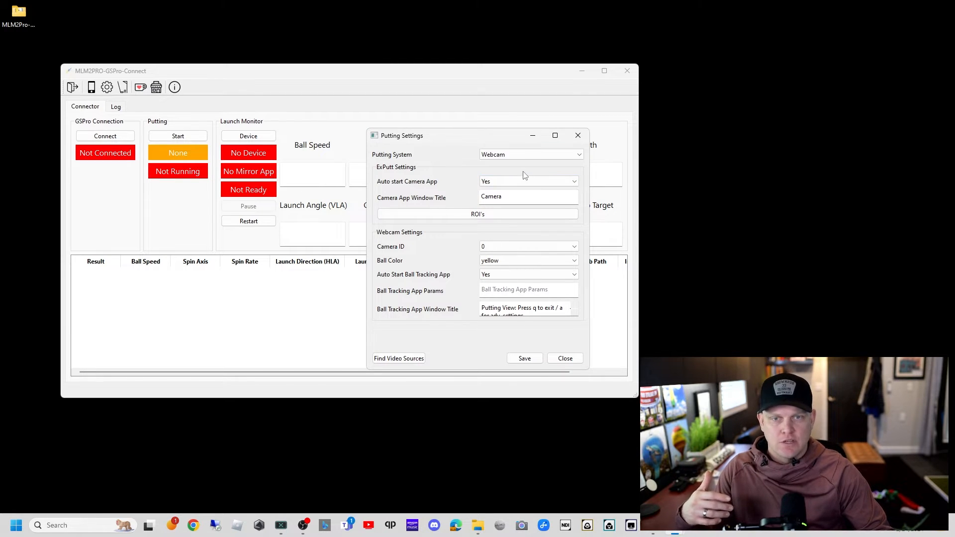
mouse_move(474, 227)
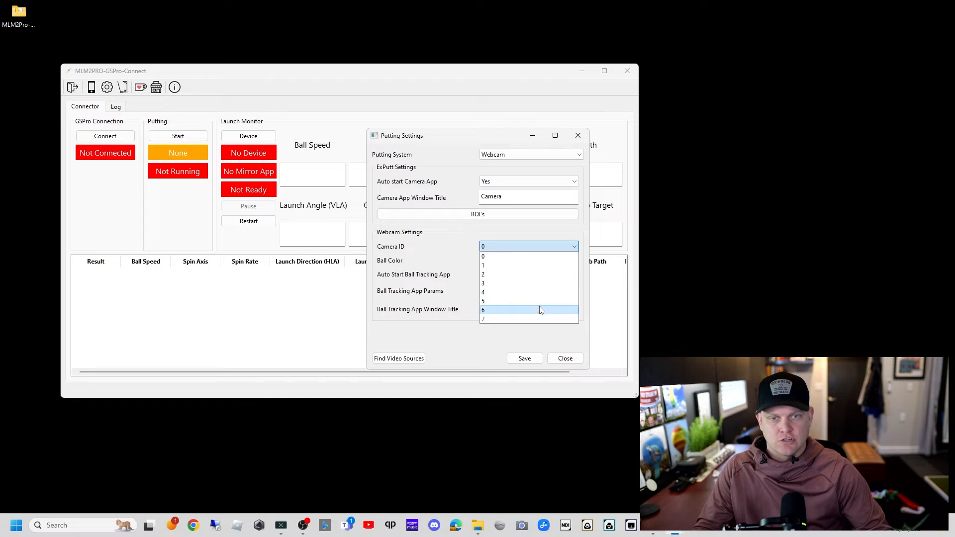
left_click(484, 255)
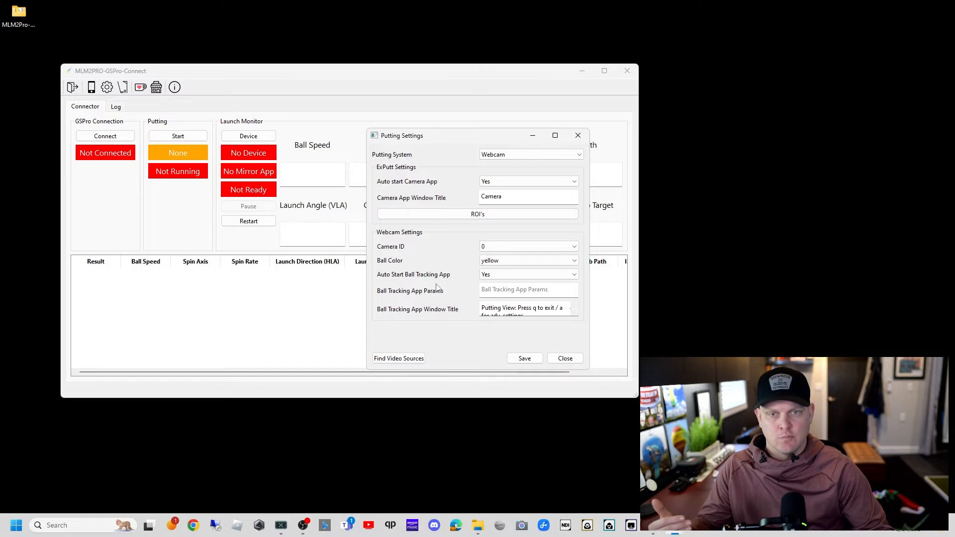
Step: Set the tracked ball colour to orange2 and save the putting settings
left_click(528, 260)
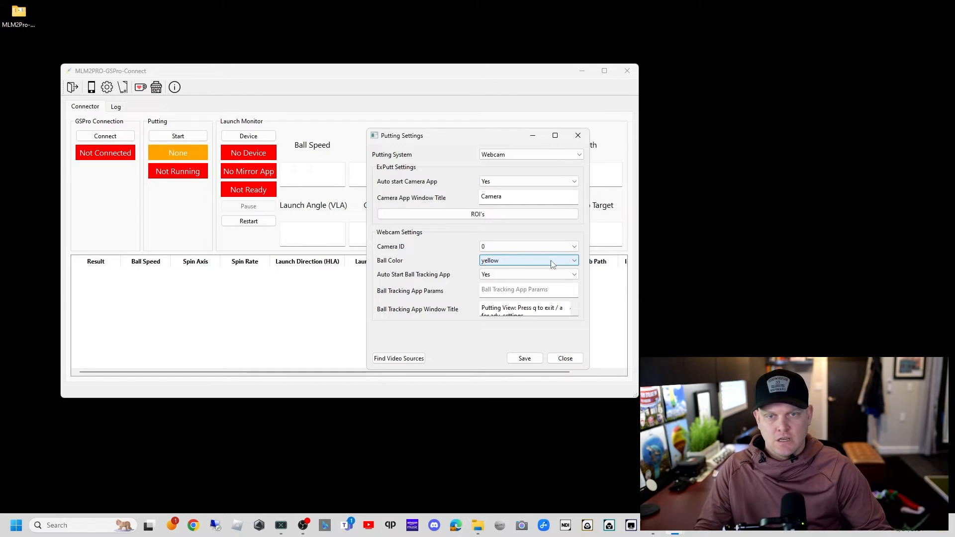
left_click(528, 260)
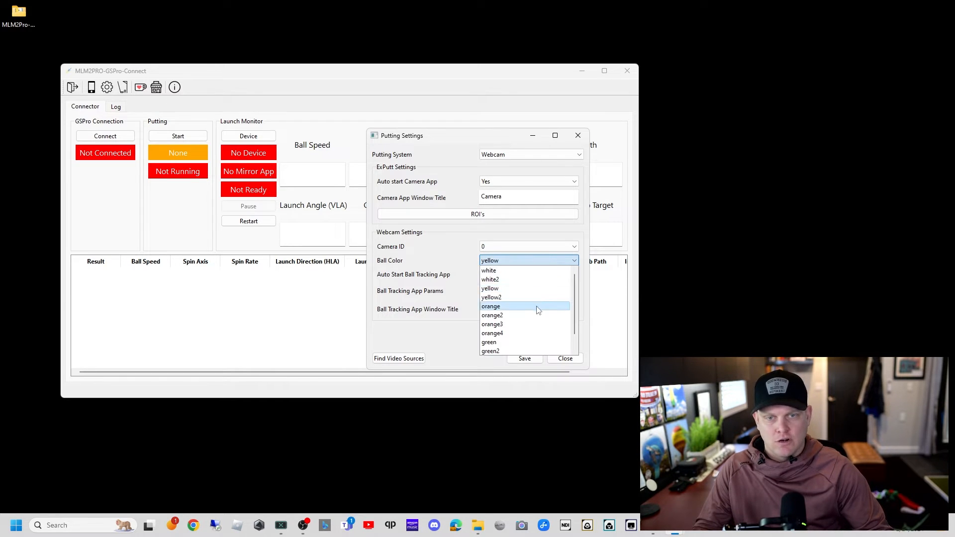
left_click(493, 315)
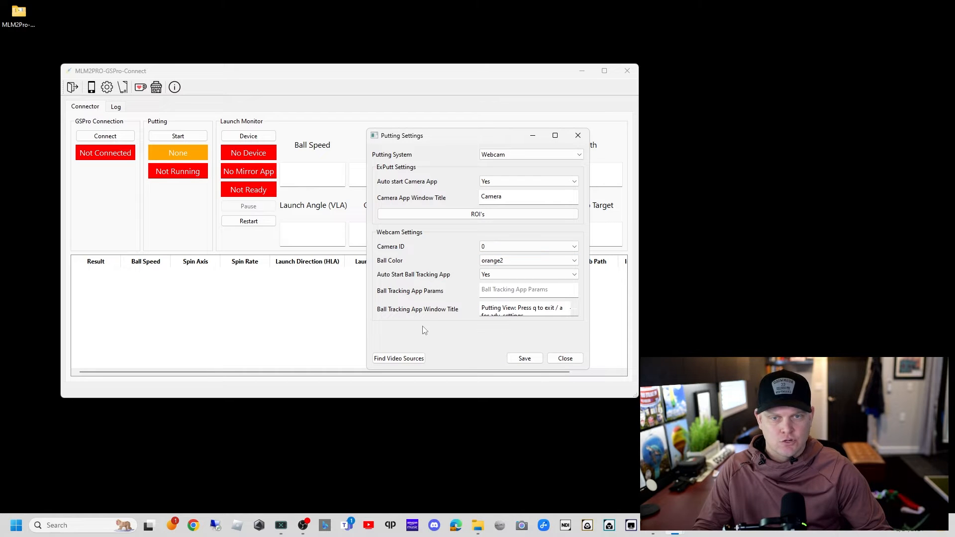
mouse_move(447, 303)
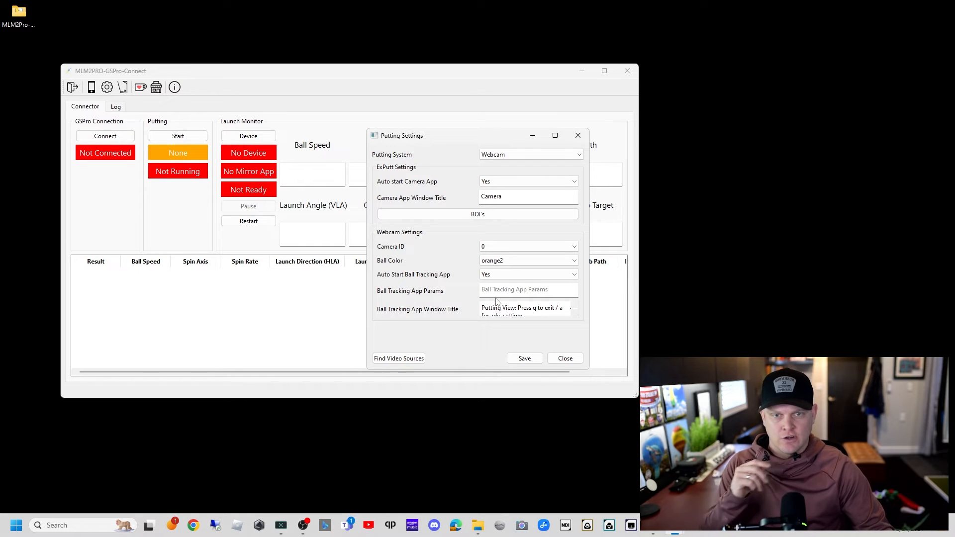
mouse_move(508, 332)
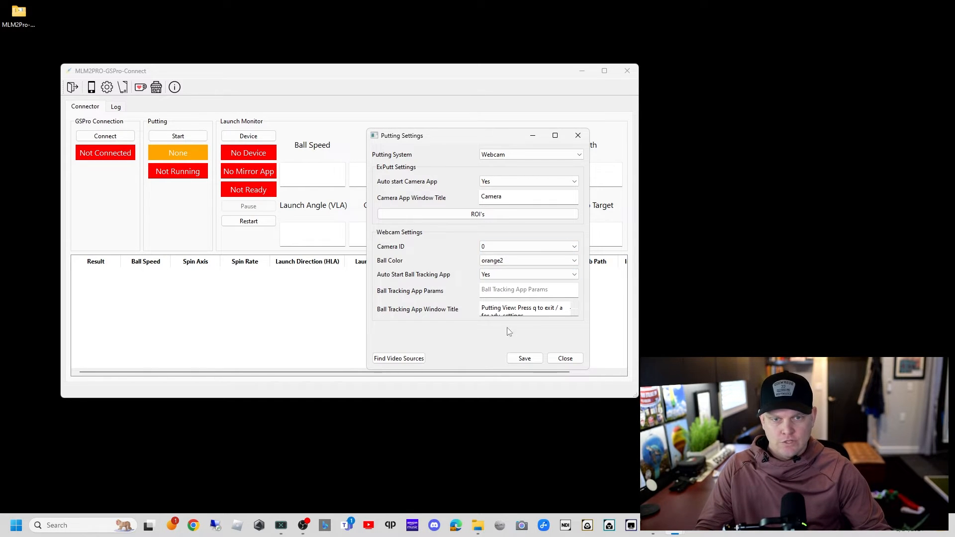
left_click(527, 260)
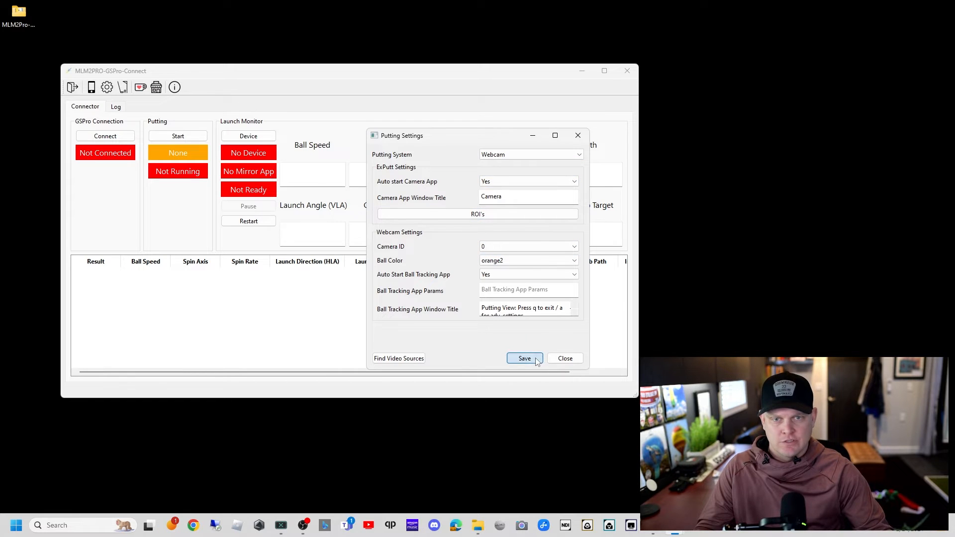
left_click(525, 358)
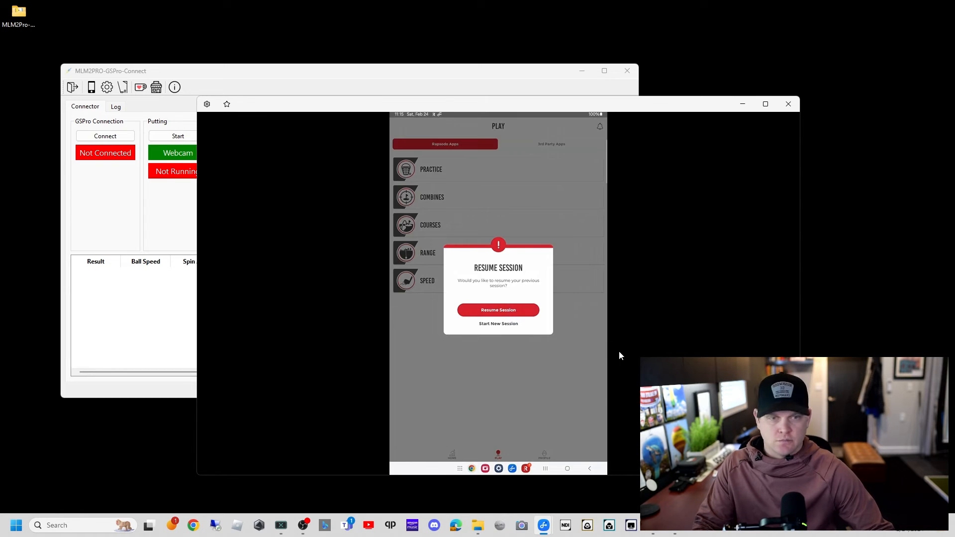
Step: Start a new Rapsodo practice session, pass the alignment check and record a driver shot
left_click(497, 310)
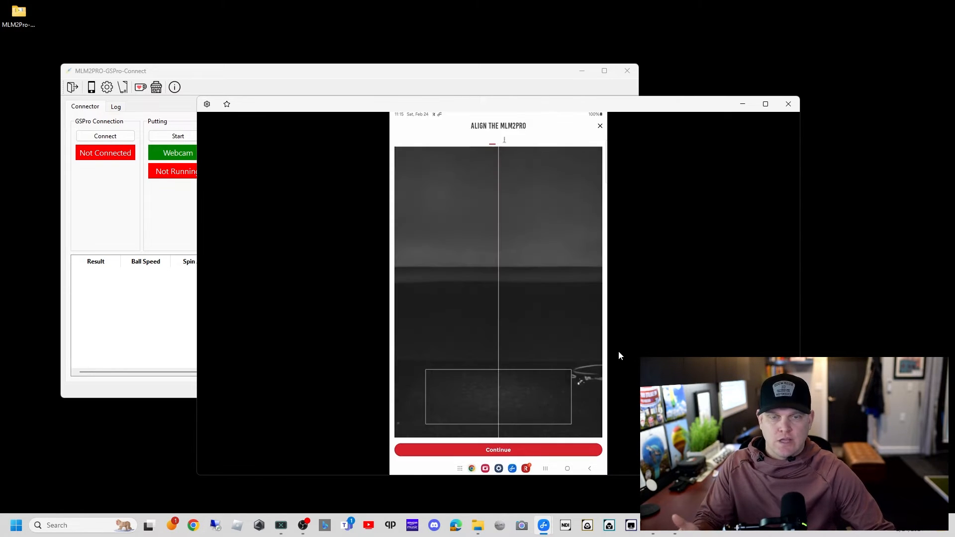
left_click(498, 450)
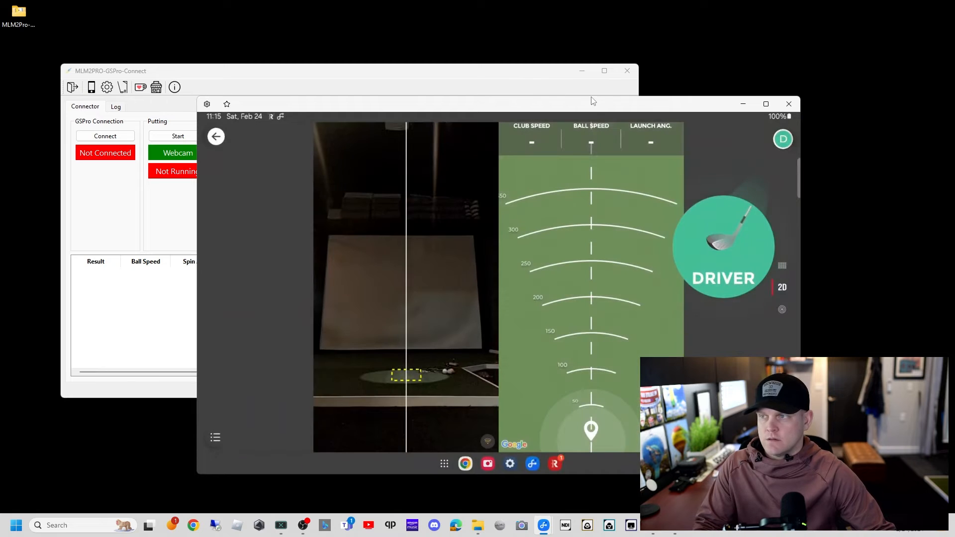
left_click(766, 104)
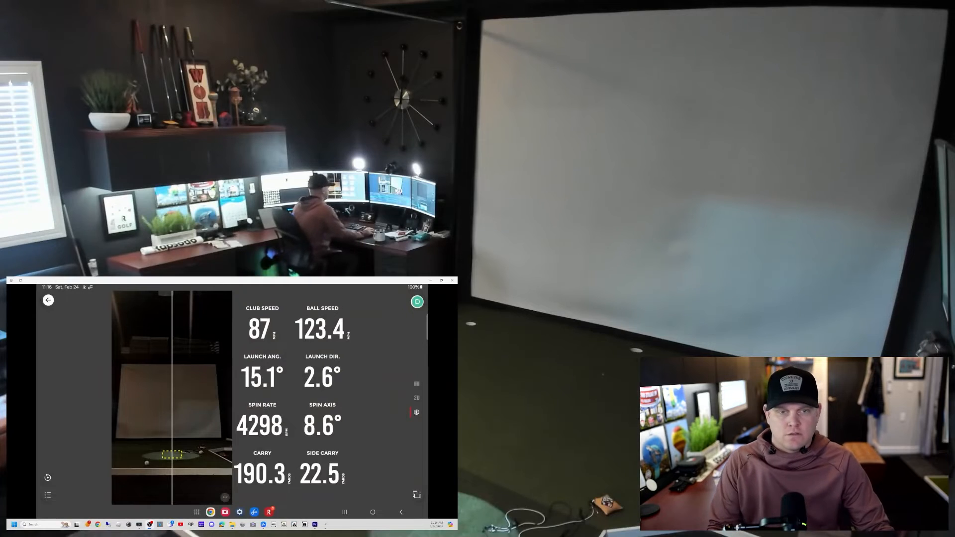
Step: Enlarge the mirrored phone window and bring the connector window back in front of it
left_click(442, 281)
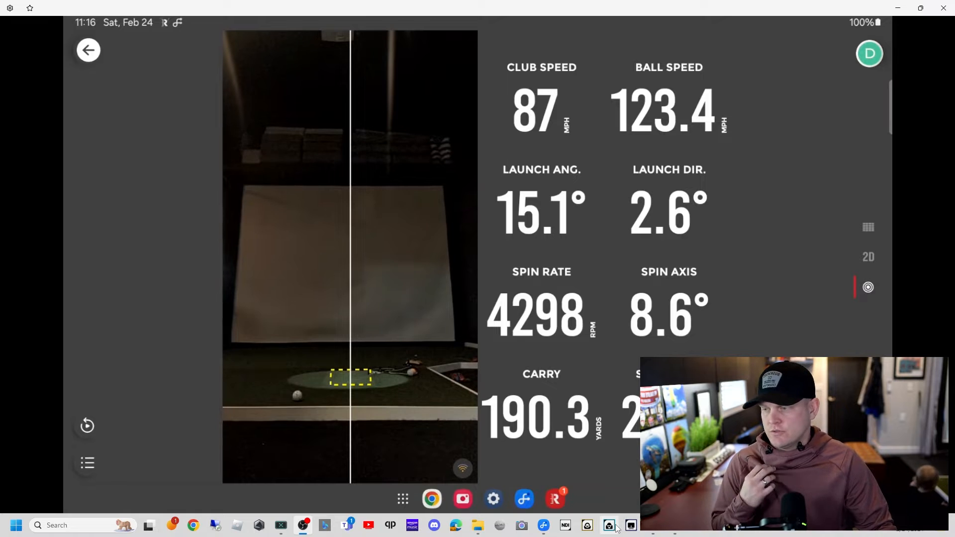
left_click(608, 525)
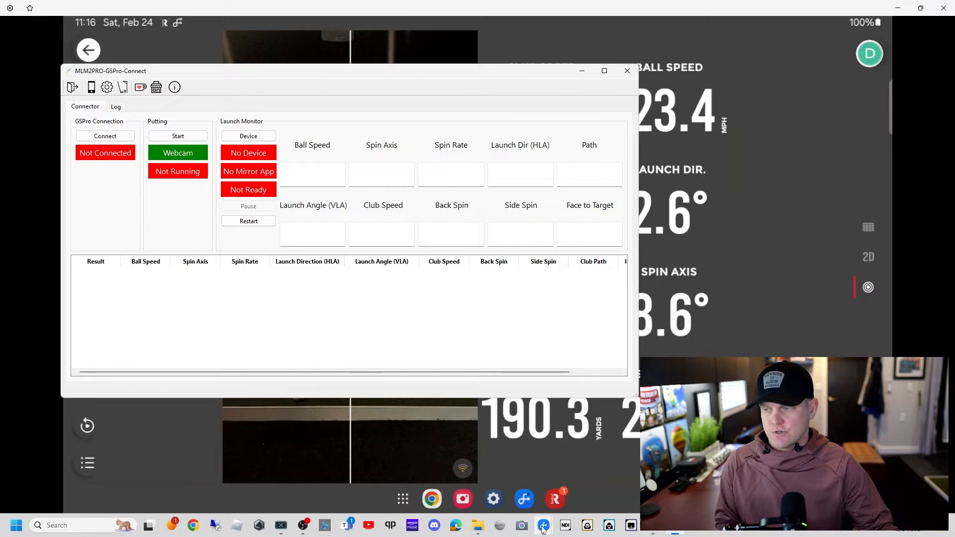
left_click(542, 525)
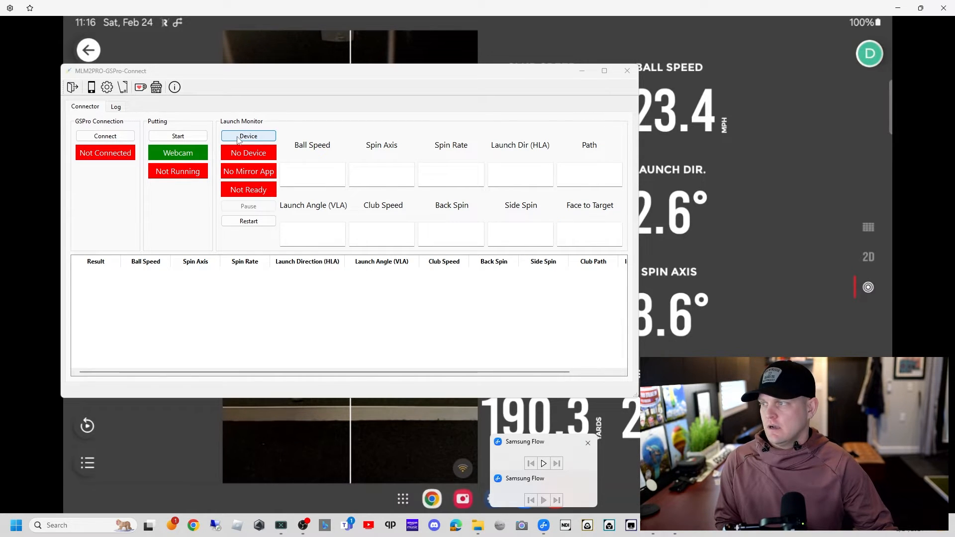
Step: Fit the android reading regions to the shot numbers and save them, confirming the update
left_click(248, 137)
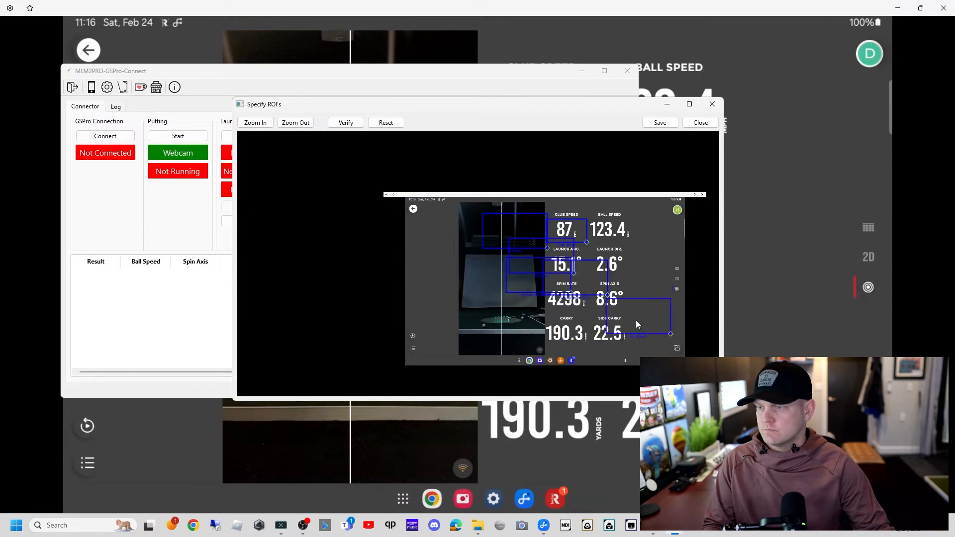
left_click(255, 123)
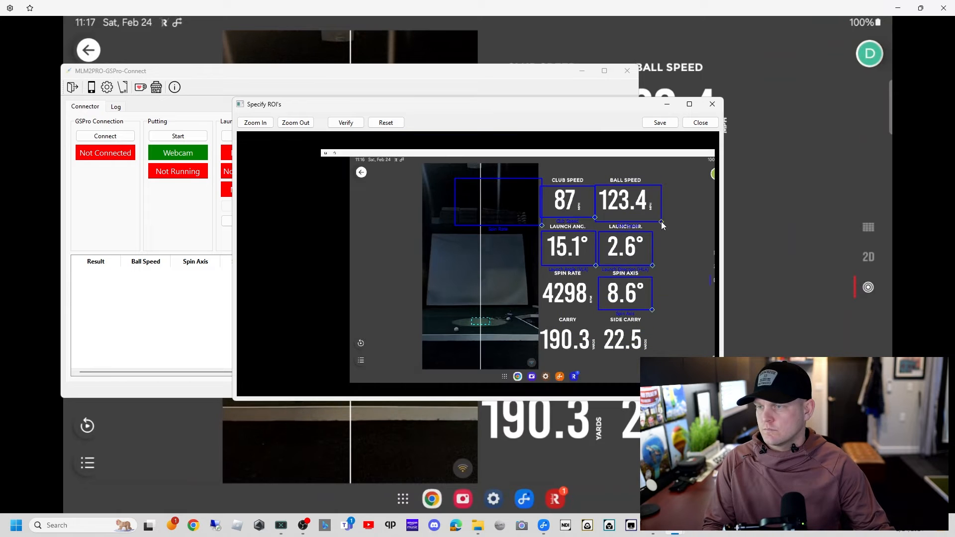
left_click(255, 123)
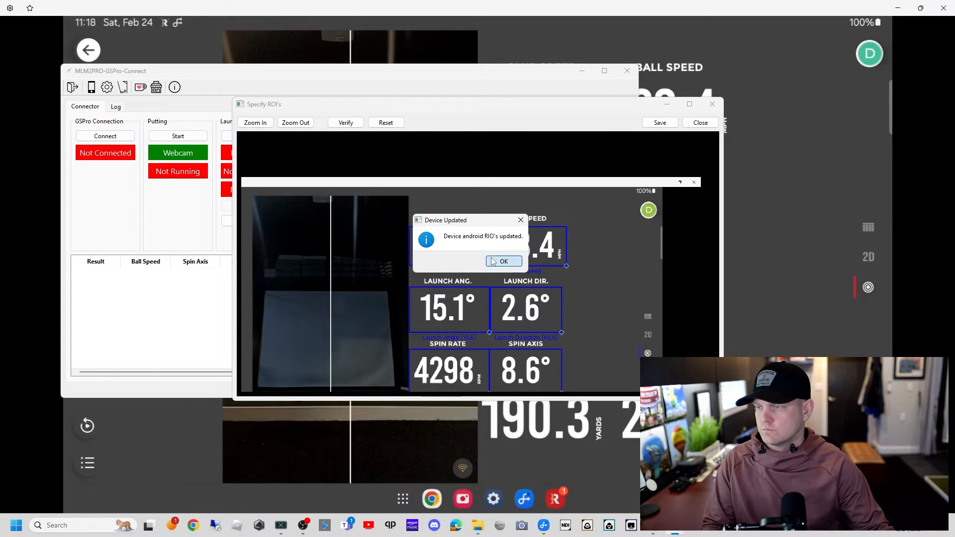
left_click(500, 262)
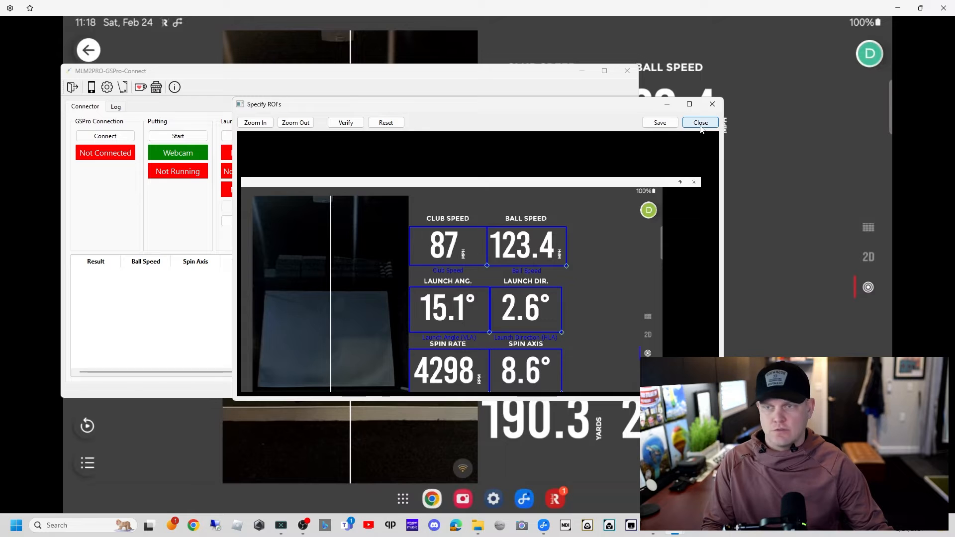
Step: Verify the regions read the correct shot values, then select android as the active device
left_click(345, 123)
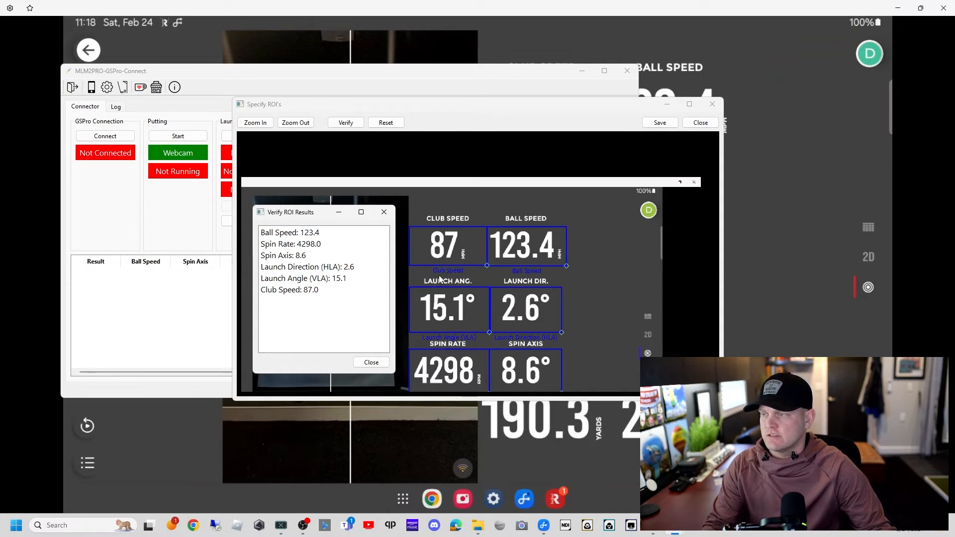
left_click(303, 279)
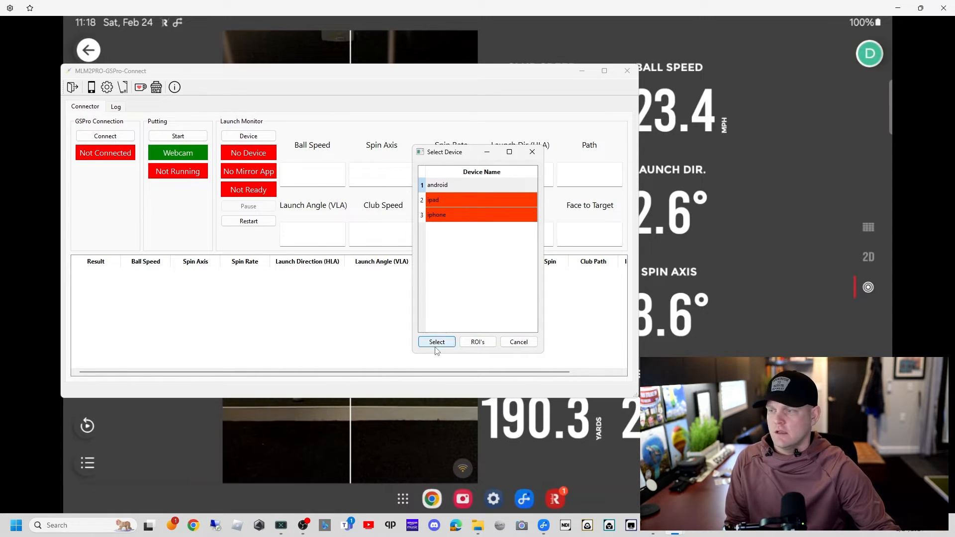
left_click(436, 342)
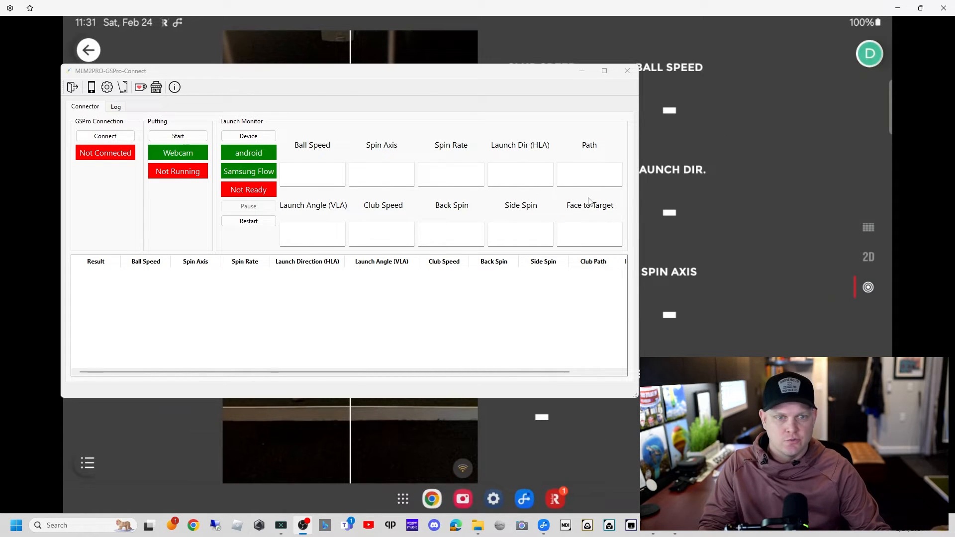
mouse_move(730, 165)
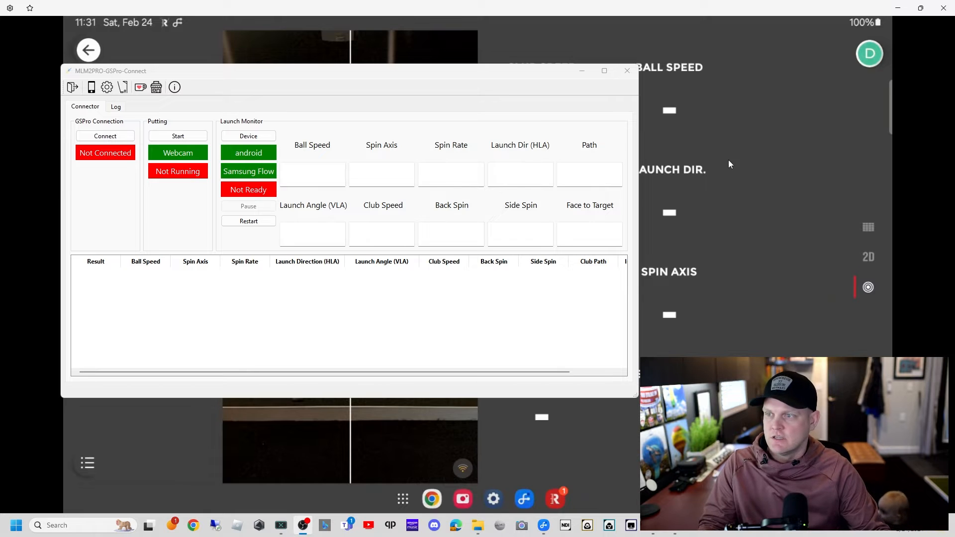
Step: Exit the current Rapsodo practice screen and start a new session instead of resuming
left_click(626, 71)
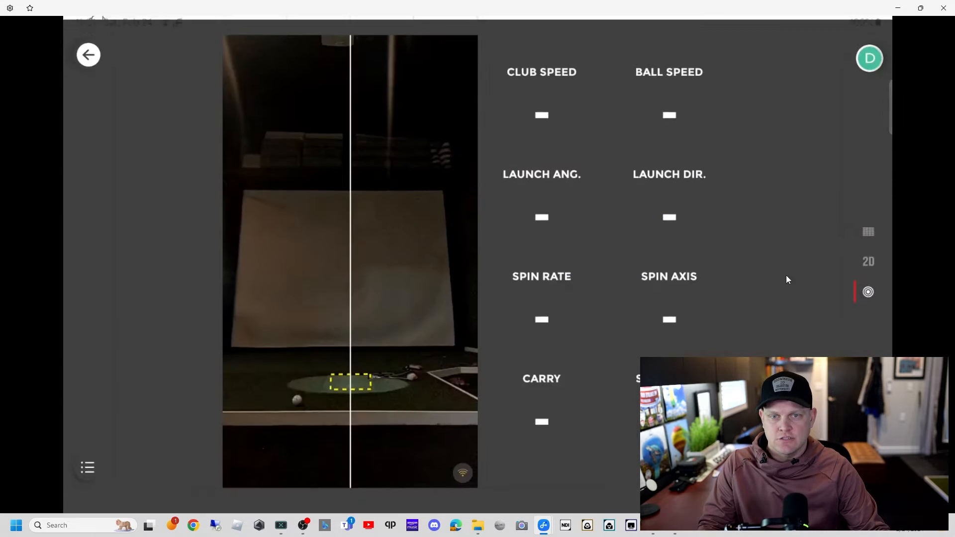
left_click(87, 54)
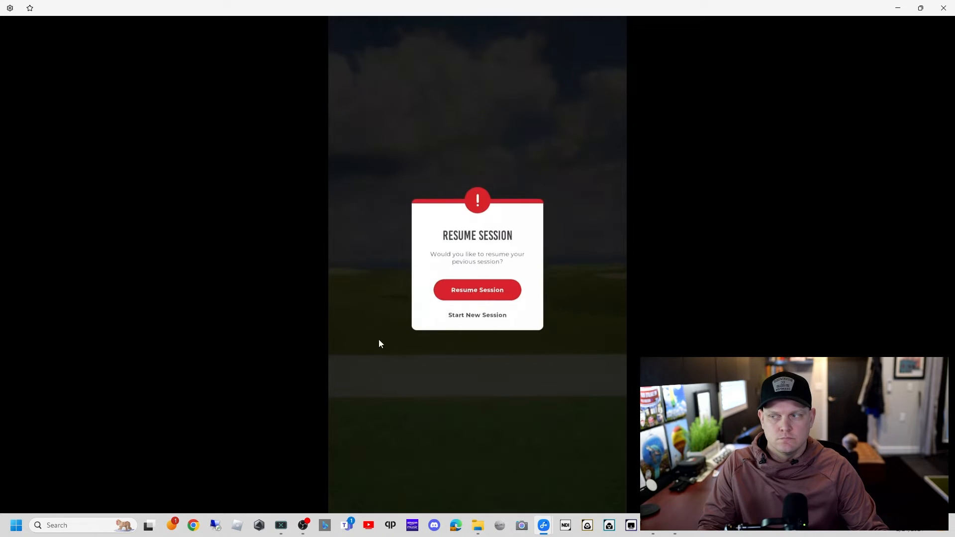
mouse_move(589, 330)
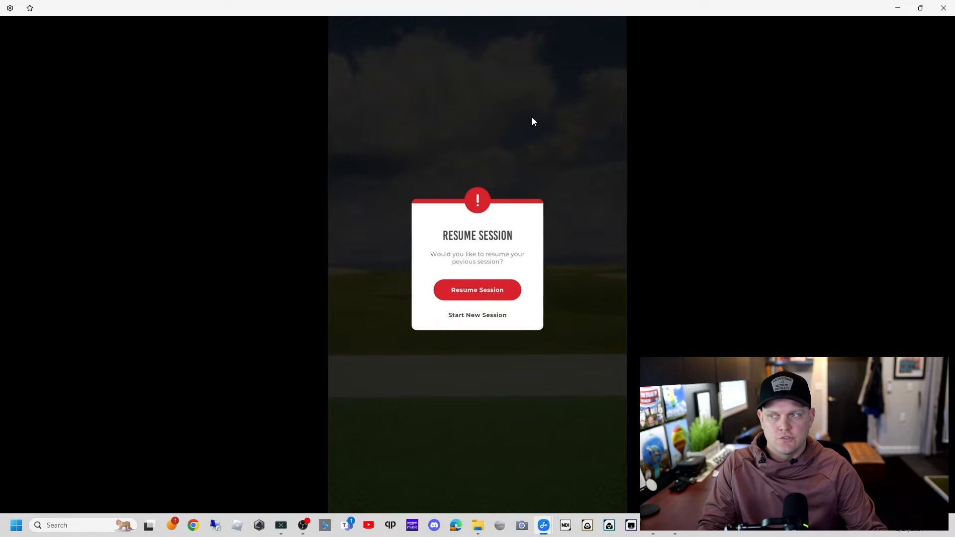
left_click(477, 315)
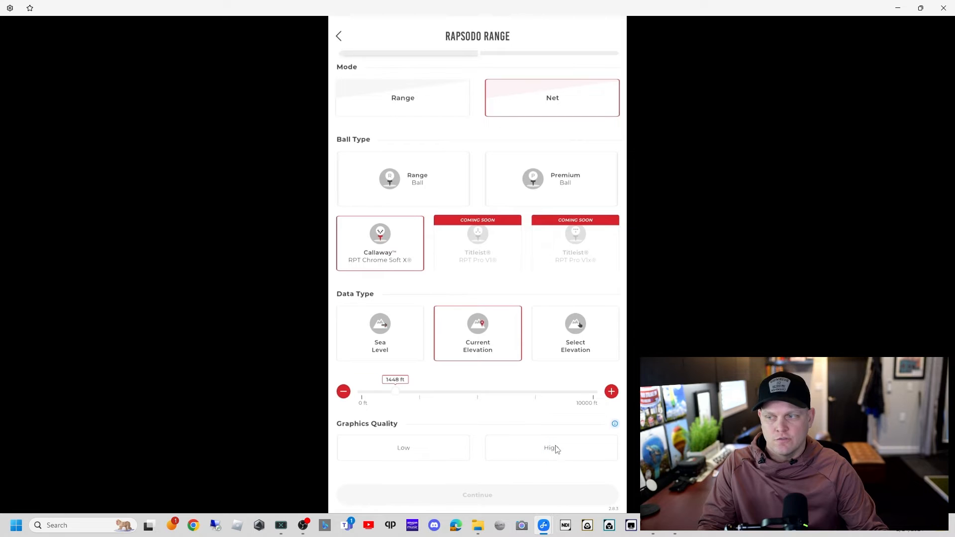
Step: Set graphics quality to High and begin the Range session without a target
left_click(550, 448)
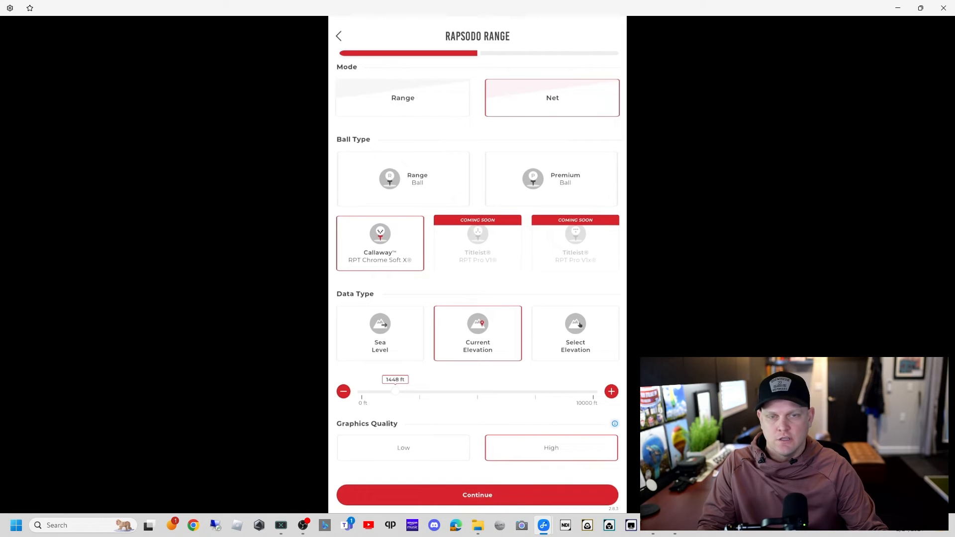
left_click(477, 494)
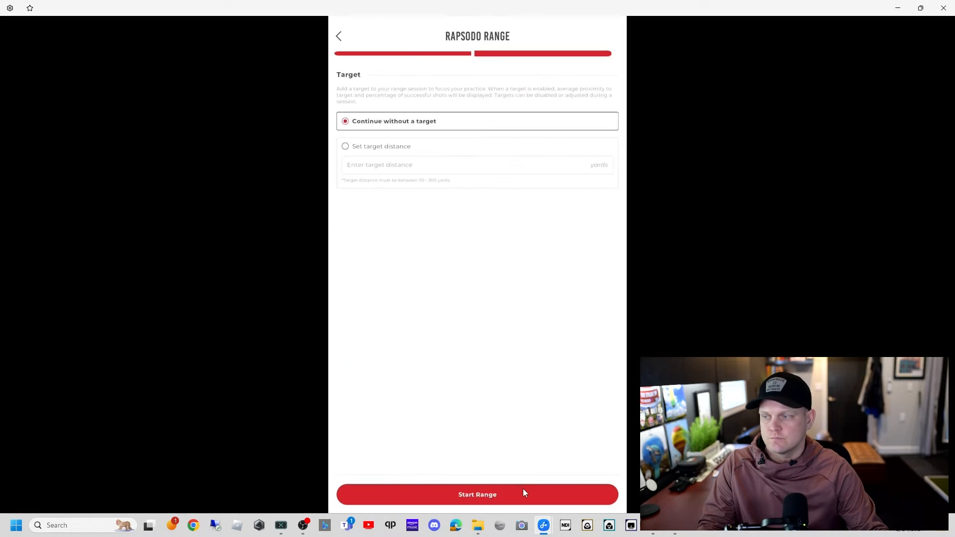
left_click(477, 494)
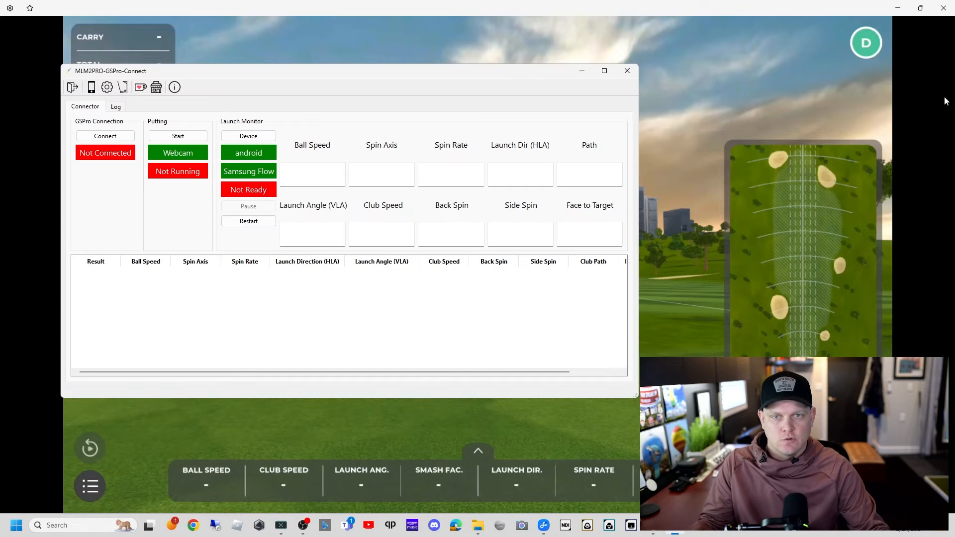
Step: View the device's reading region boxes over the range screen, then dismiss the connector
left_click(247, 136)
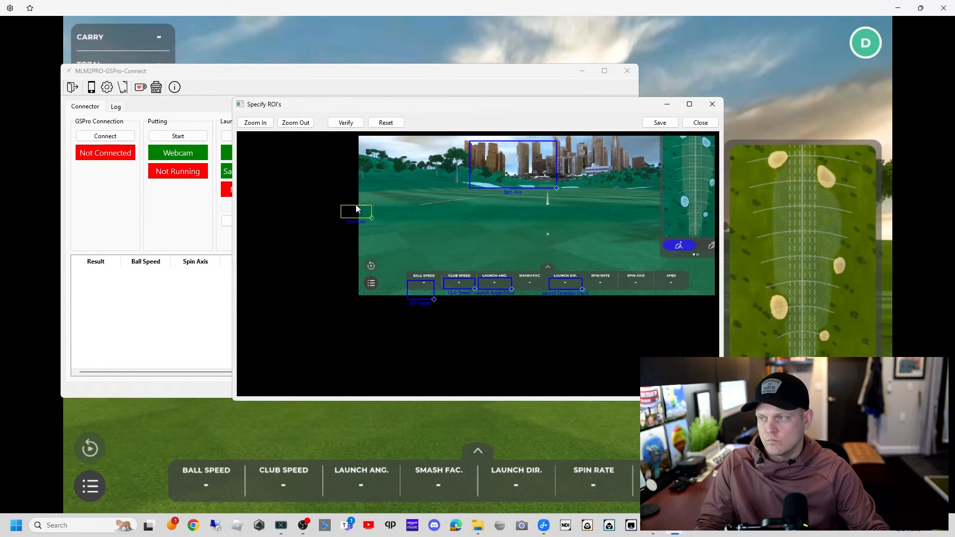
left_click(254, 122)
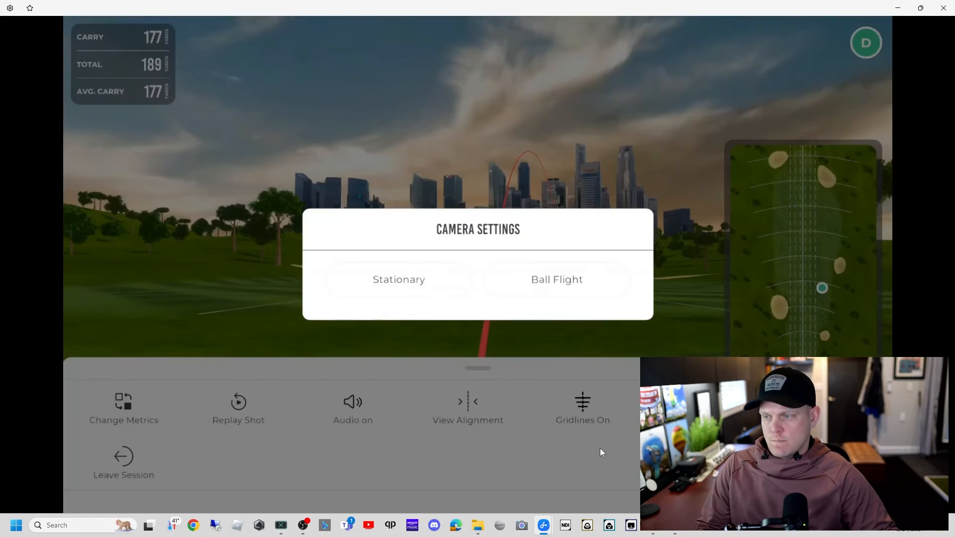
Step: Dismiss the Camera Settings prompt and switch the range gridlines off
left_click(398, 280)
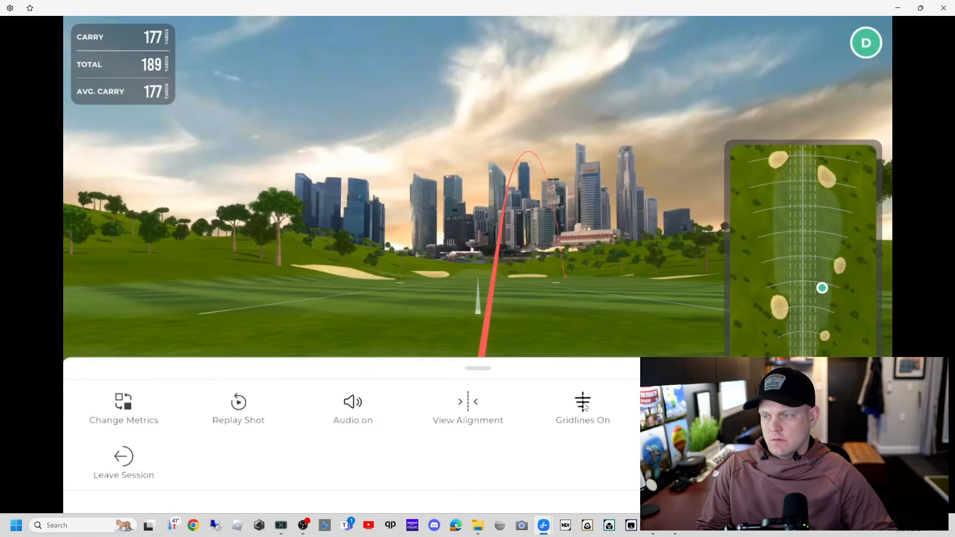
left_click(582, 408)
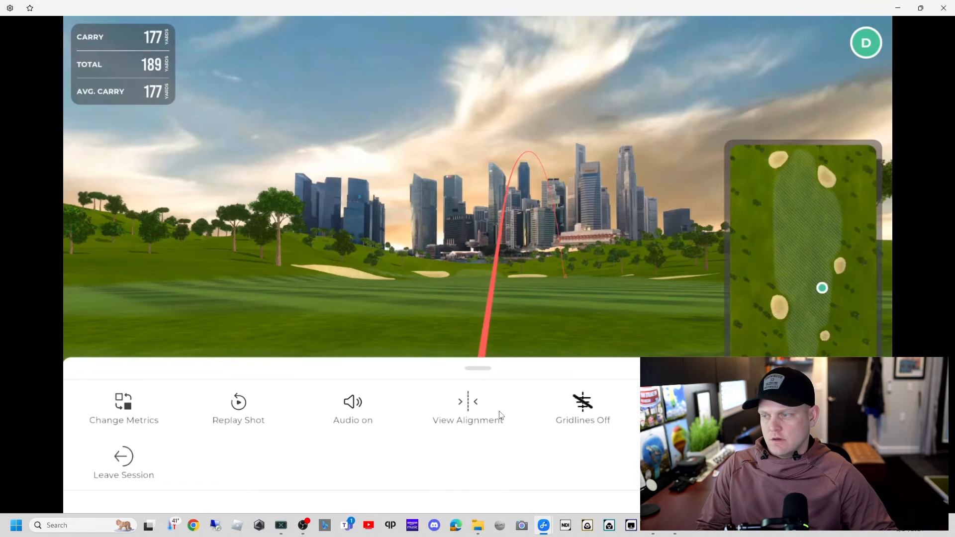
mouse_move(203, 433)
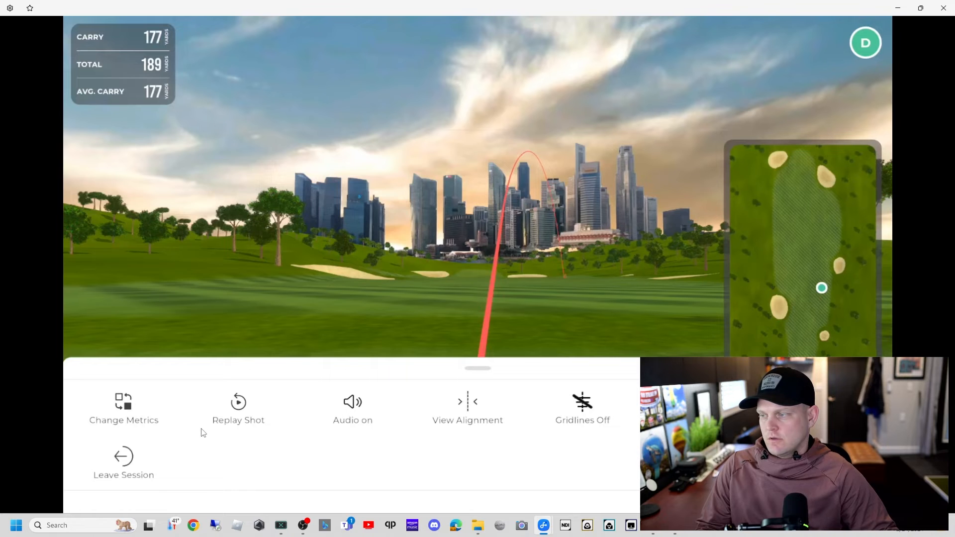
Step: Mute session audio, close the session menu and collapse the shot metrics to one row
left_click(353, 408)
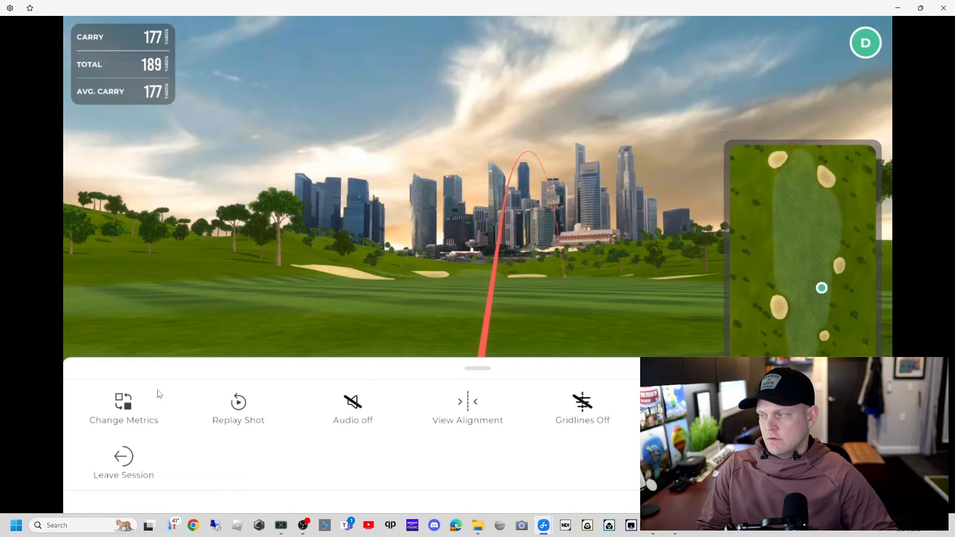
left_click(478, 368)
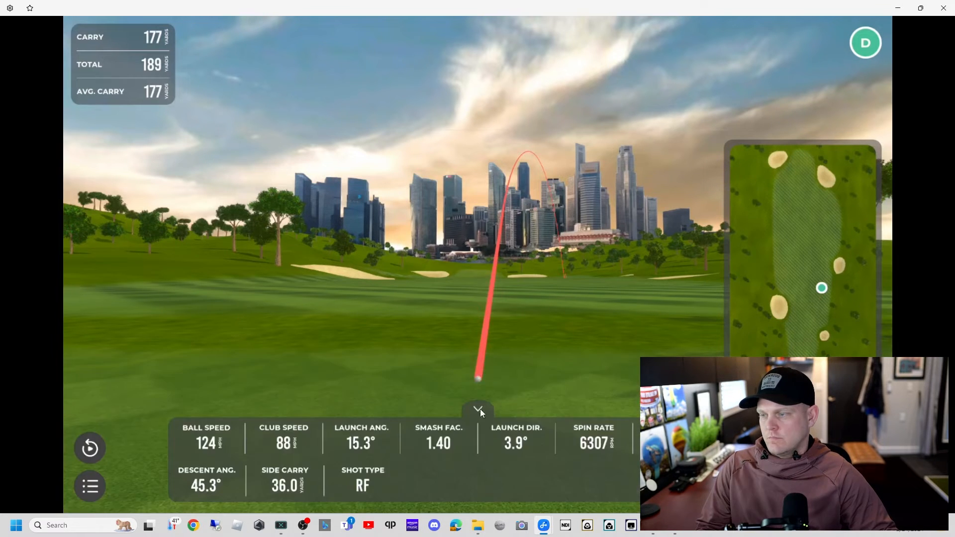
left_click(477, 409)
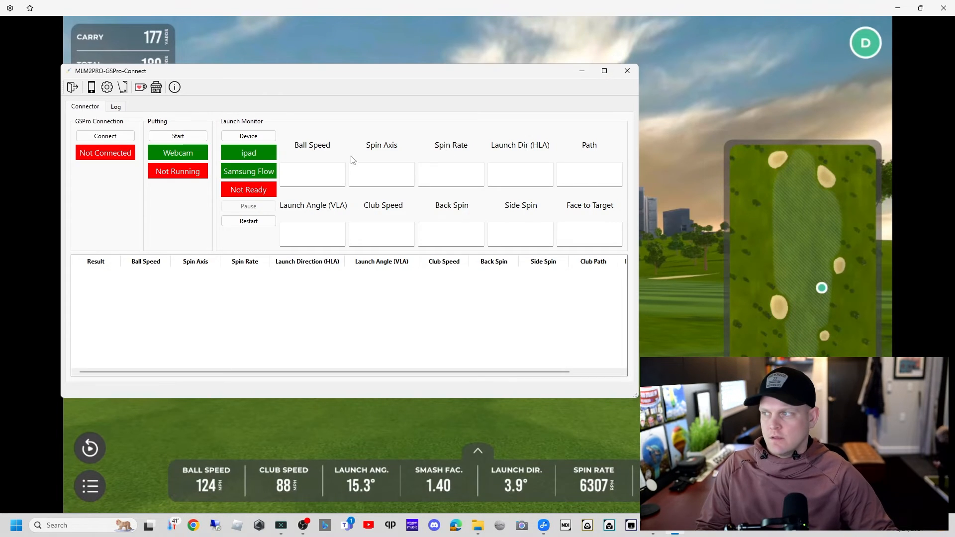
Step: Open the ipad device's reading regions and verify their values against the range shot
left_click(248, 136)
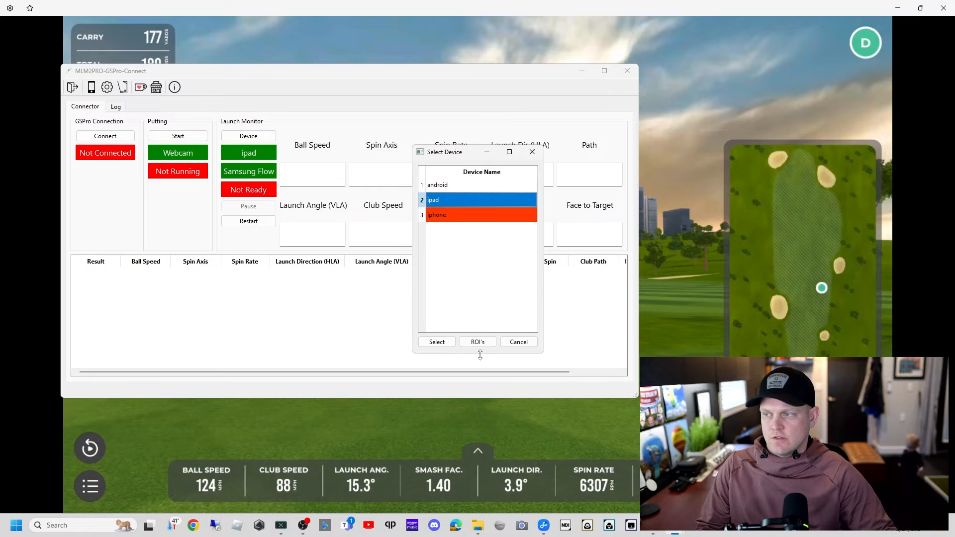
left_click(478, 341)
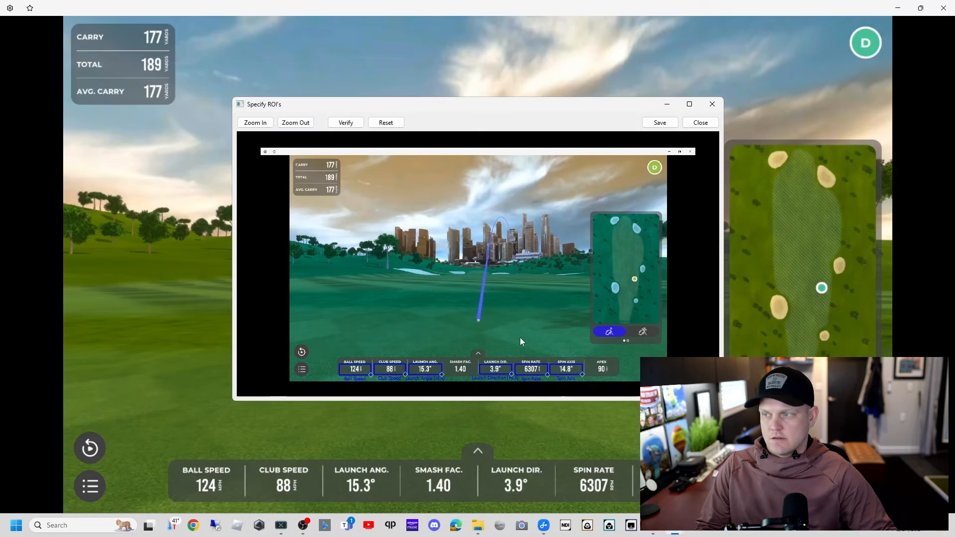
left_click(346, 122)
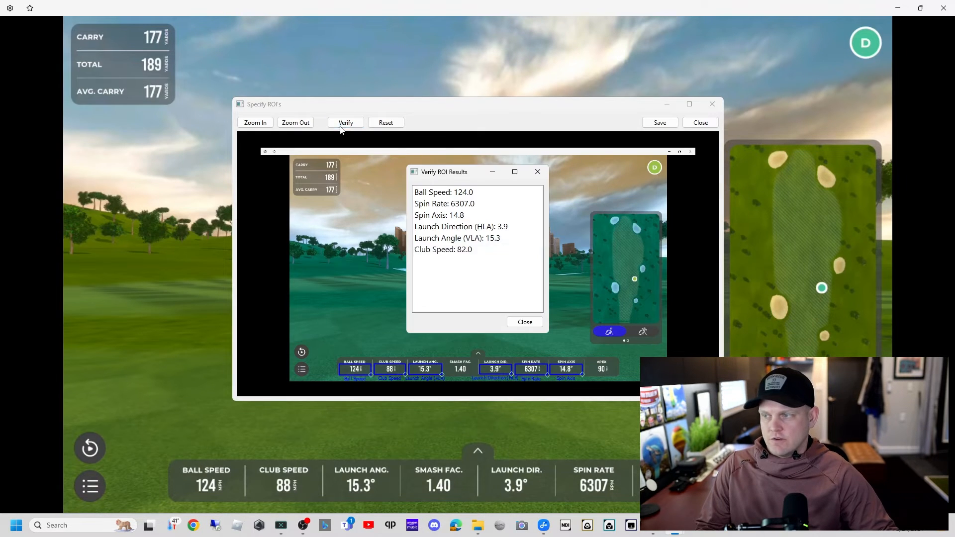
mouse_move(382, 304)
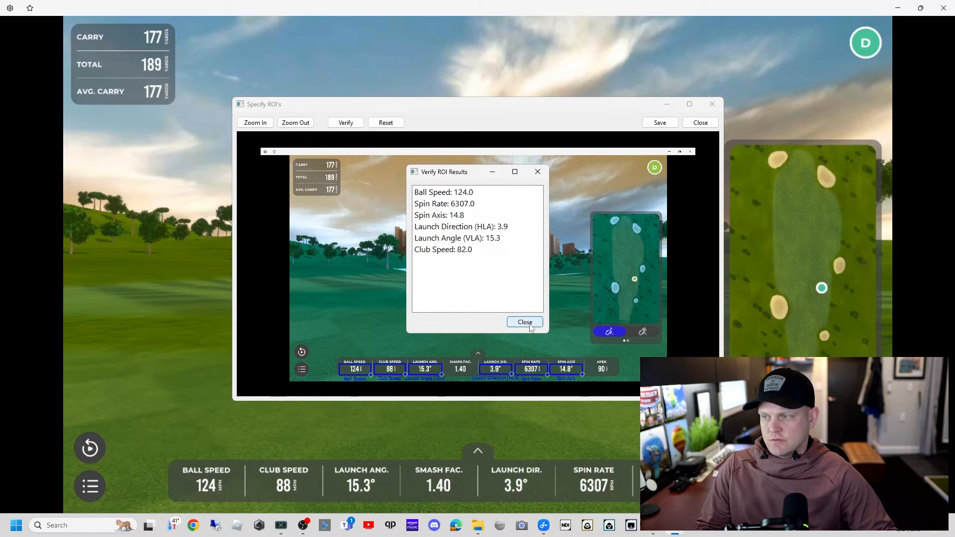
left_click(525, 322)
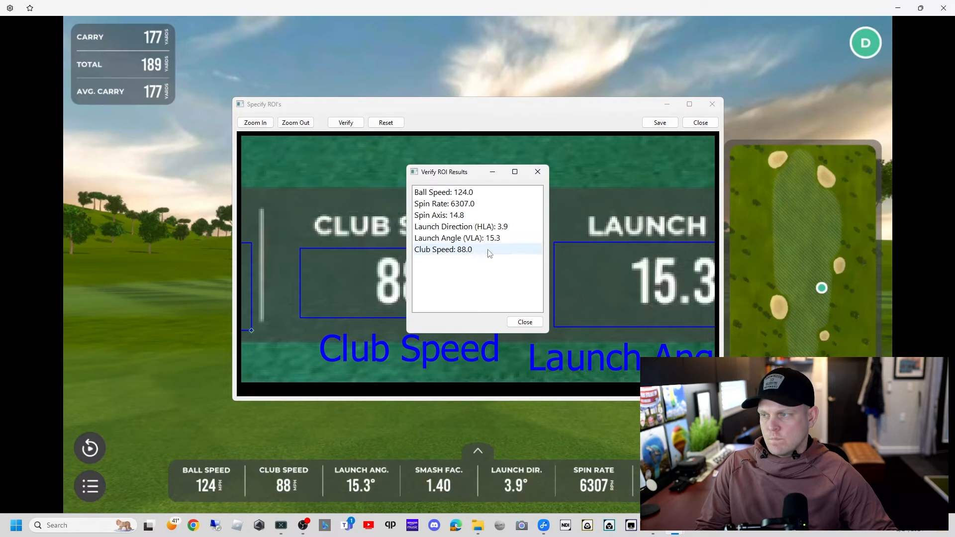
left_click(524, 321)
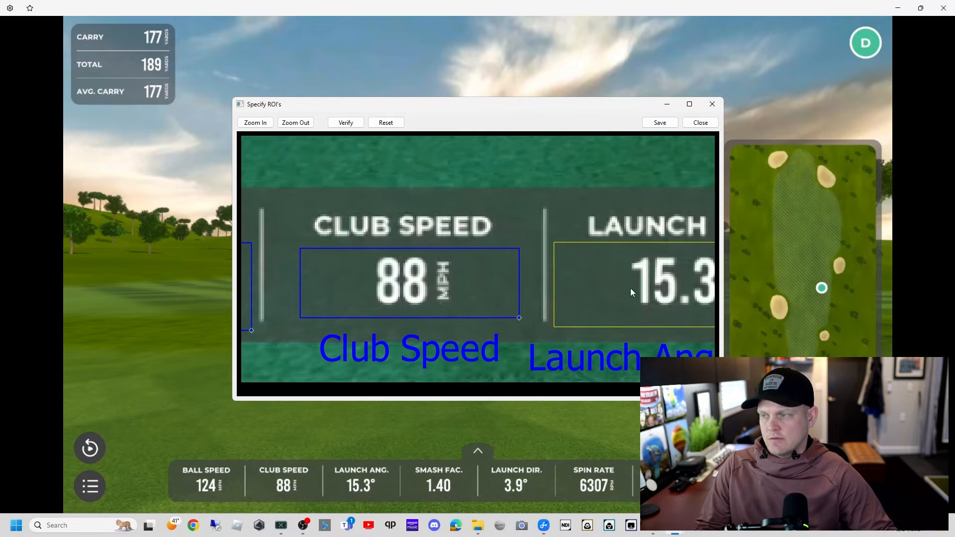
Step: Adjust the launch angle region, save the ipad regions and confirm the update
left_click(294, 122)
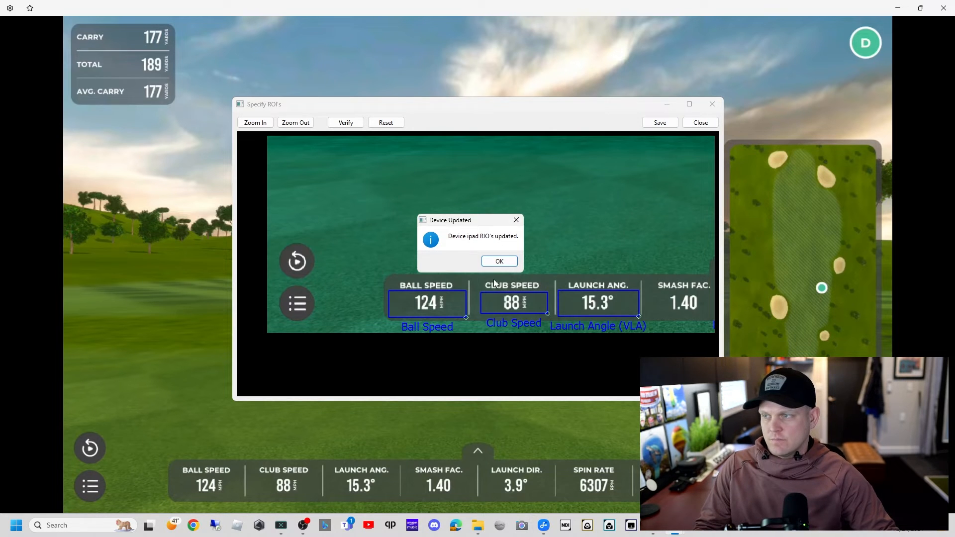
left_click(498, 260)
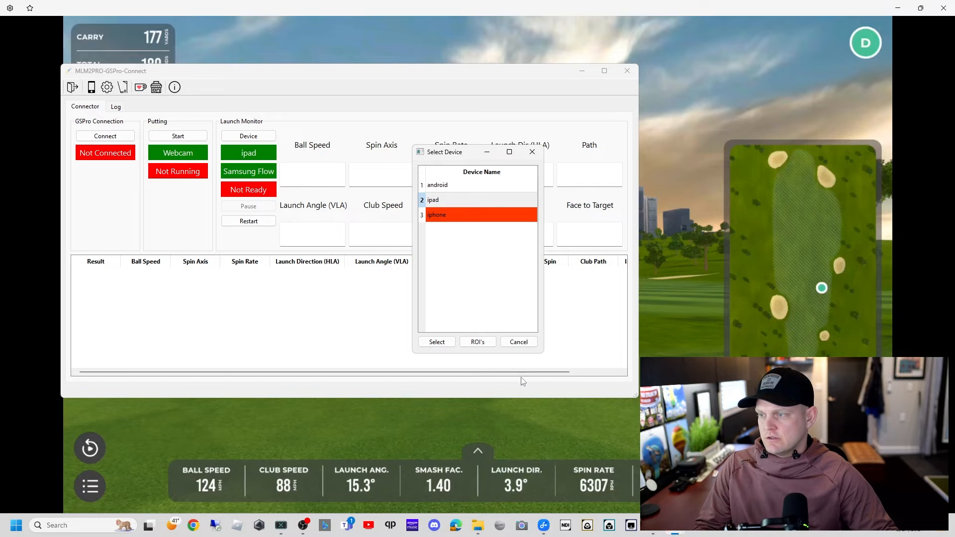
Step: Save settings with android as the default device, then start webcam putting
left_click(519, 341)
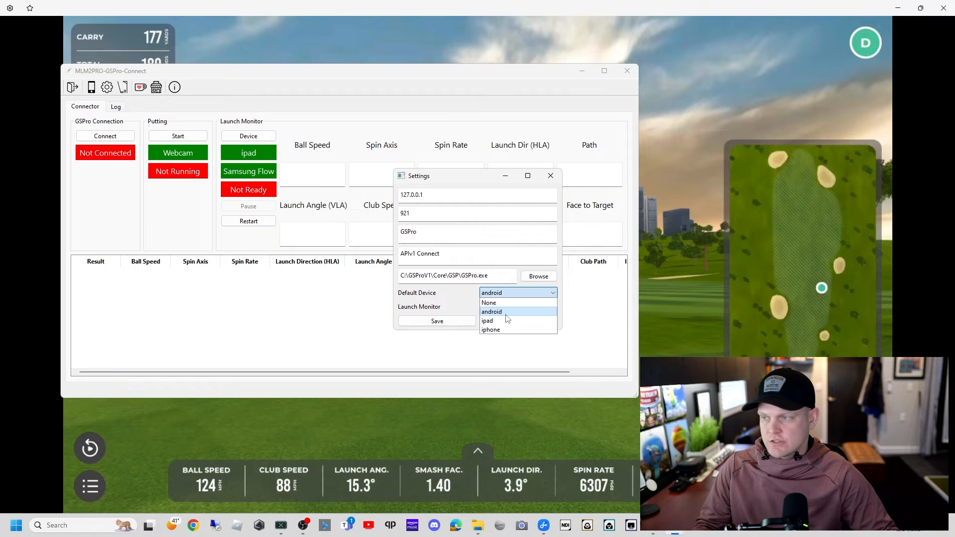
left_click(490, 311)
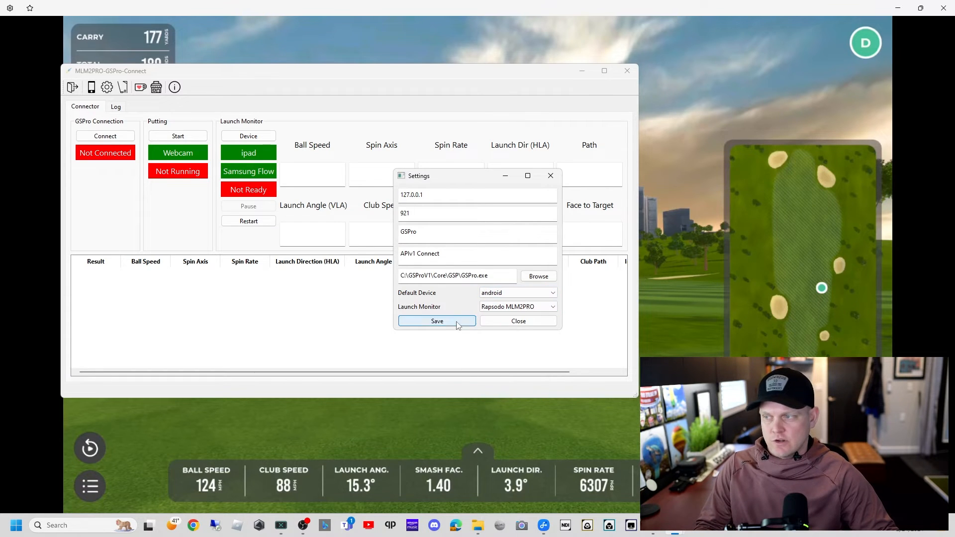
left_click(436, 321)
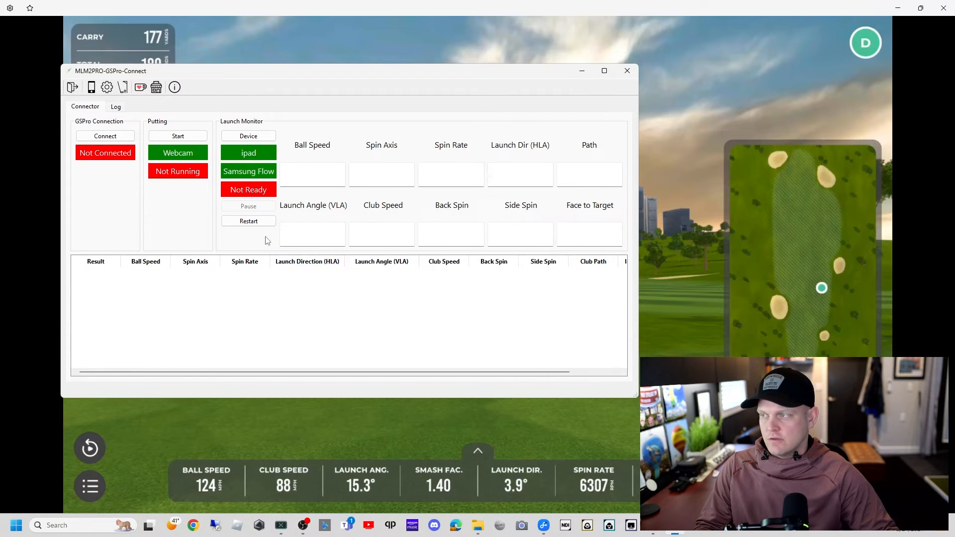
left_click(177, 136)
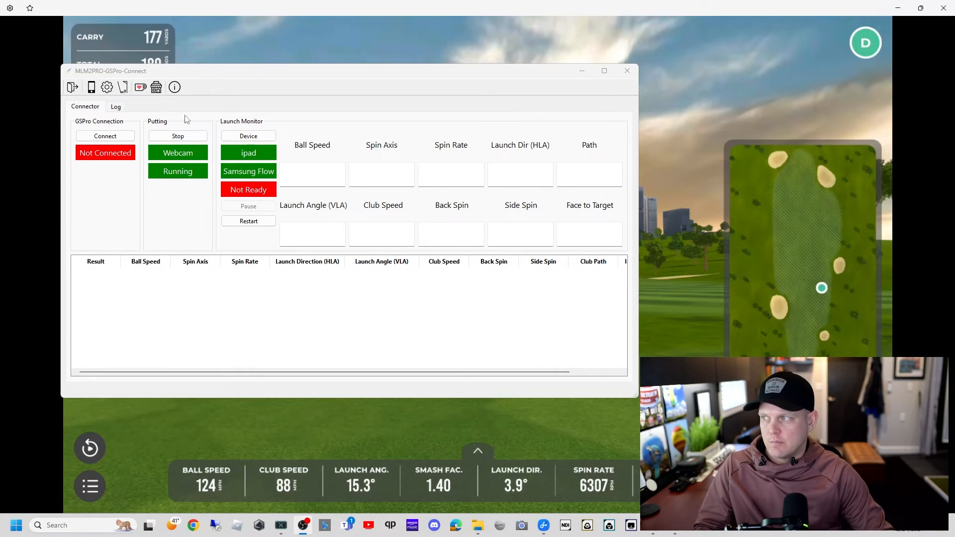
Step: Stop and restart putting so the live Putting View window and console come up
left_click(177, 137)
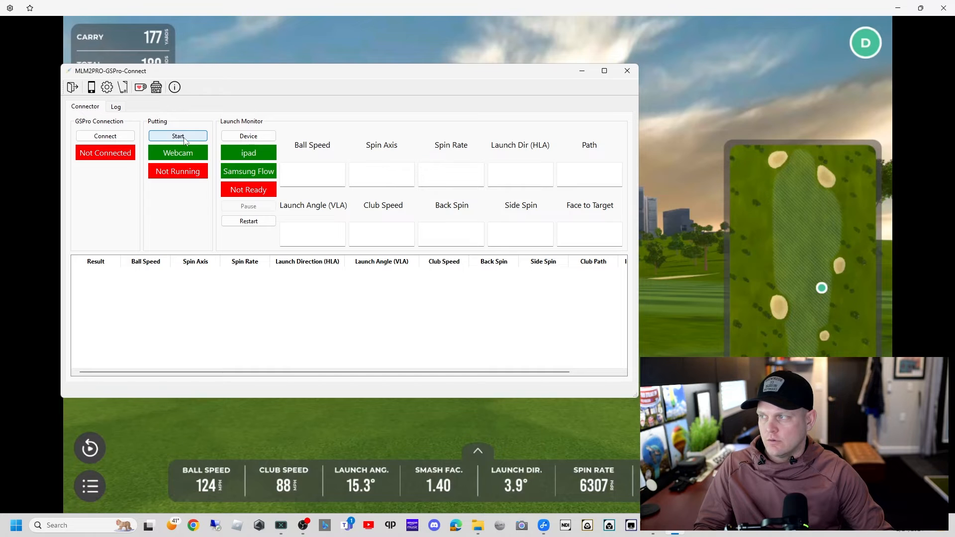
left_click(178, 137)
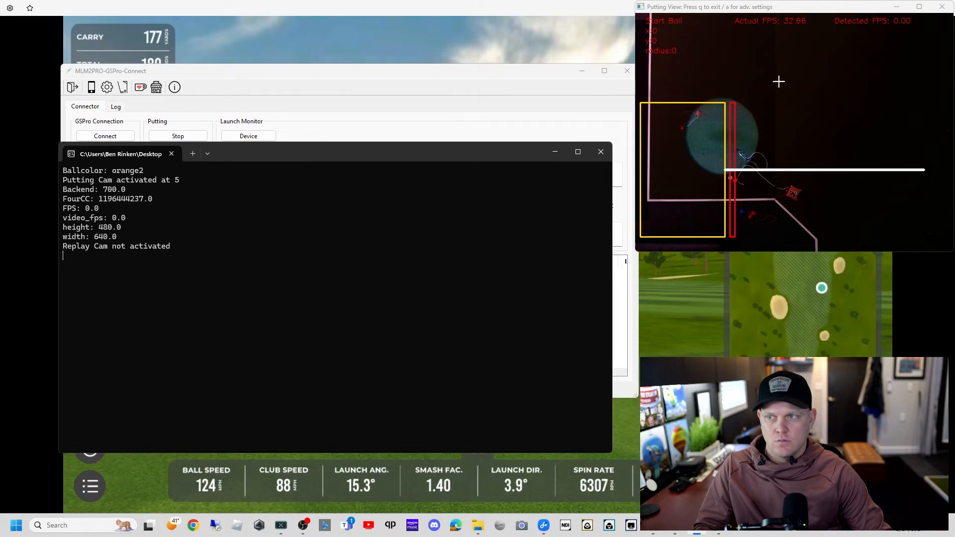
mouse_move(763, 142)
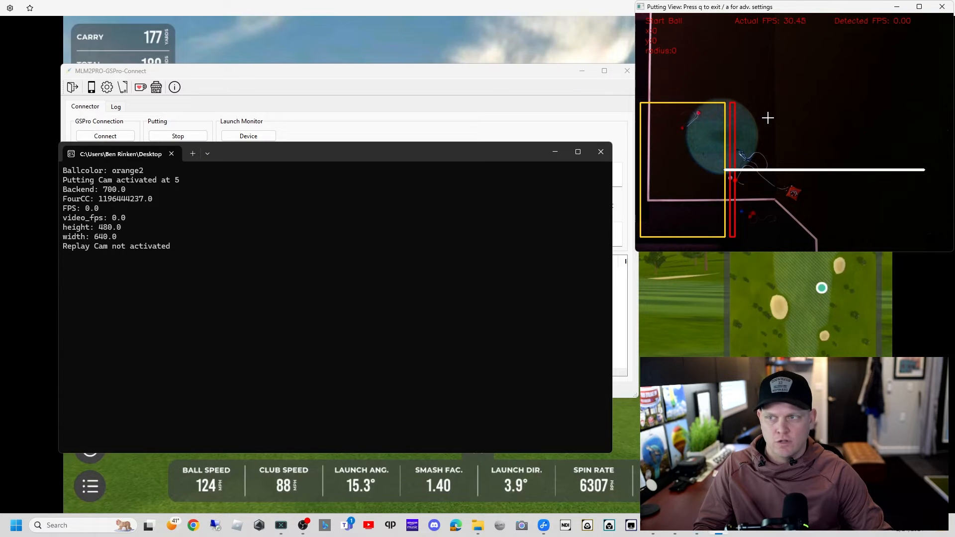
Step: In Advanced Settings, set the putting detection box to X 148–255 and Y 187–302
key("a")
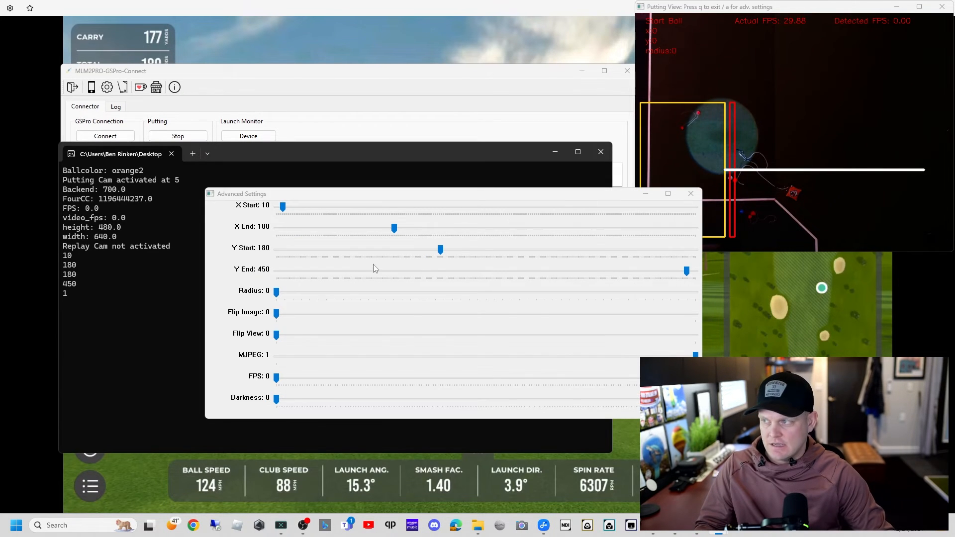
left_click_drag(282, 205, 283, 205)
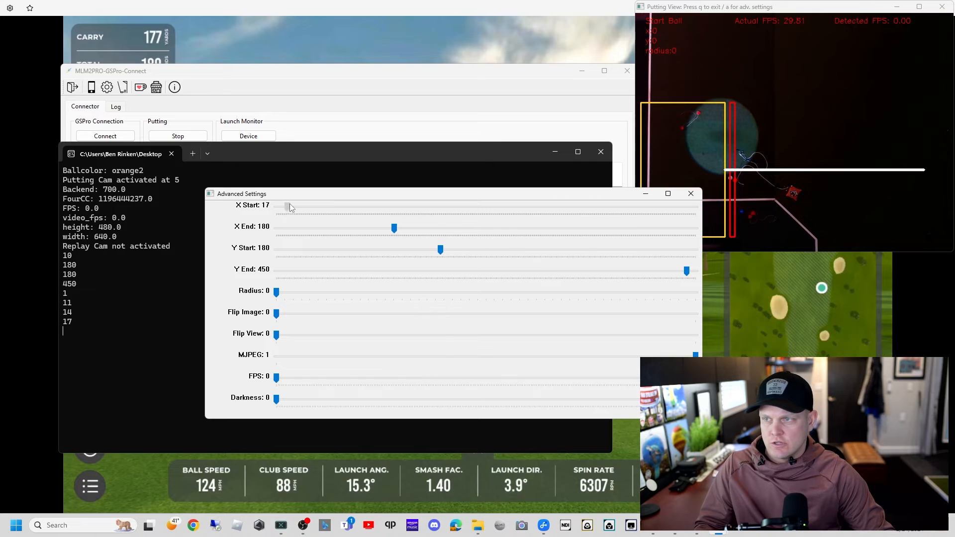
left_click_drag(287, 205, 376, 205)
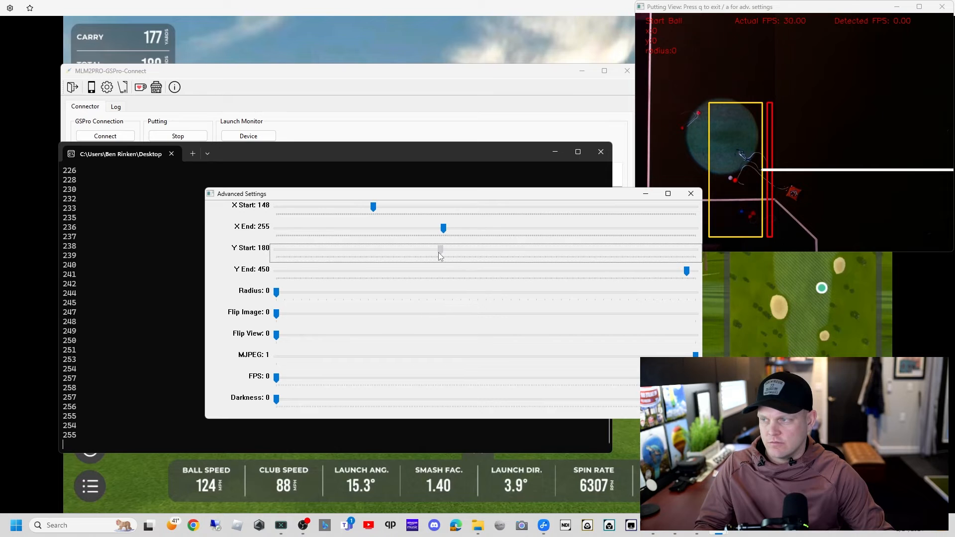
left_click_drag(439, 250, 446, 249)
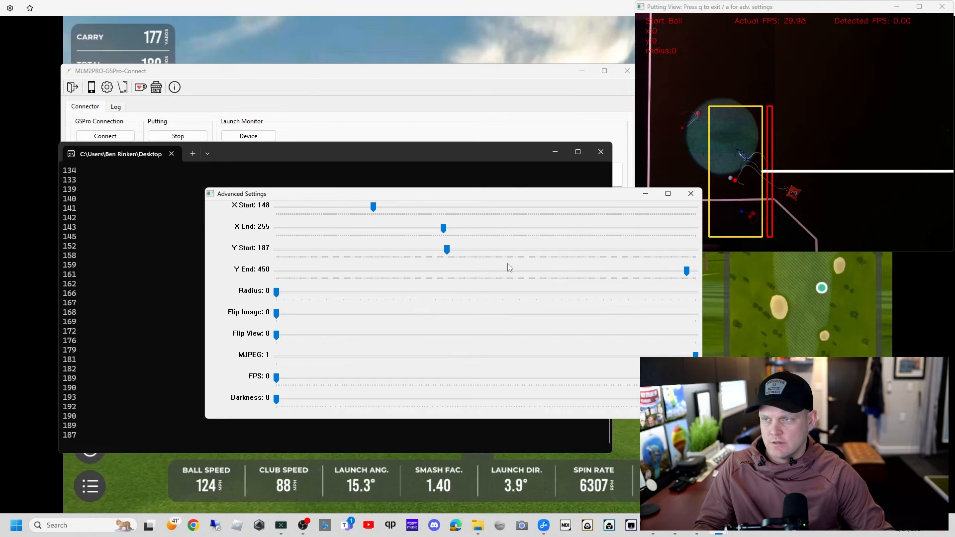
left_click_drag(688, 271, 562, 271)
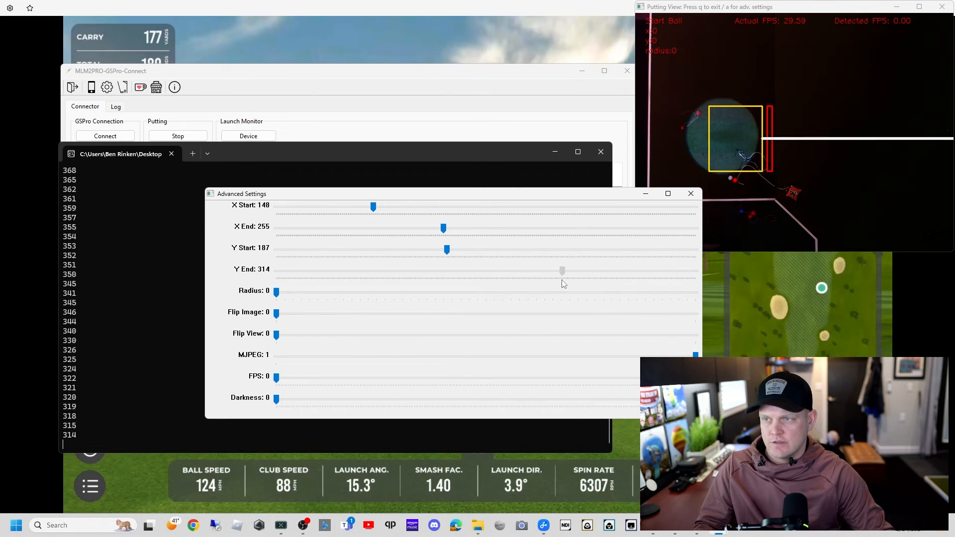
left_click_drag(561, 270, 551, 270)
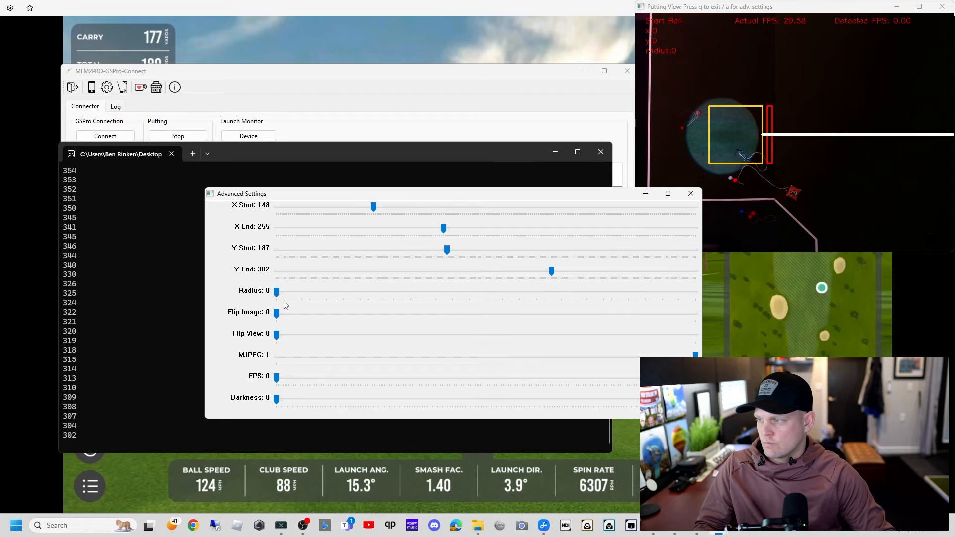
mouse_move(277, 326)
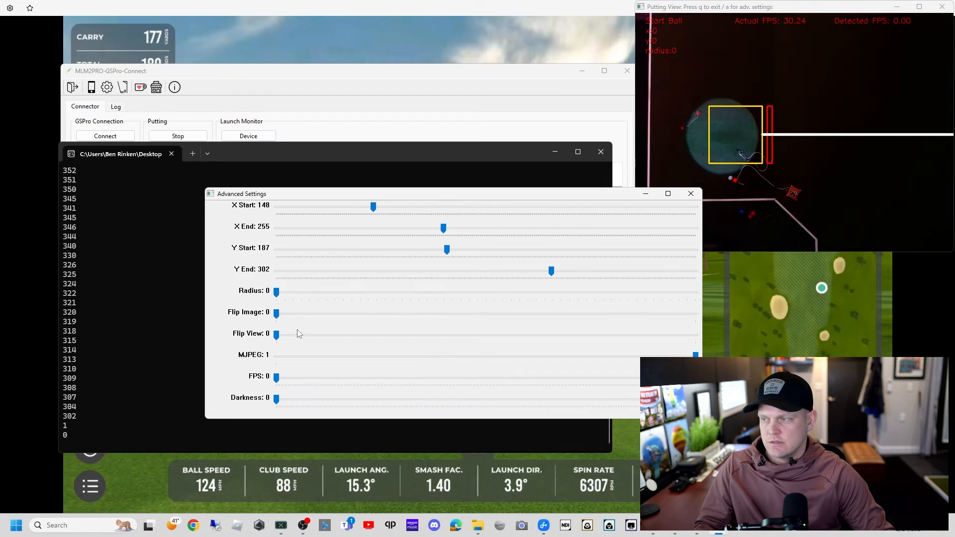
Step: Set Flip View to 1 so the putting camera view is flipped
left_click(276, 334)
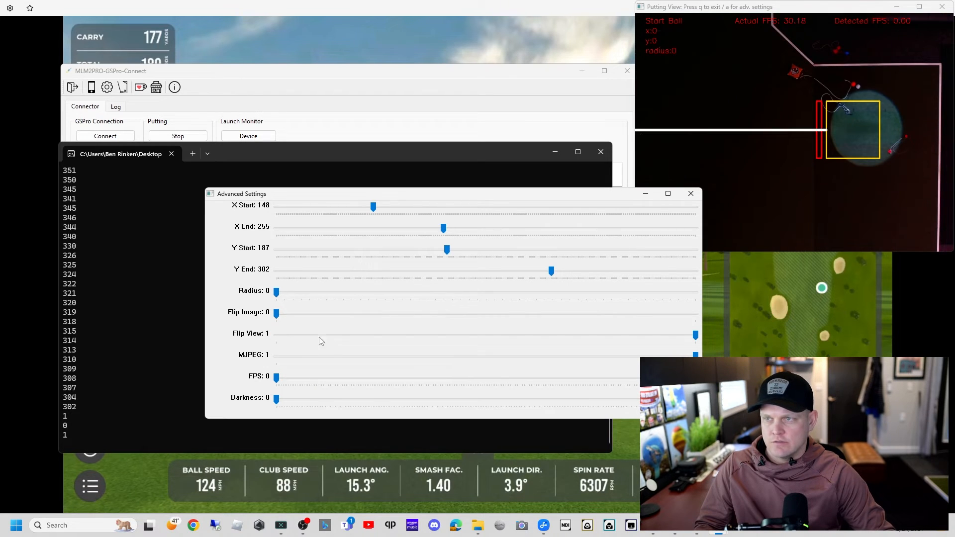
mouse_move(280, 385)
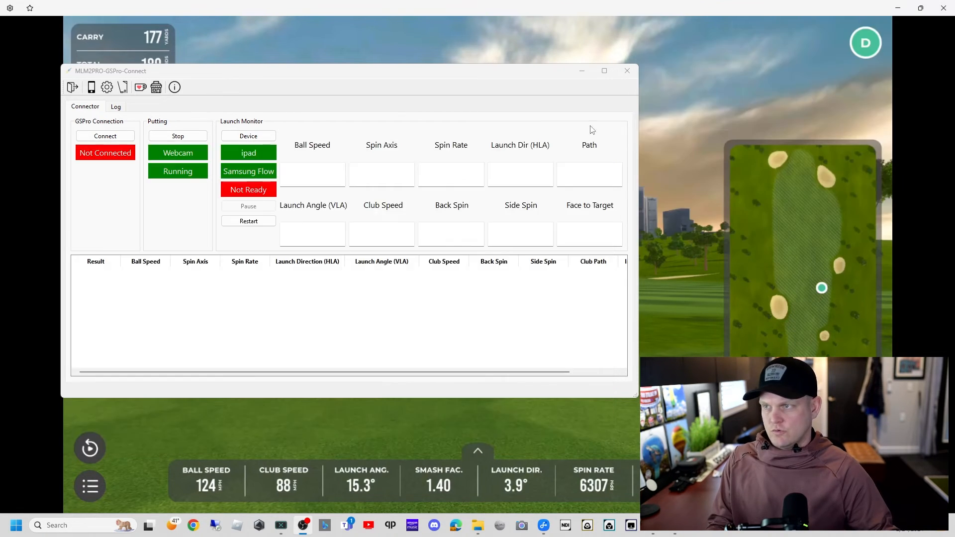
Step: Stop webcam putting so it reads Not Running
left_click(178, 136)
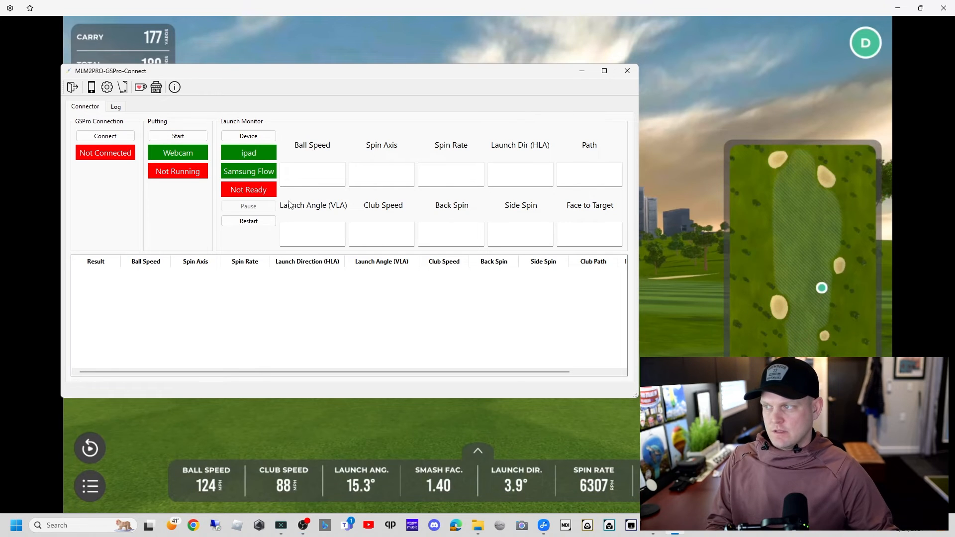
mouse_move(300, 211)
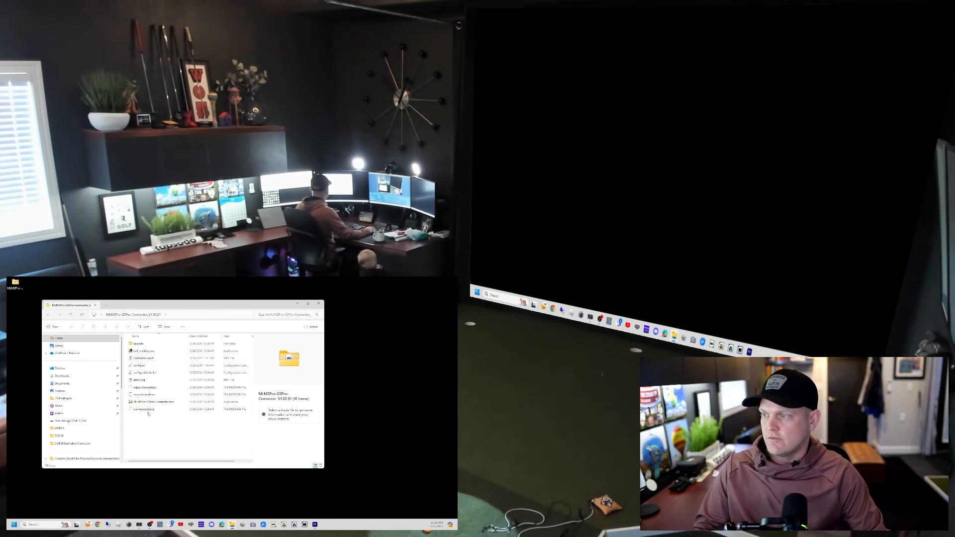
Step: Send the connector .exe to the desktop as a shortcut
right_click(146, 401)
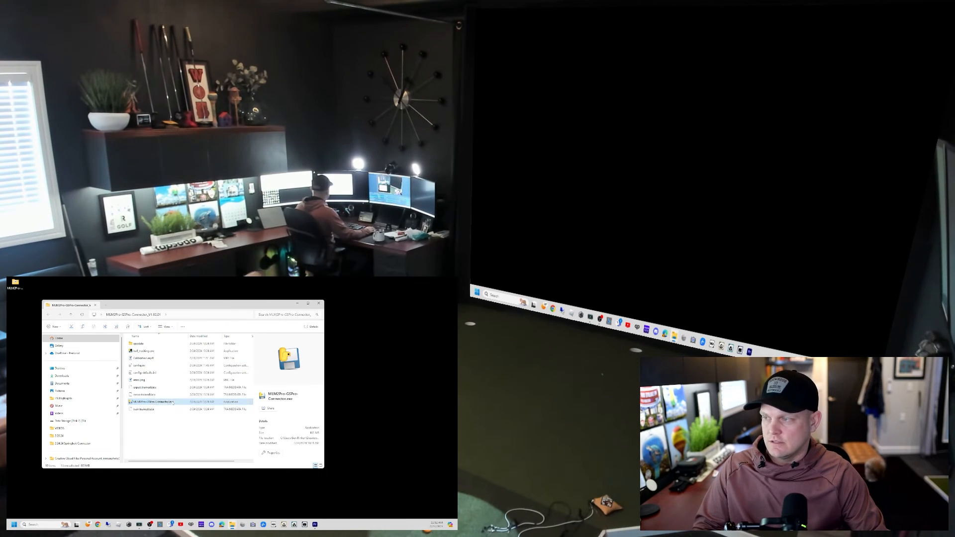
right_click(146, 401)
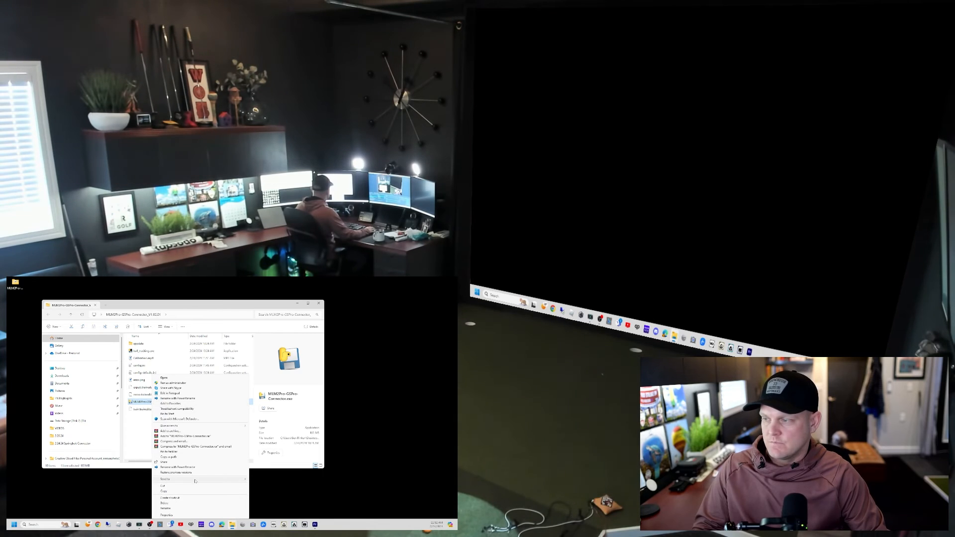
left_click(165, 479)
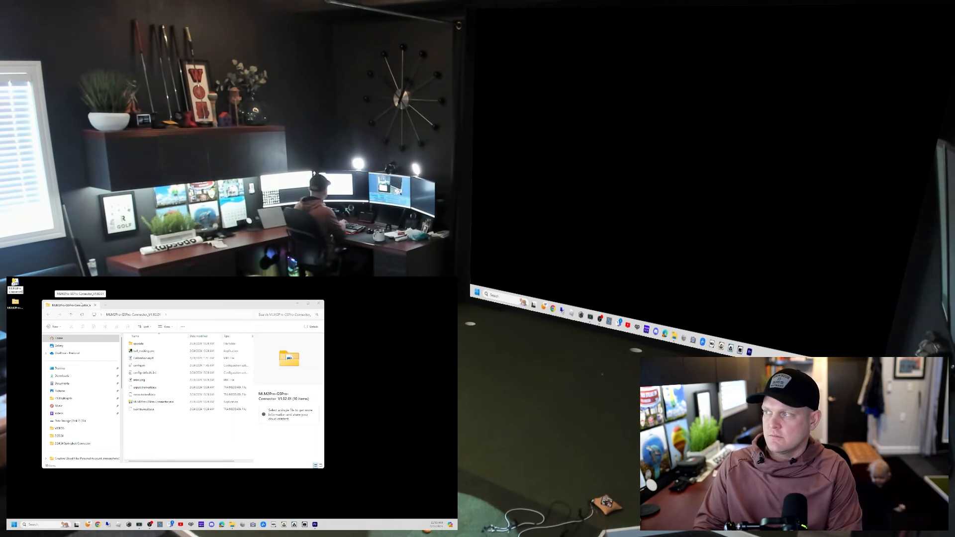
right_click(15, 290)
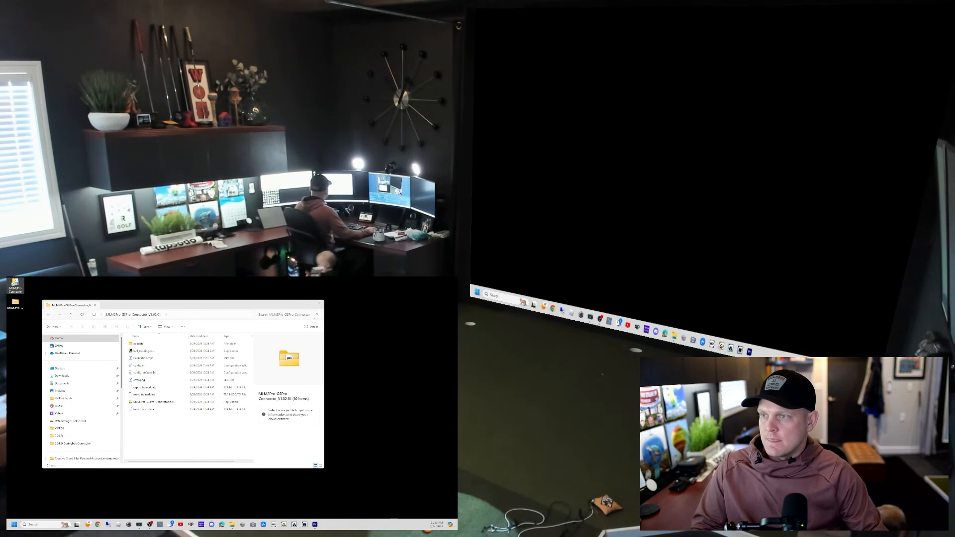
Step: Launch the connector from the new desktop shortcut while GSPro is running
left_click(322, 304)
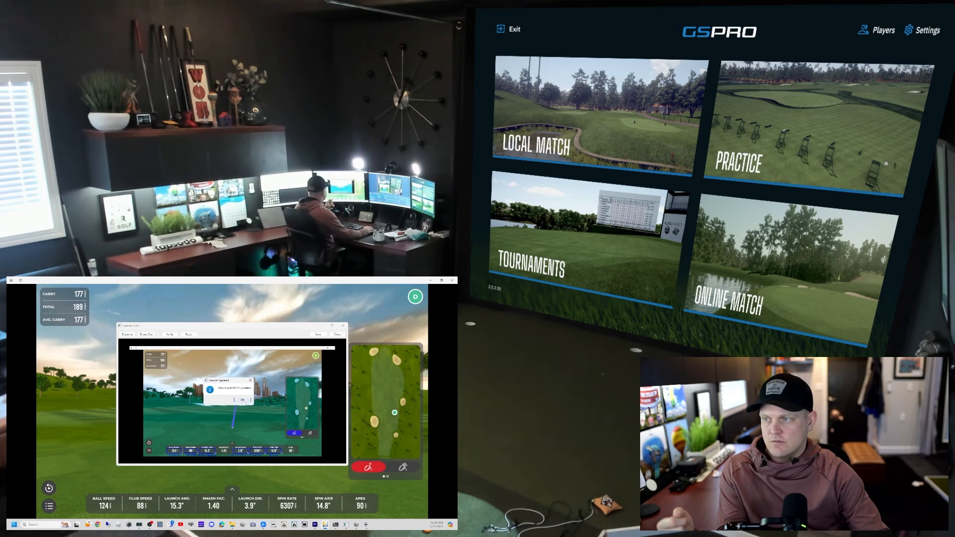
Step: Confirm the ROI message and select the Samsung Flow device as launch monitor
left_click(242, 400)
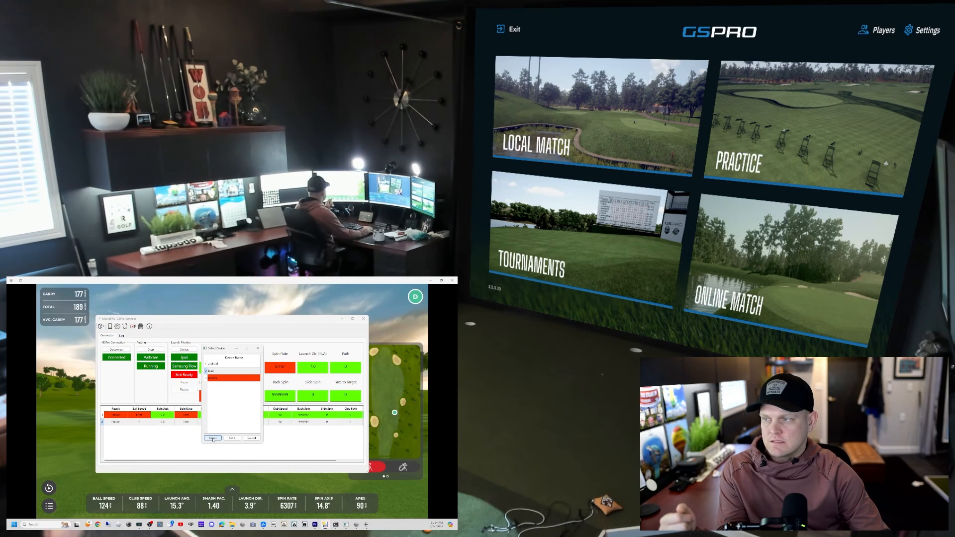
left_click(213, 438)
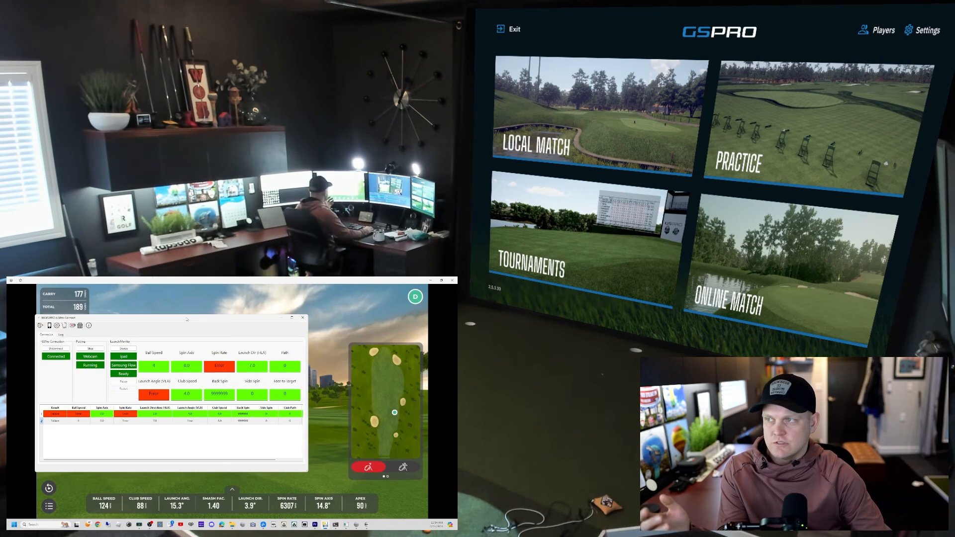